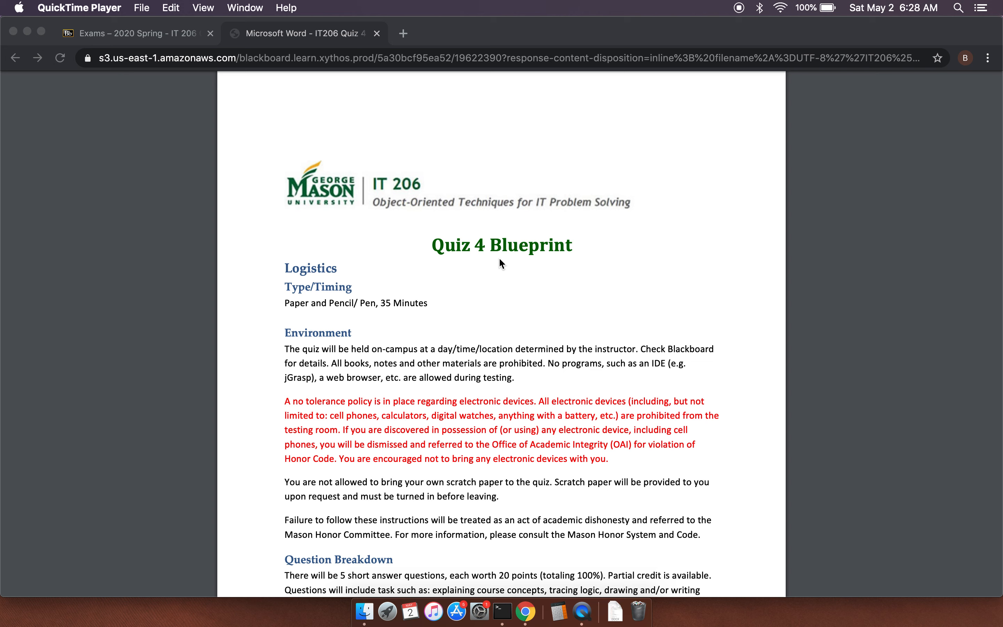
{"action": "mouse_move", "coordinate": [491, 267]}
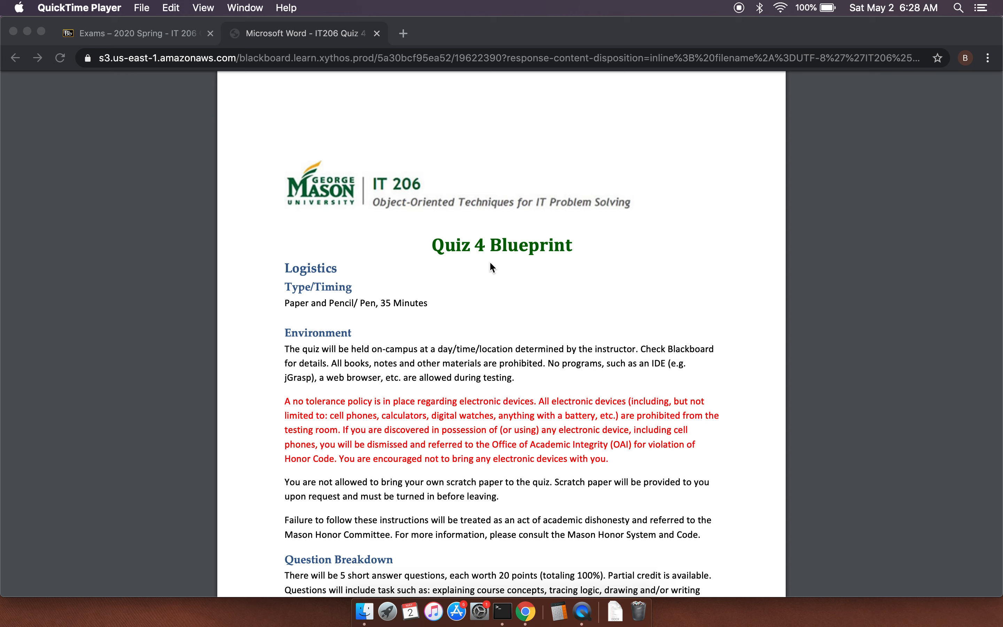
Step: Scroll the Quiz 4 Blueprint PDF past Logistics and Question Breakdown to the Sample Questions on page 2
{"action": "scroll", "scroll_direction": "down", "scroll_amount": 3}
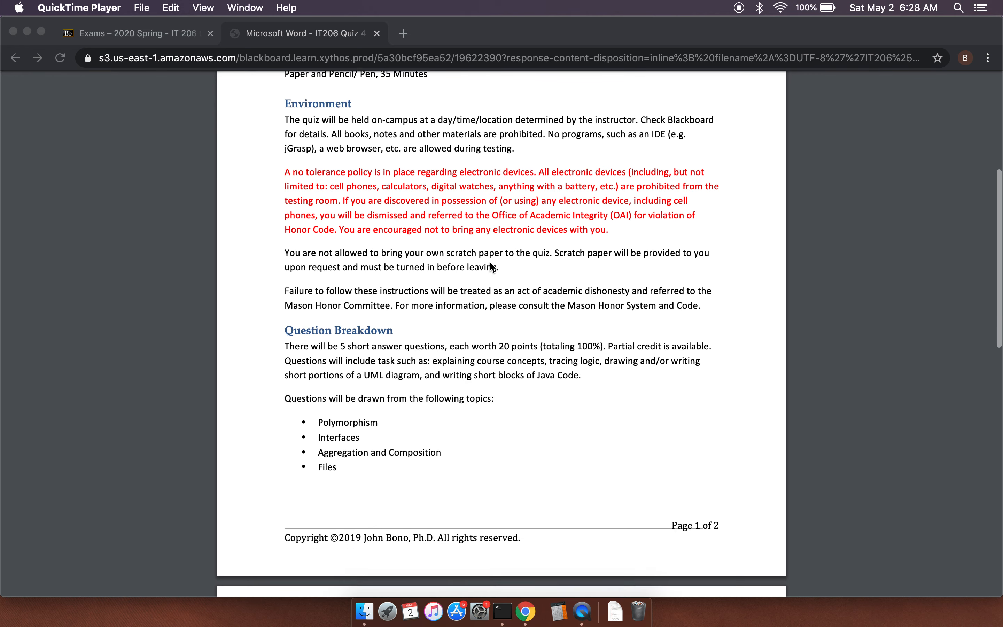
{"action": "scroll", "scroll_direction": "down", "scroll_amount": 3}
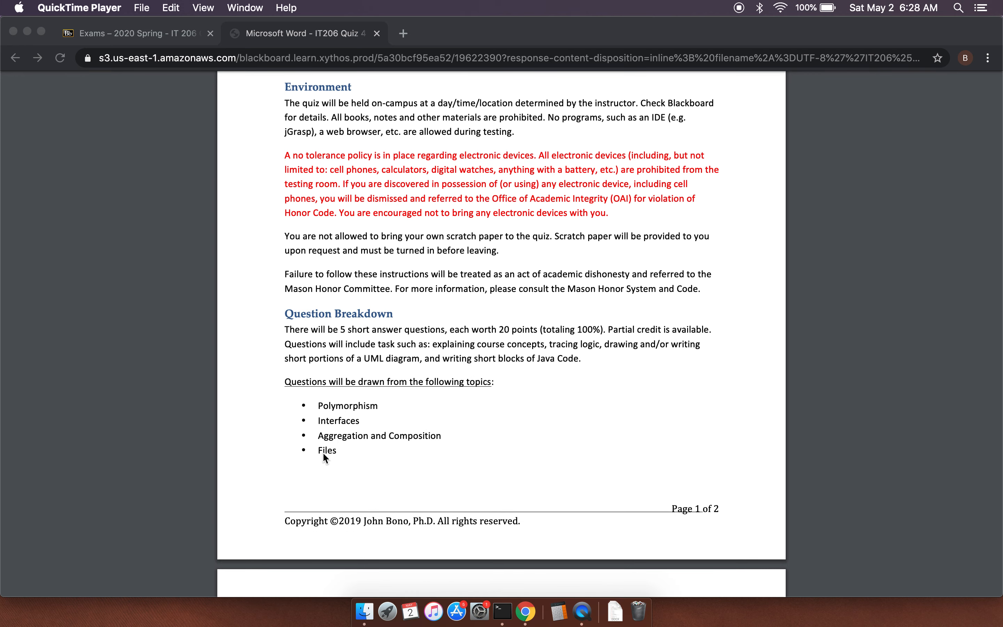
{"action": "mouse_move", "coordinate": [341, 418]}
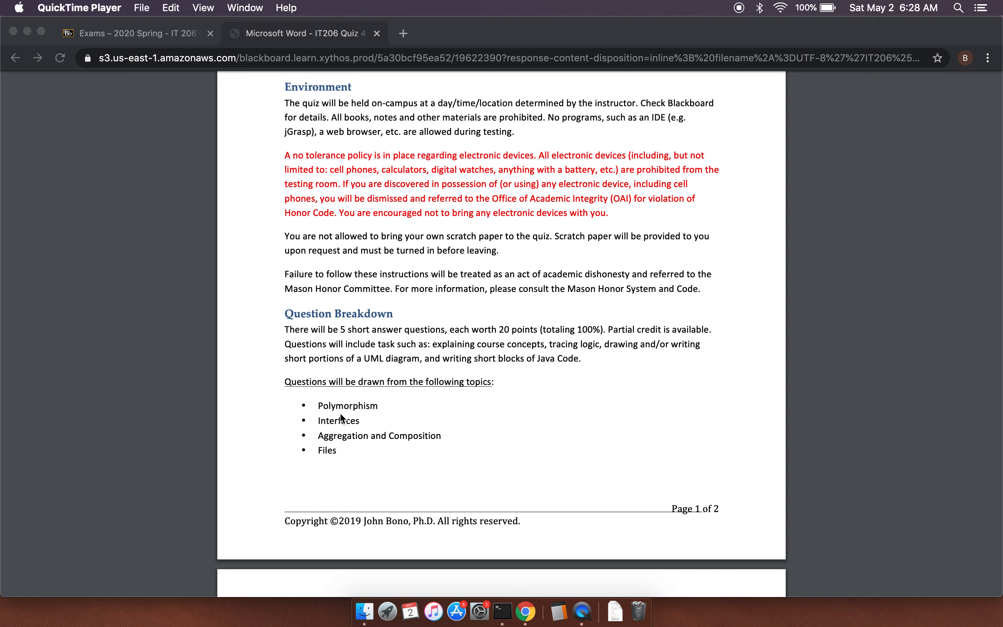
{"action": "mouse_move", "coordinate": [420, 444]}
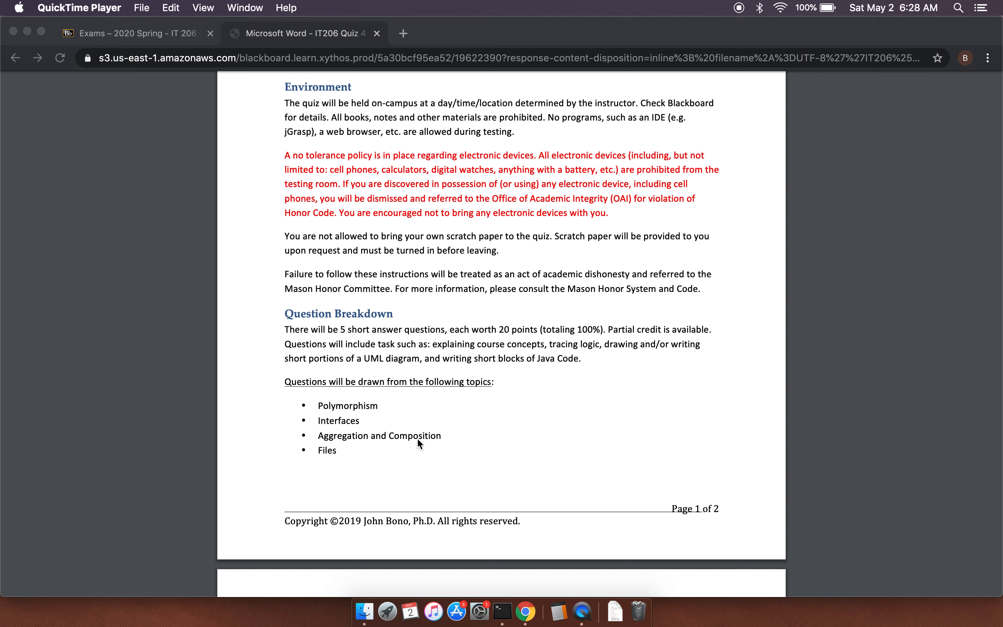
{"action": "mouse_move", "coordinate": [341, 406]}
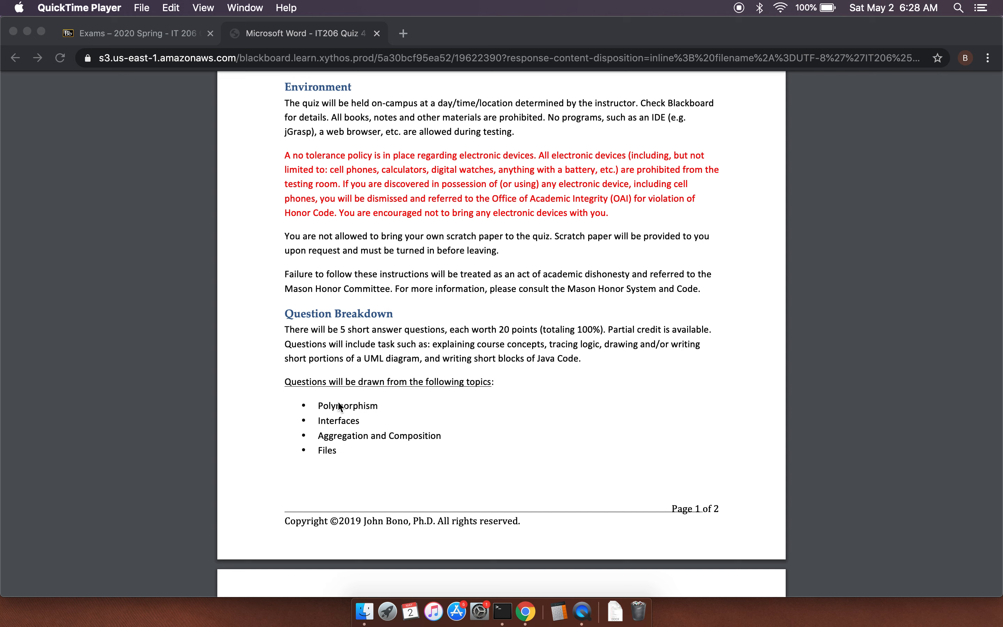
{"action": "mouse_move", "coordinate": [364, 374]}
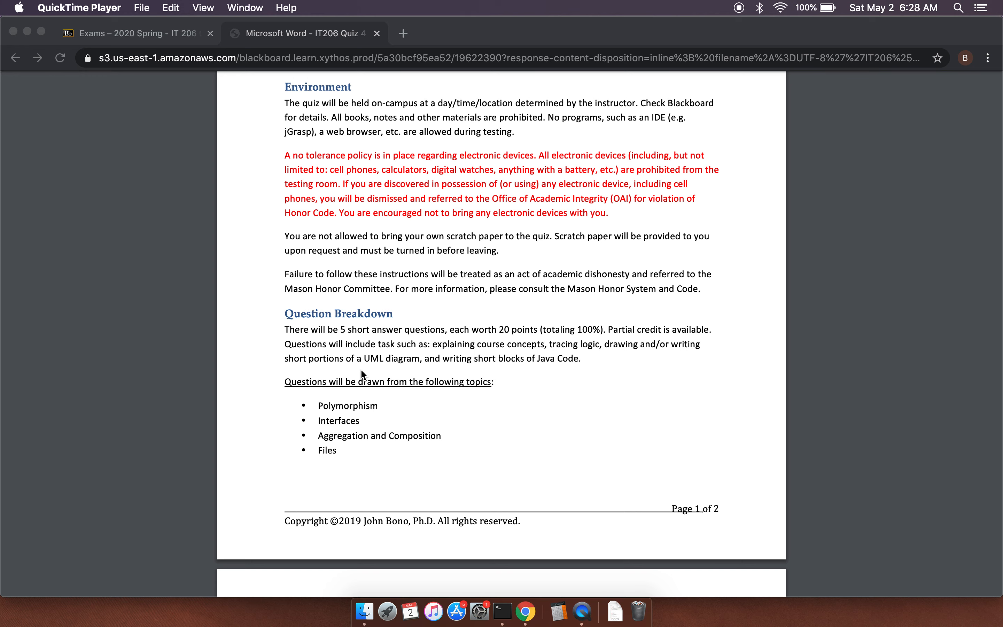
{"action": "scroll", "scroll_direction": "up", "scroll_amount": 3}
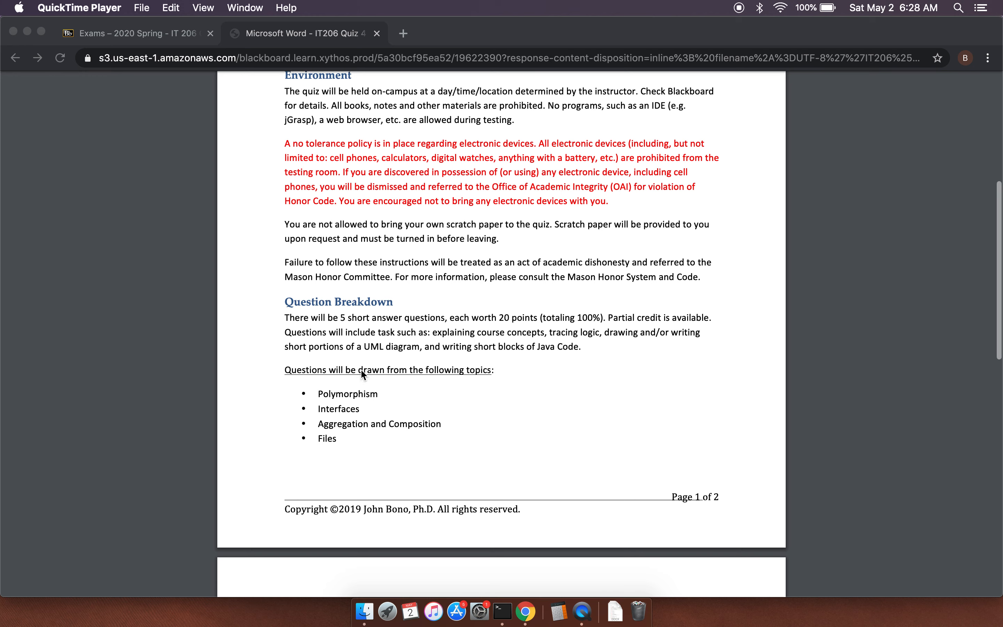
{"action": "scroll", "scroll_direction": "down", "scroll_amount": 3}
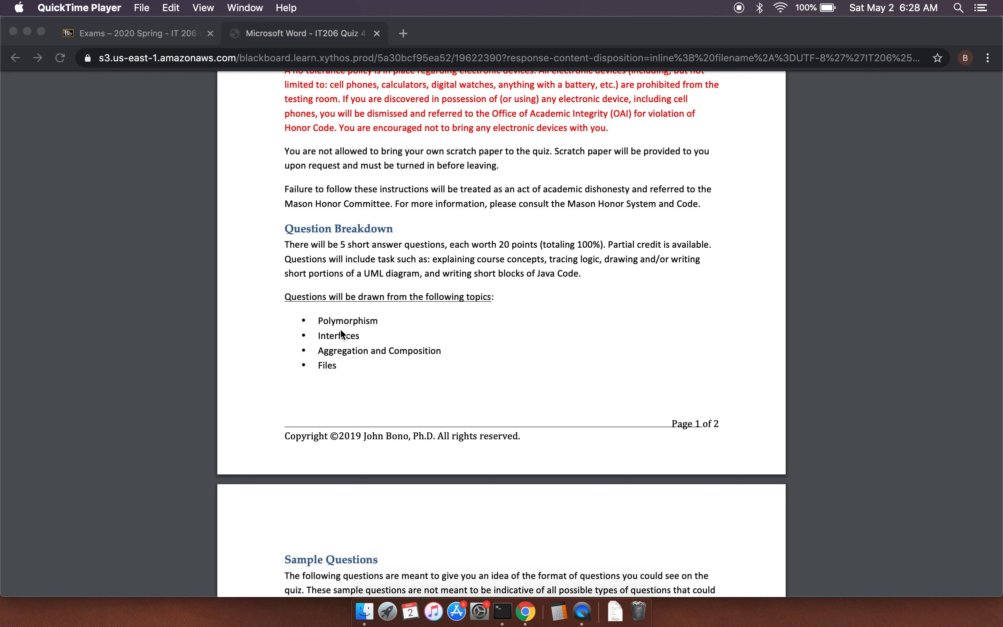
{"action": "mouse_move", "coordinate": [377, 328]}
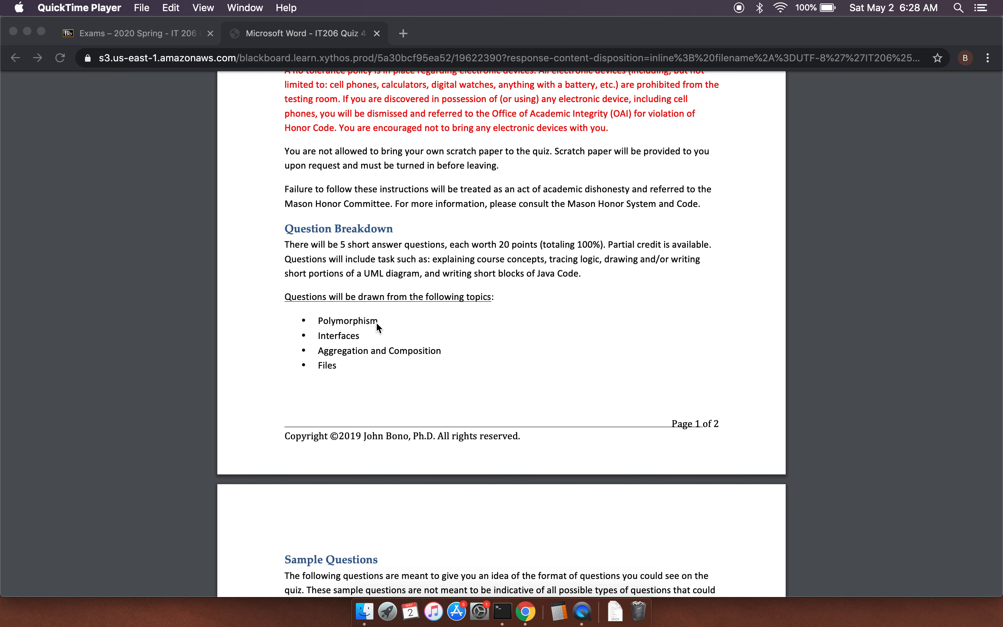
{"action": "scroll", "scroll_direction": "down", "scroll_amount": 3}
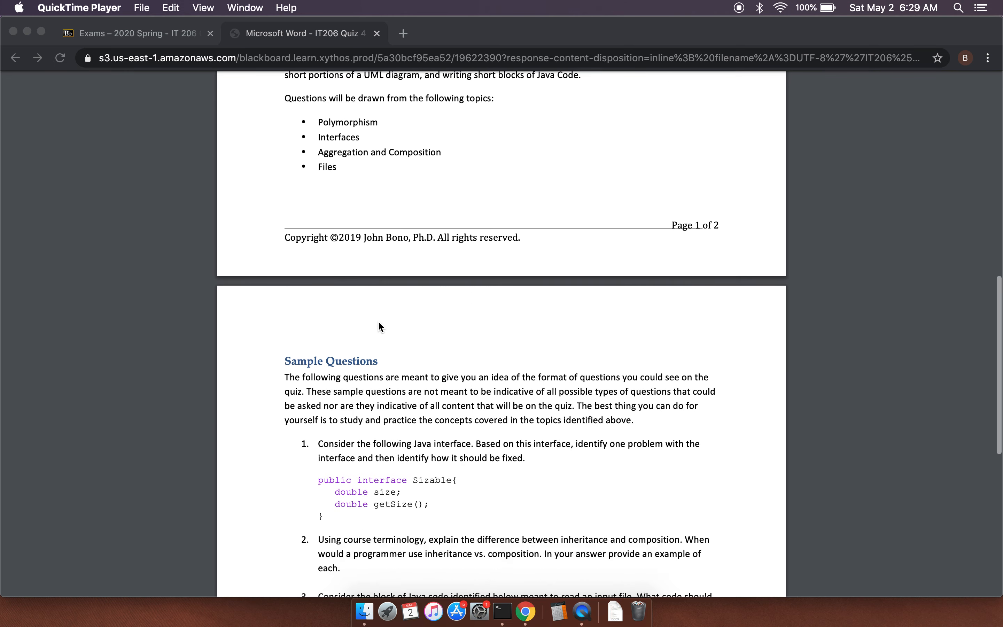
Step: Scroll until the first three Sample Questions are fully in view
{"action": "scroll", "scroll_direction": "down", "scroll_amount": 3}
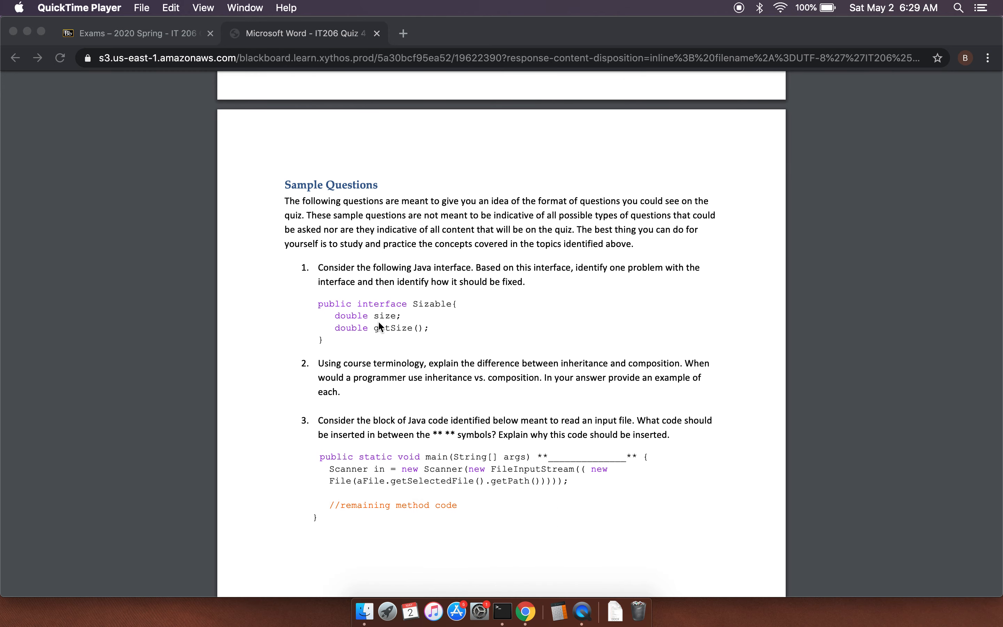
{"action": "mouse_move", "coordinate": [392, 289]}
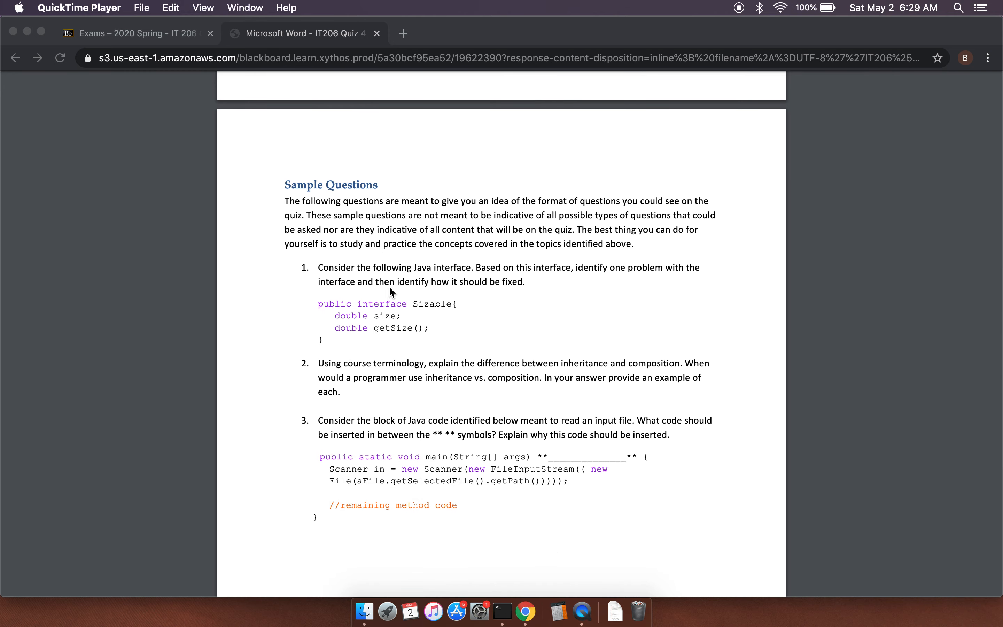
{"action": "mouse_move", "coordinate": [521, 290]}
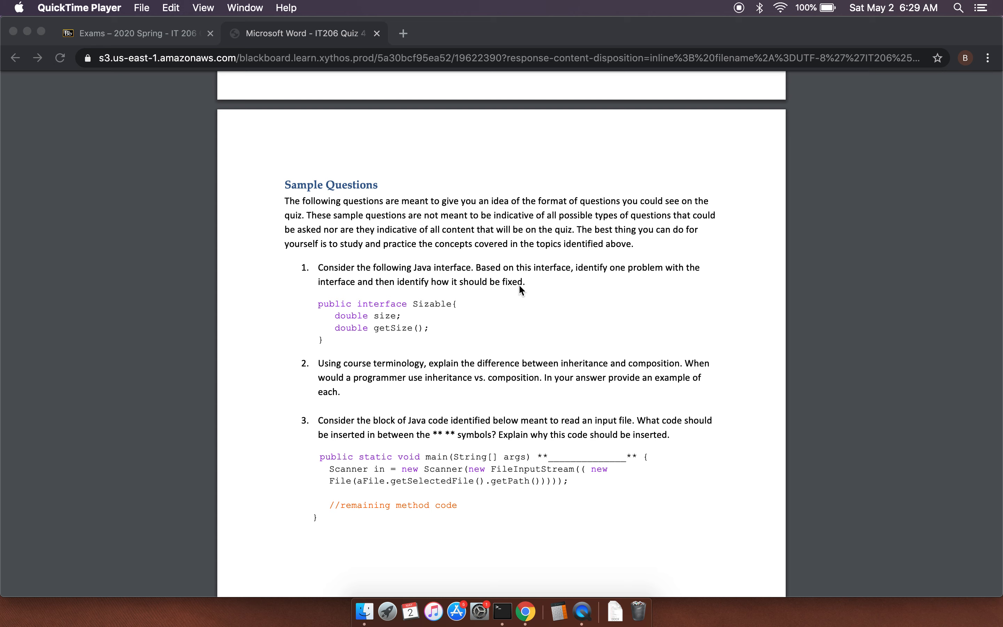
{"action": "mouse_move", "coordinate": [581, 292]}
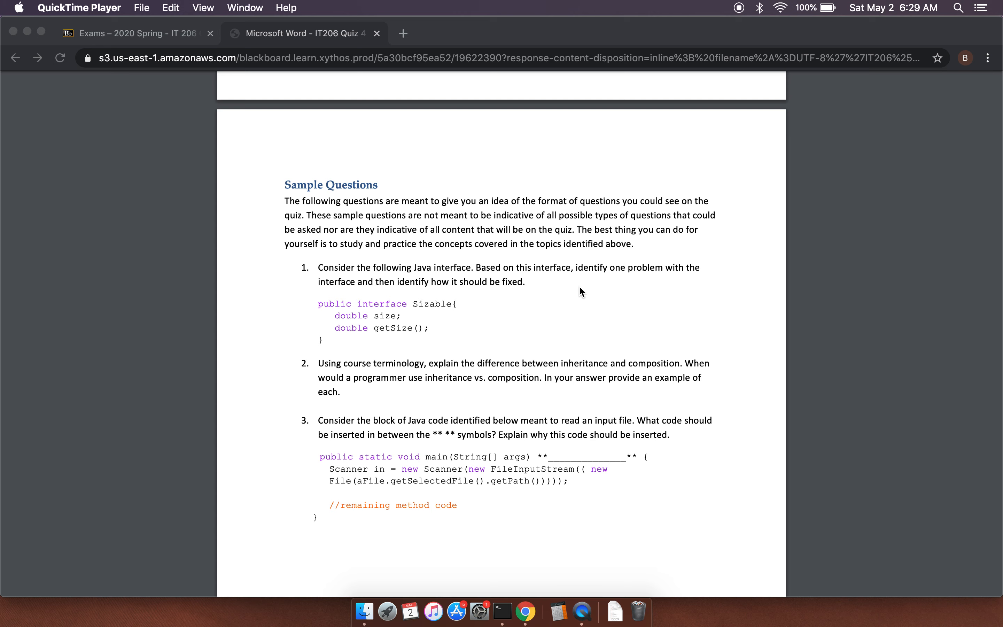
{"action": "mouse_move", "coordinate": [422, 298]}
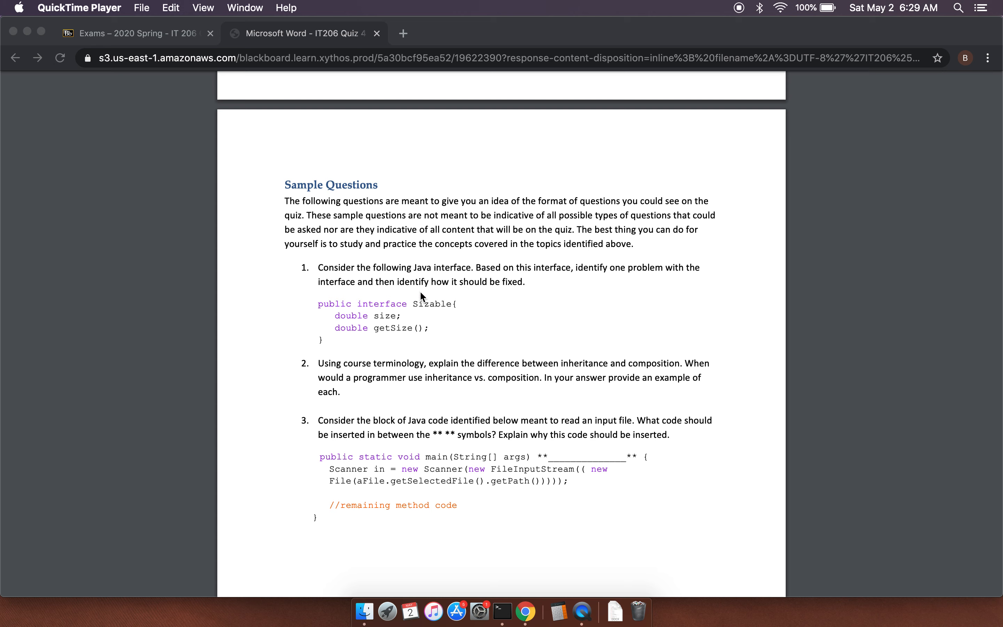
{"action": "mouse_move", "coordinate": [384, 333]}
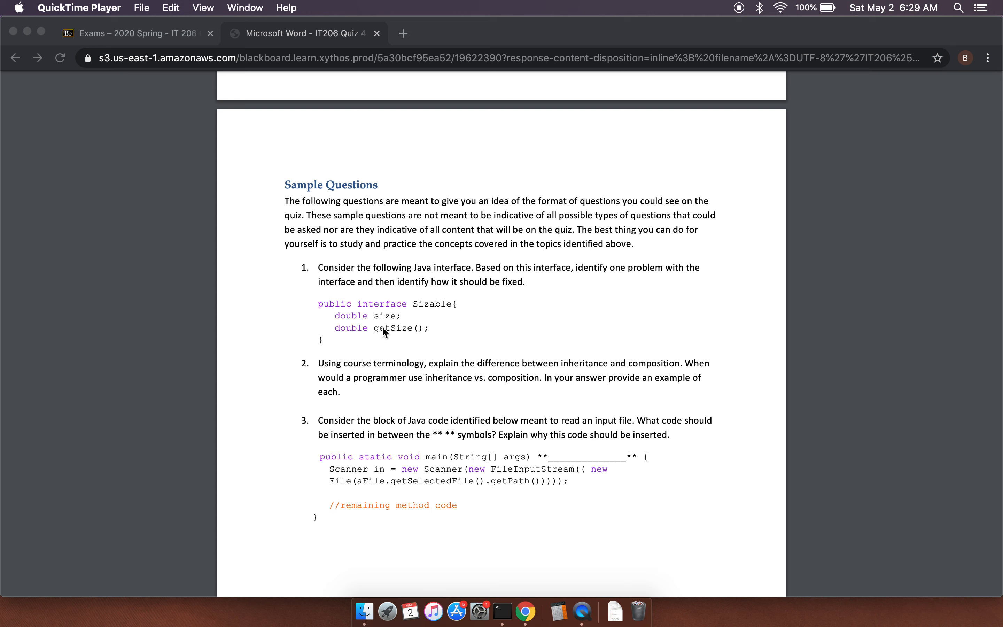
{"action": "mouse_move", "coordinate": [396, 319]}
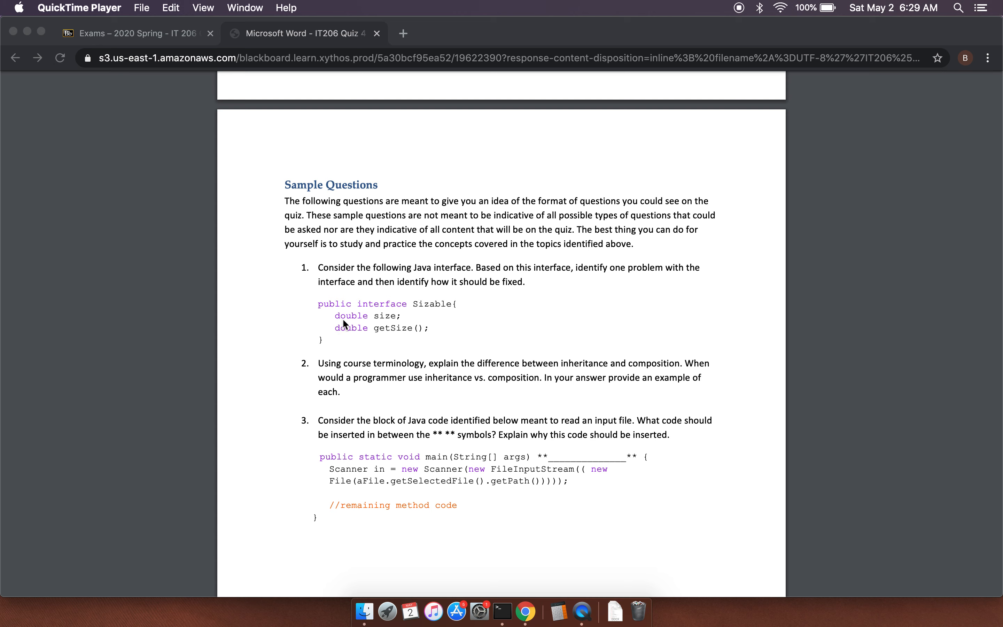
{"action": "mouse_move", "coordinate": [372, 328]}
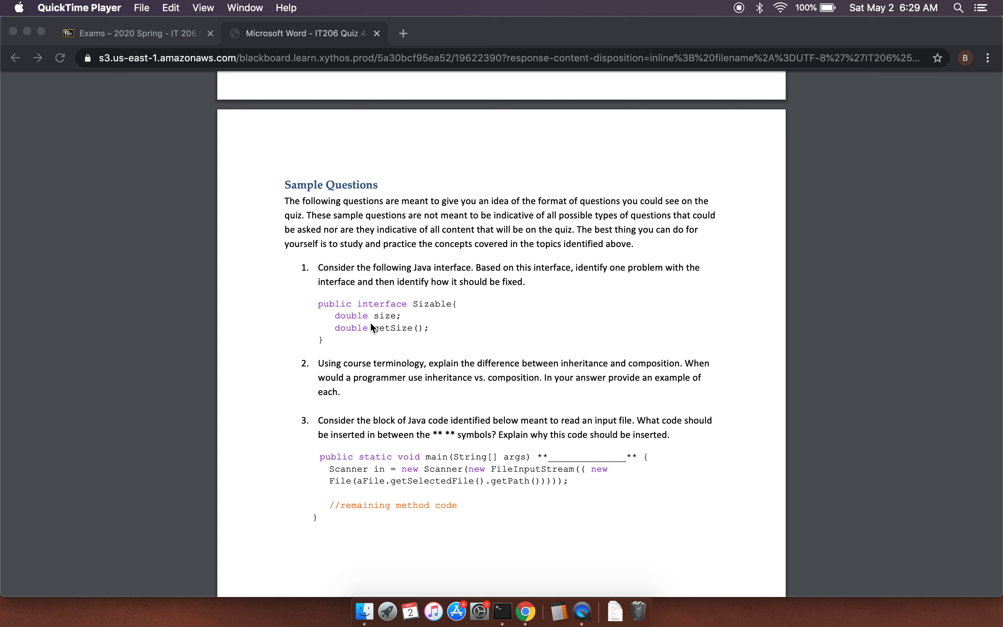
{"action": "mouse_move", "coordinate": [344, 333]}
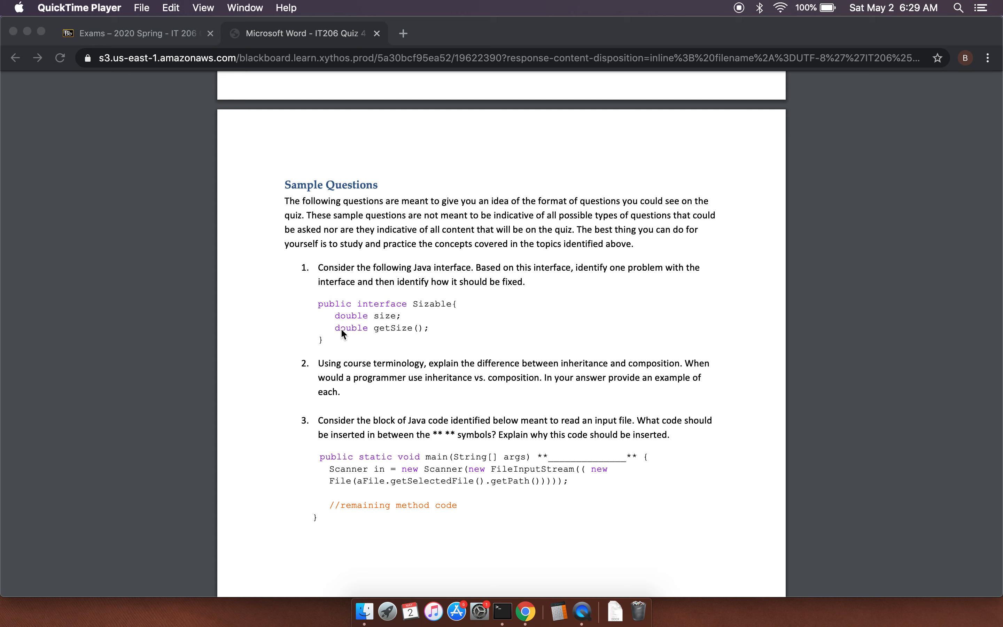
{"action": "mouse_move", "coordinate": [414, 339]}
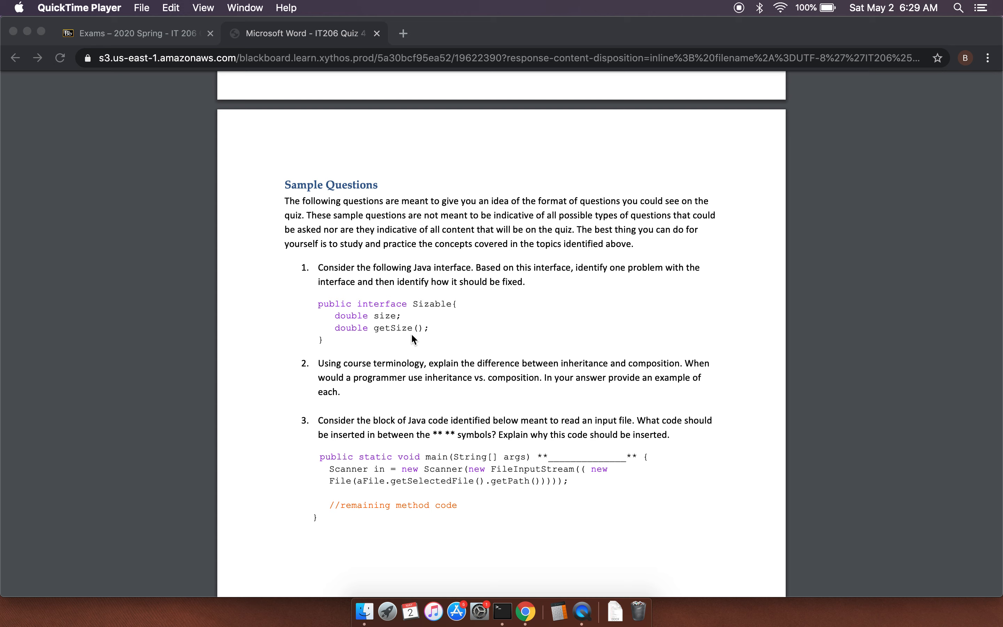
{"action": "mouse_move", "coordinate": [368, 324]}
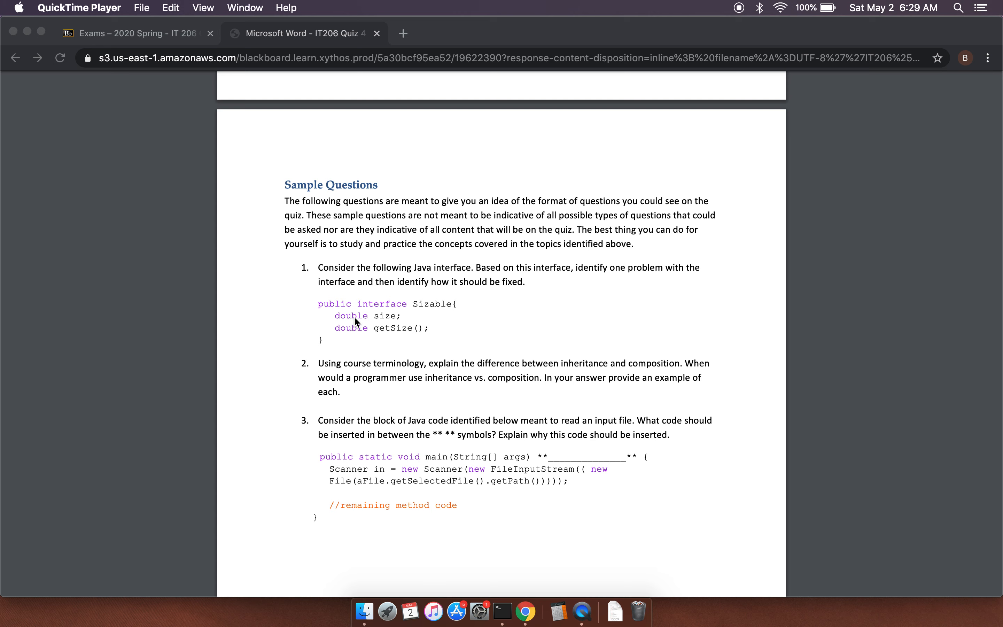
{"action": "mouse_move", "coordinate": [398, 333]}
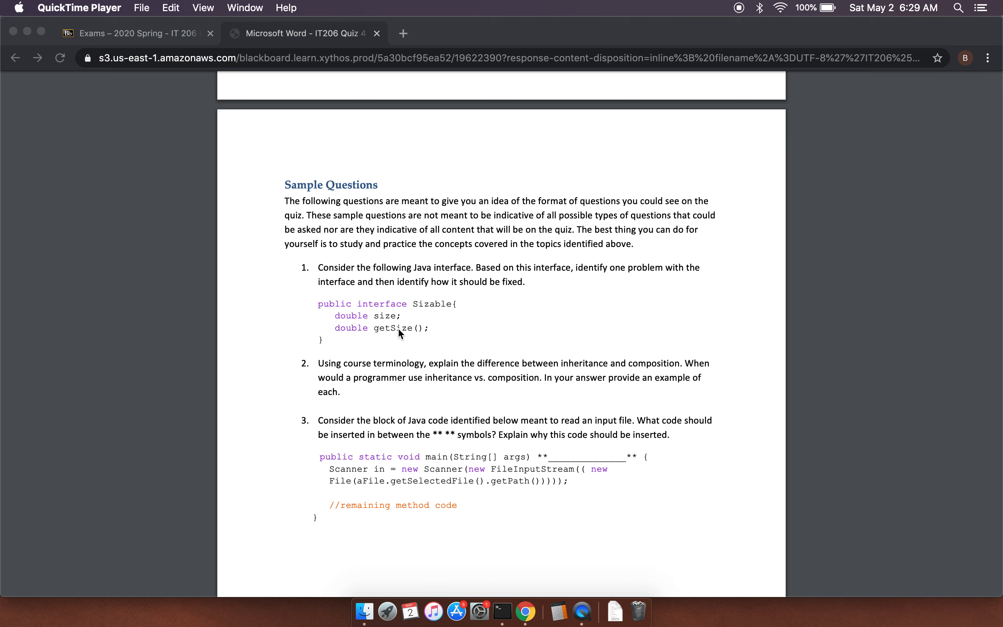
{"action": "mouse_move", "coordinate": [399, 332]}
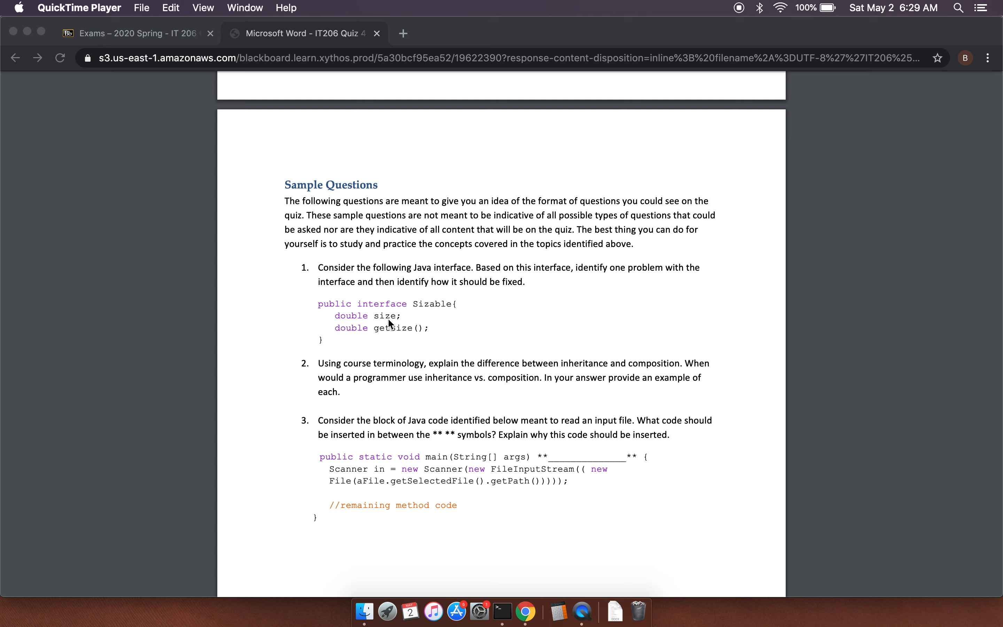
{"action": "mouse_move", "coordinate": [342, 324]}
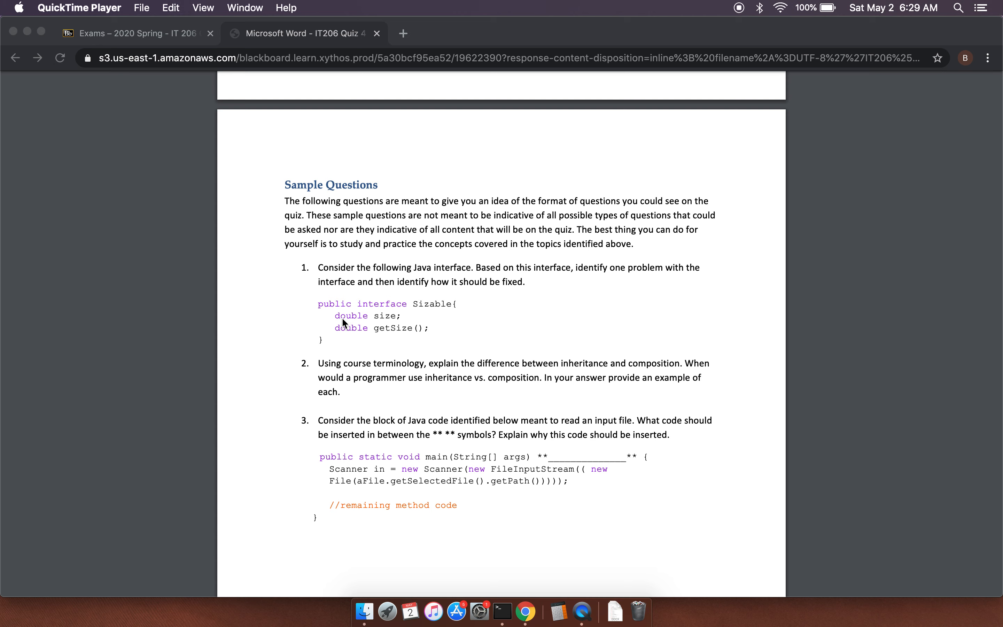
{"action": "mouse_move", "coordinate": [371, 324]}
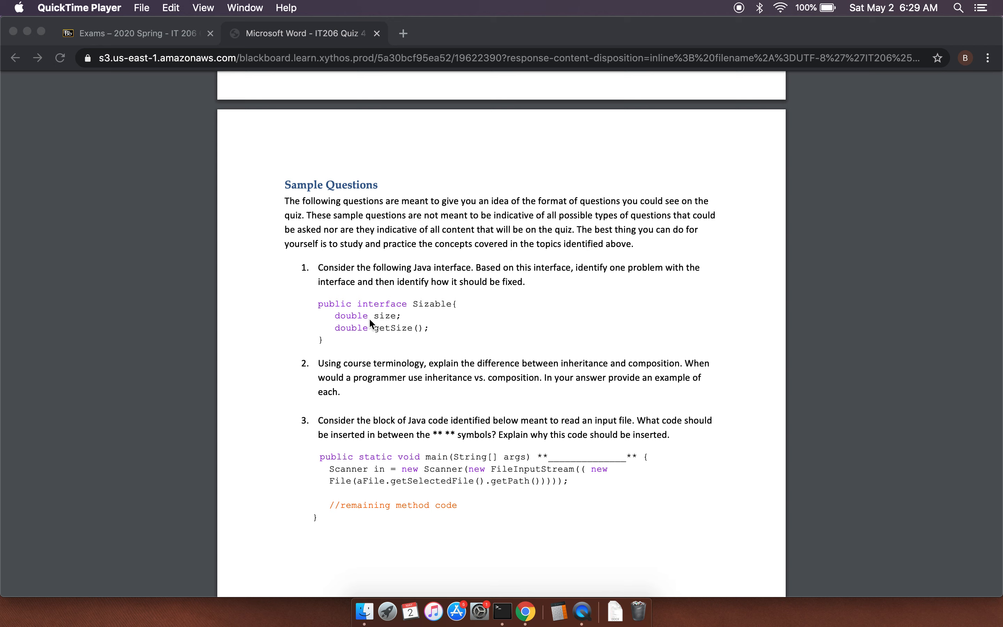
{"action": "mouse_move", "coordinate": [375, 323]}
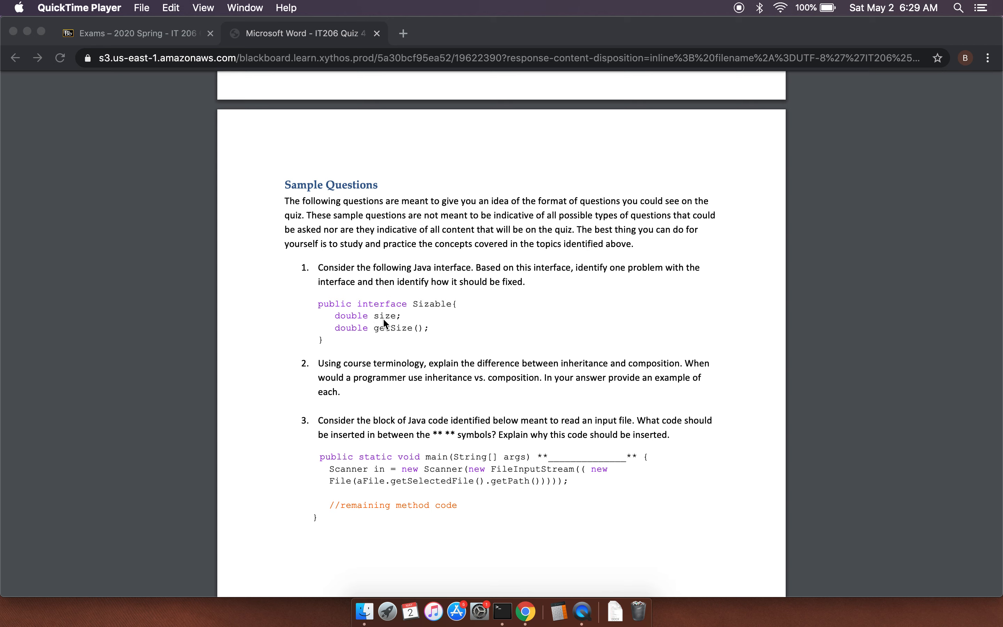
{"action": "mouse_move", "coordinate": [359, 326]}
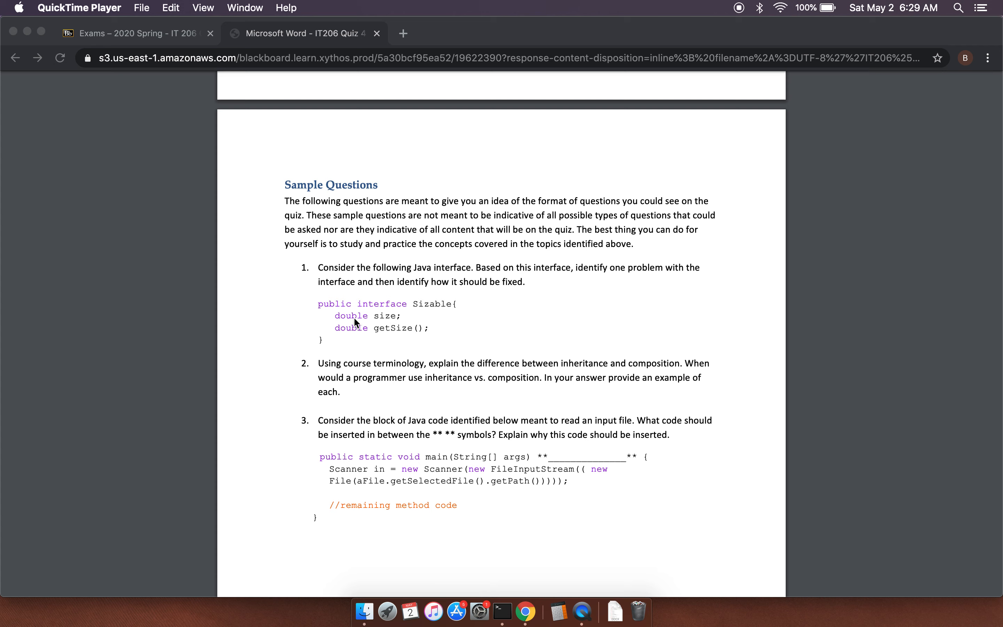
{"action": "mouse_move", "coordinate": [363, 326]}
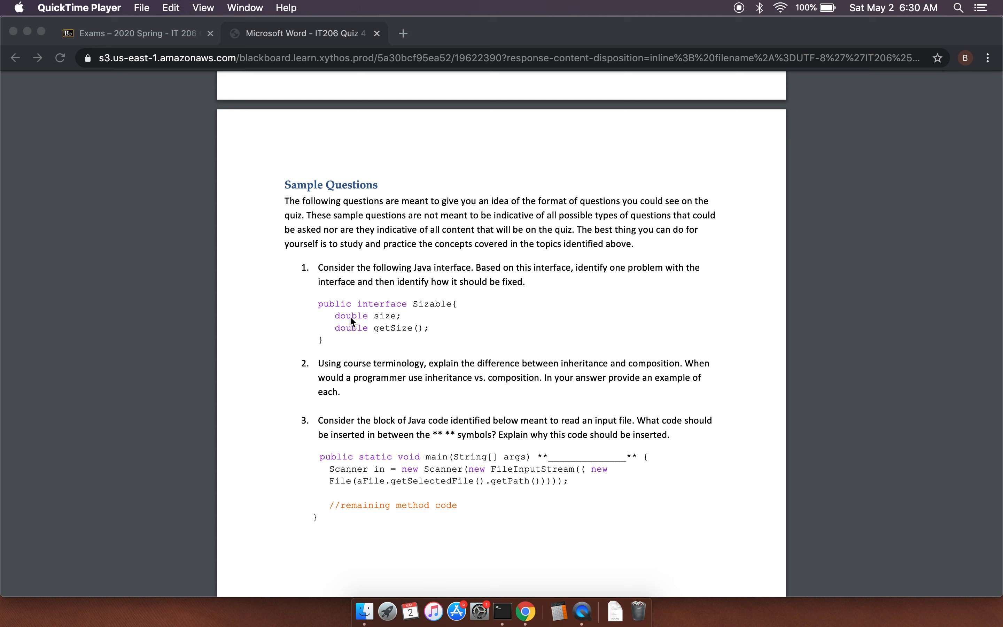
{"action": "mouse_move", "coordinate": [376, 324]}
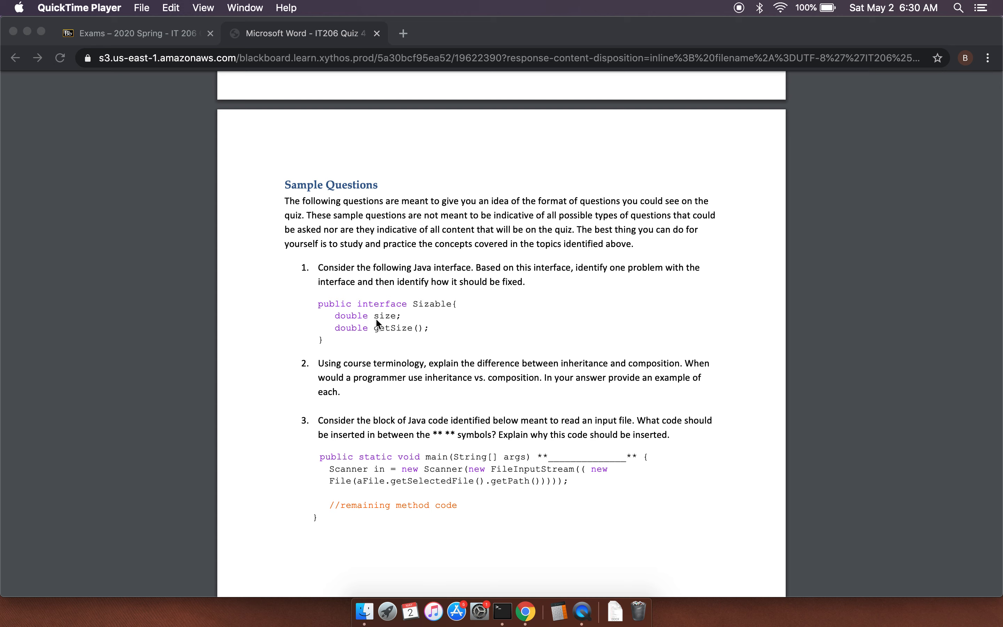
{"action": "mouse_move", "coordinate": [414, 344]}
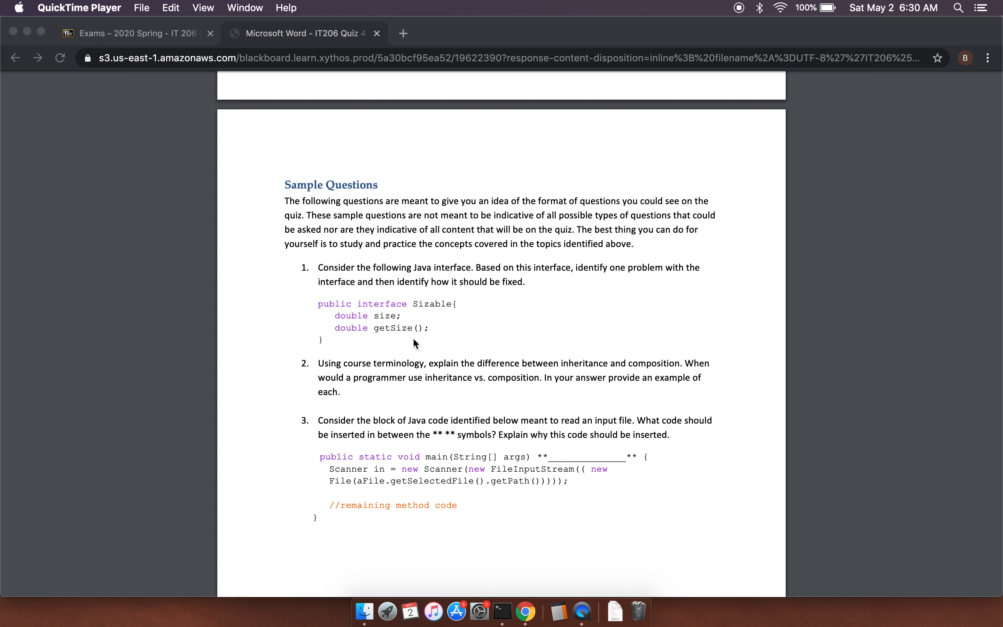
{"action": "mouse_move", "coordinate": [353, 339]}
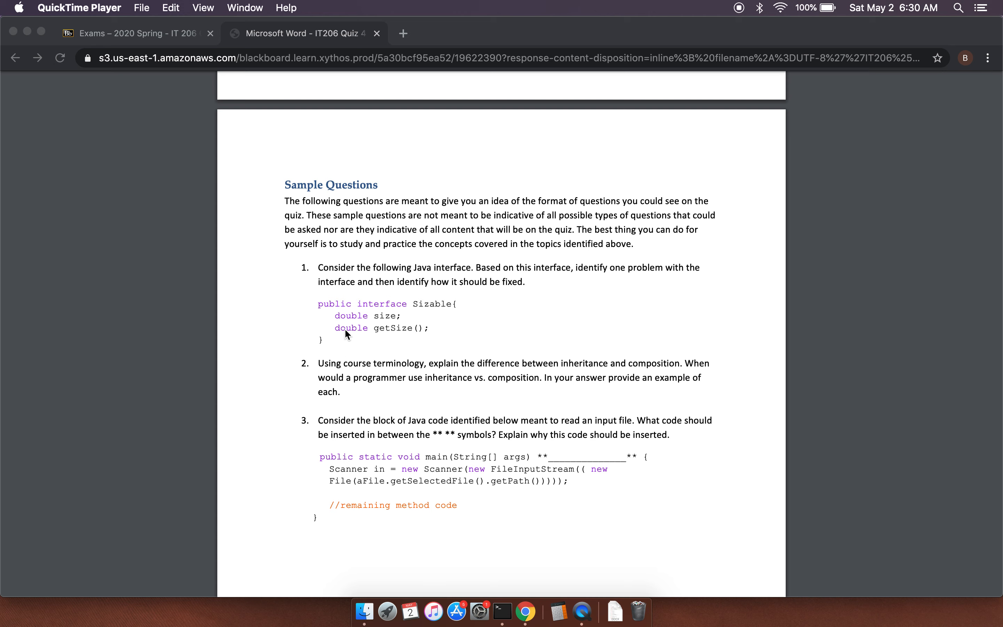
{"action": "mouse_move", "coordinate": [404, 340]}
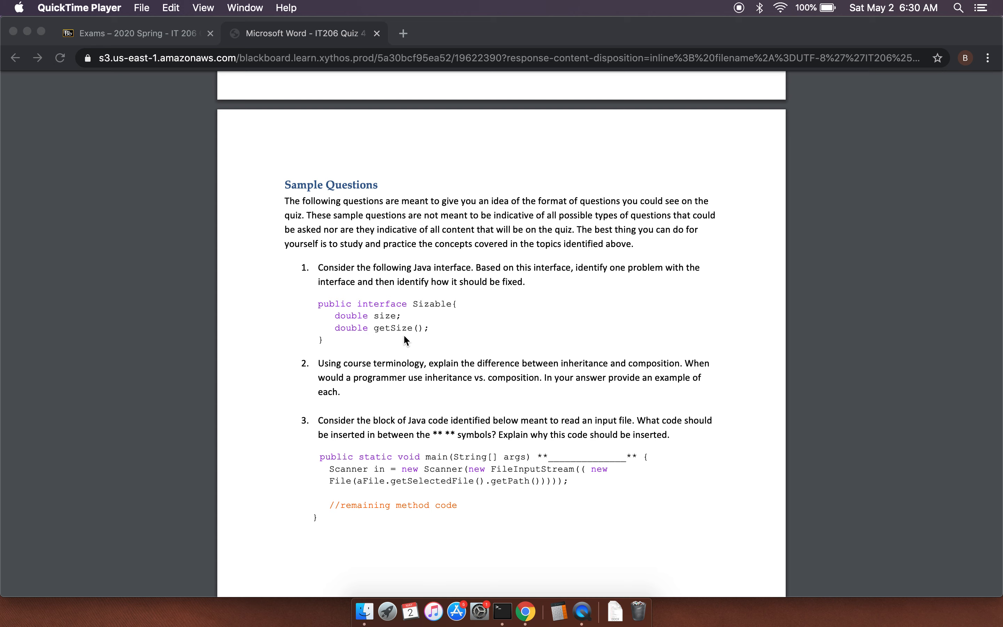
{"action": "mouse_move", "coordinate": [374, 330]}
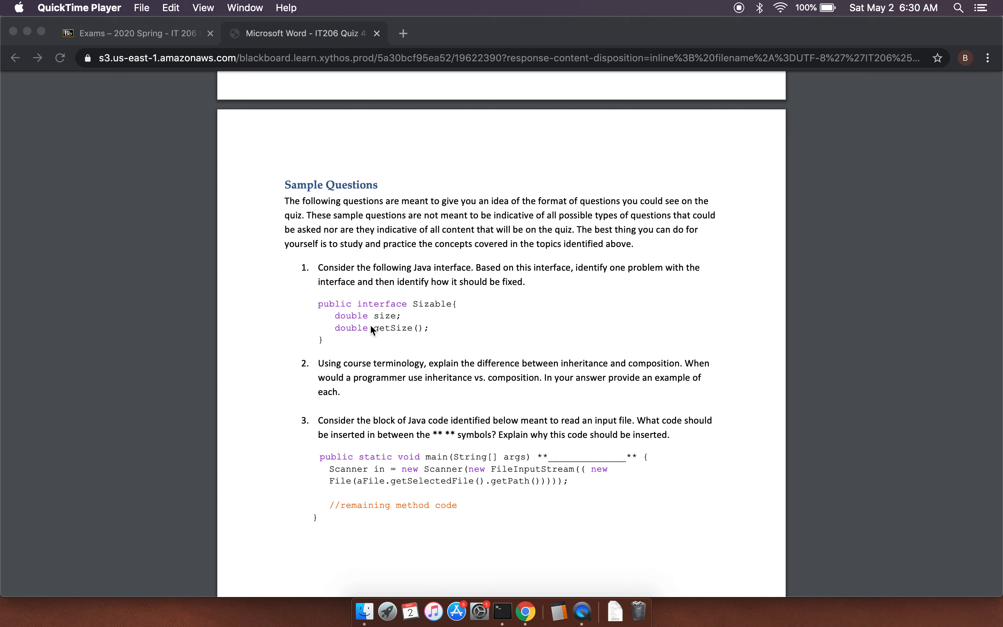
{"action": "mouse_move", "coordinate": [379, 318]}
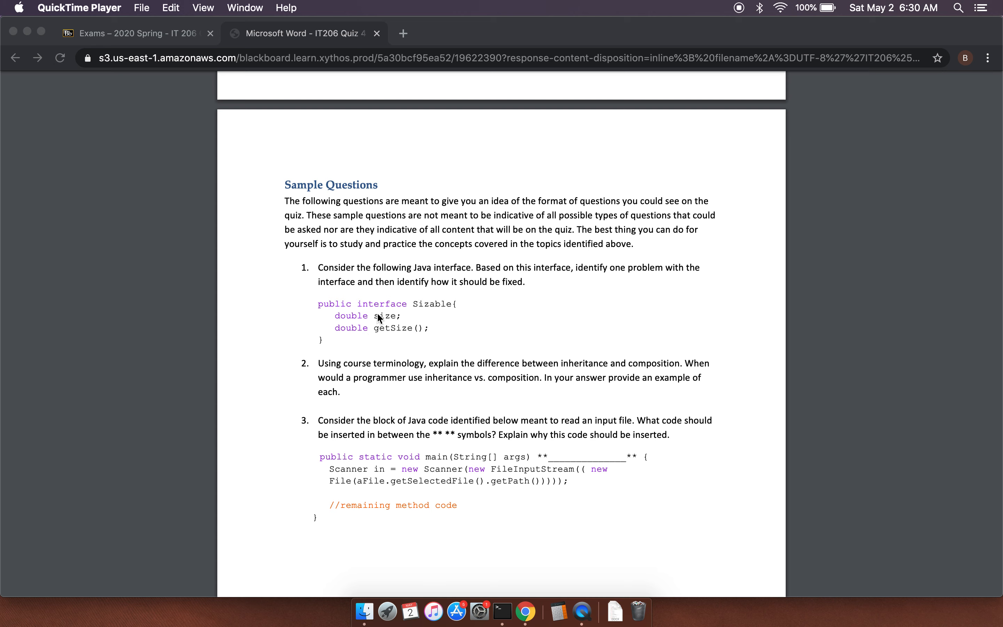
{"action": "mouse_move", "coordinate": [388, 291]}
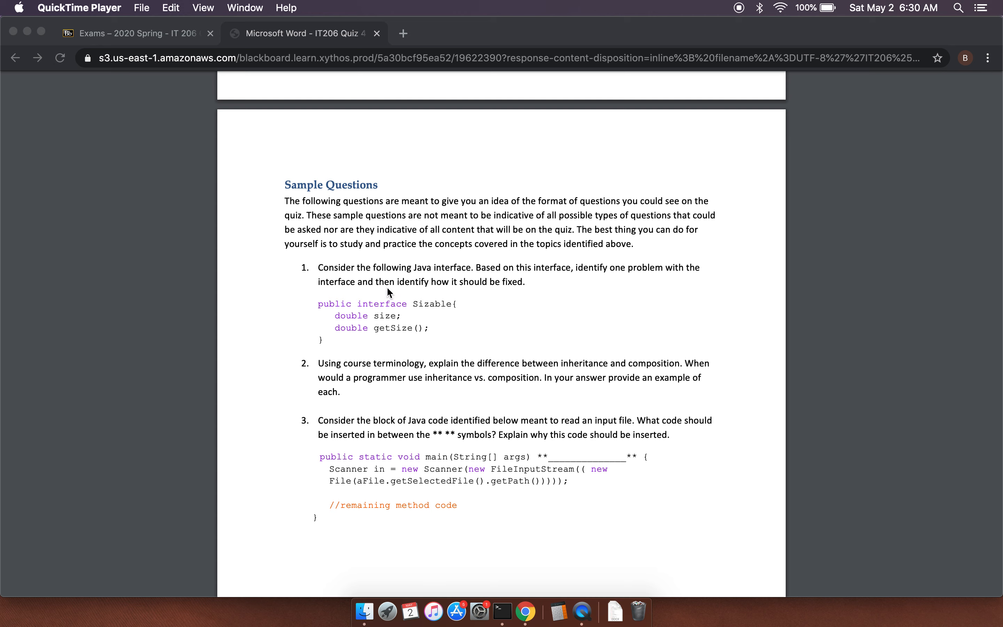
{"action": "mouse_move", "coordinate": [386, 324]}
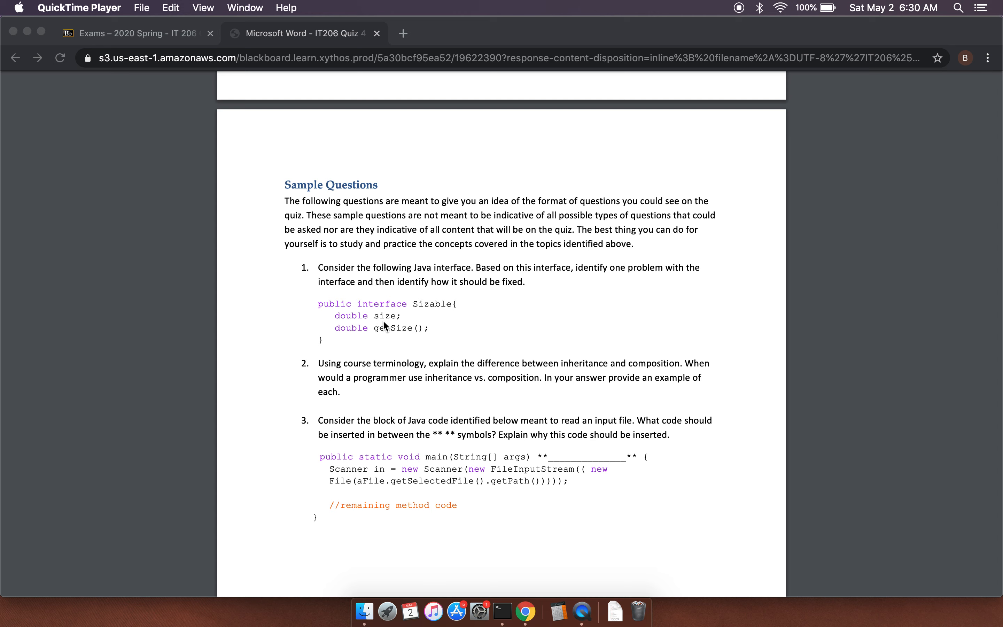
{"action": "mouse_move", "coordinate": [383, 349]}
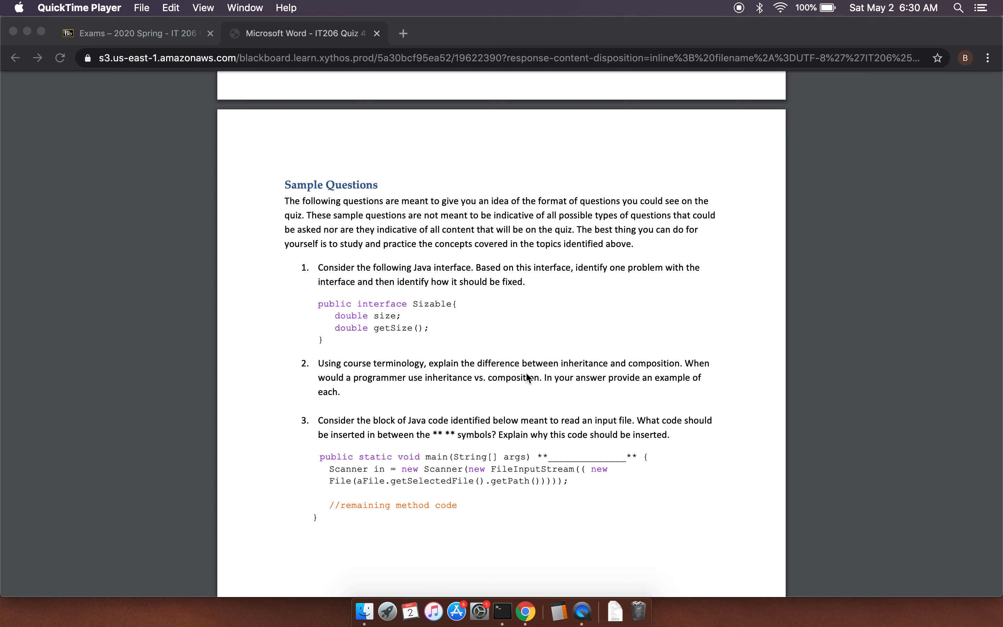
{"action": "mouse_move", "coordinate": [662, 377]}
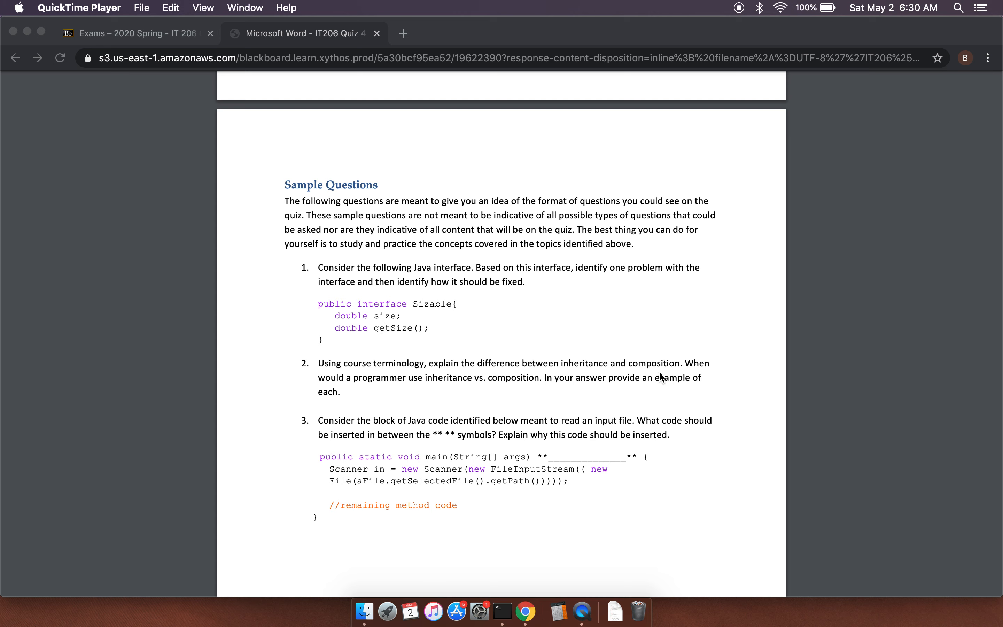
{"action": "mouse_move", "coordinate": [502, 374]}
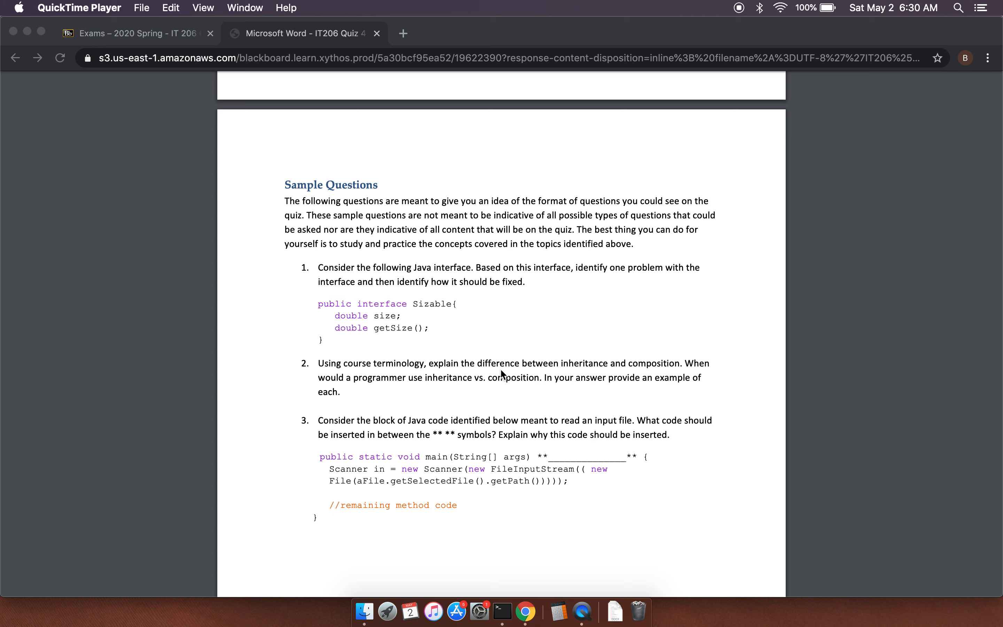
{"action": "mouse_move", "coordinate": [519, 387]}
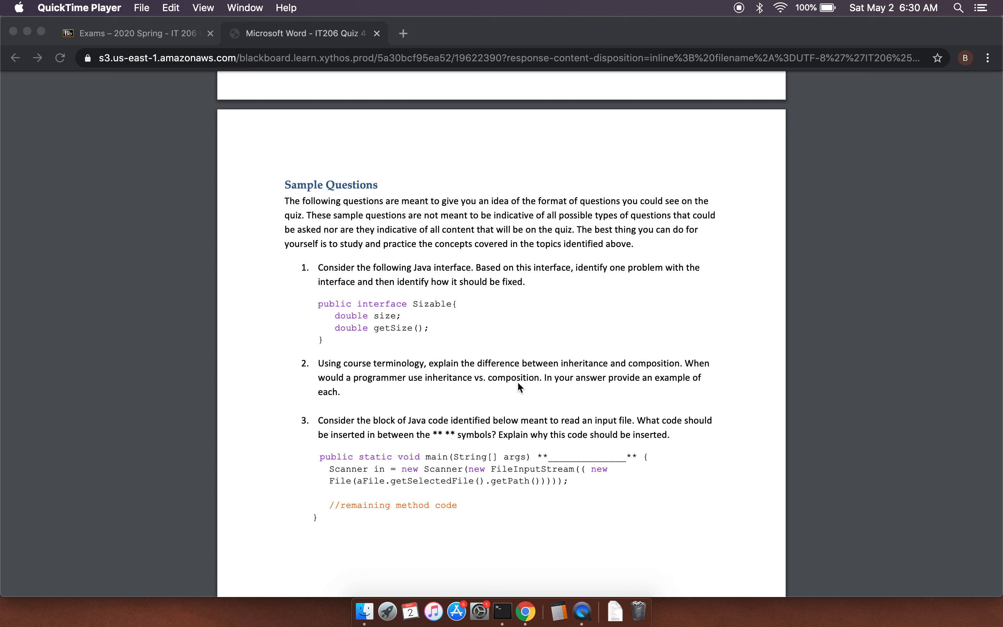
{"action": "mouse_move", "coordinate": [631, 392]}
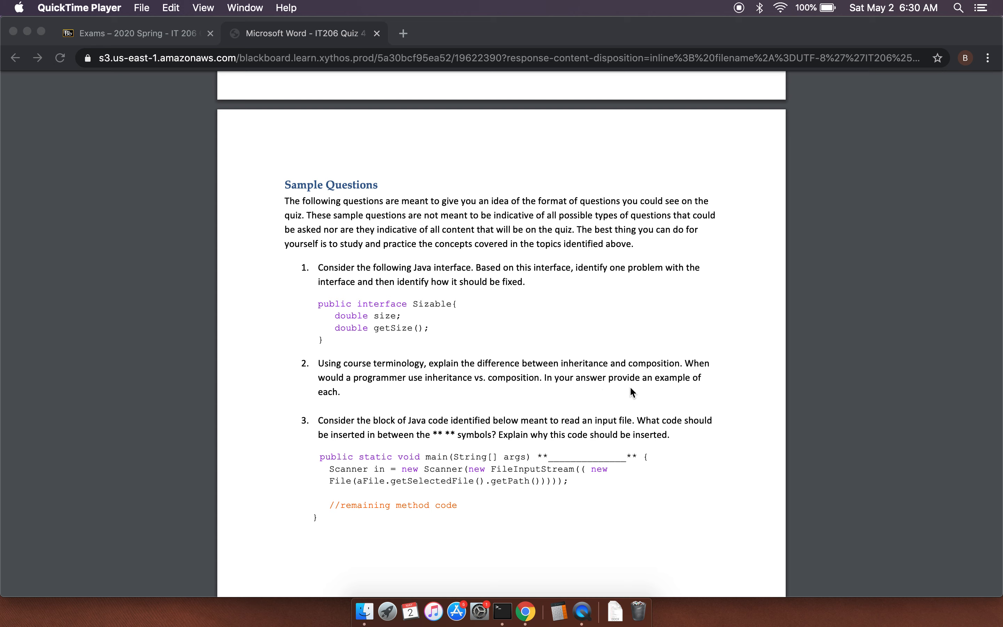
{"action": "mouse_move", "coordinate": [523, 374]}
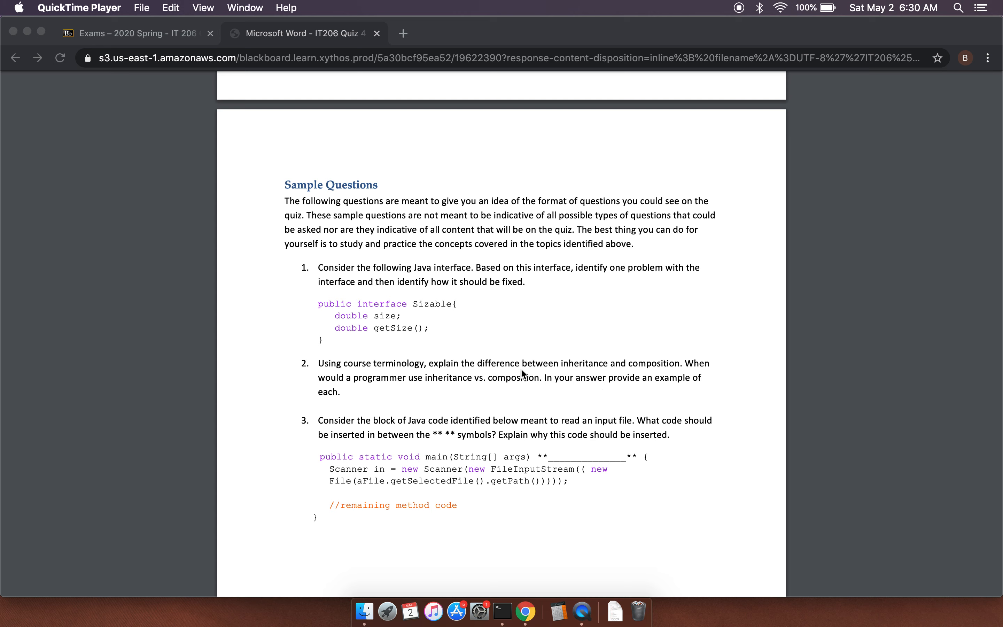
{"action": "mouse_move", "coordinate": [577, 372]}
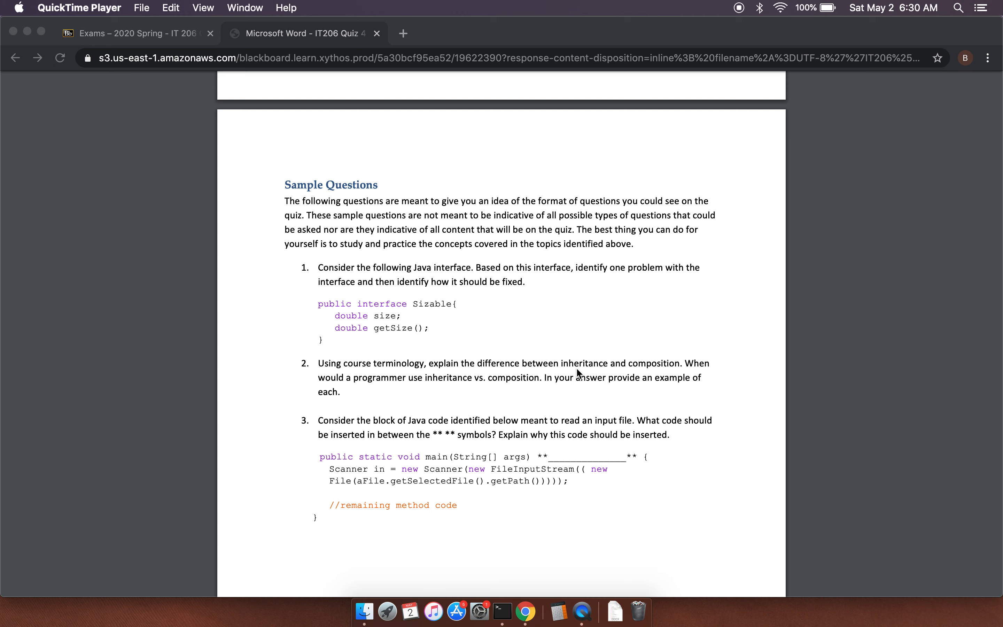
{"action": "mouse_move", "coordinate": [553, 373]}
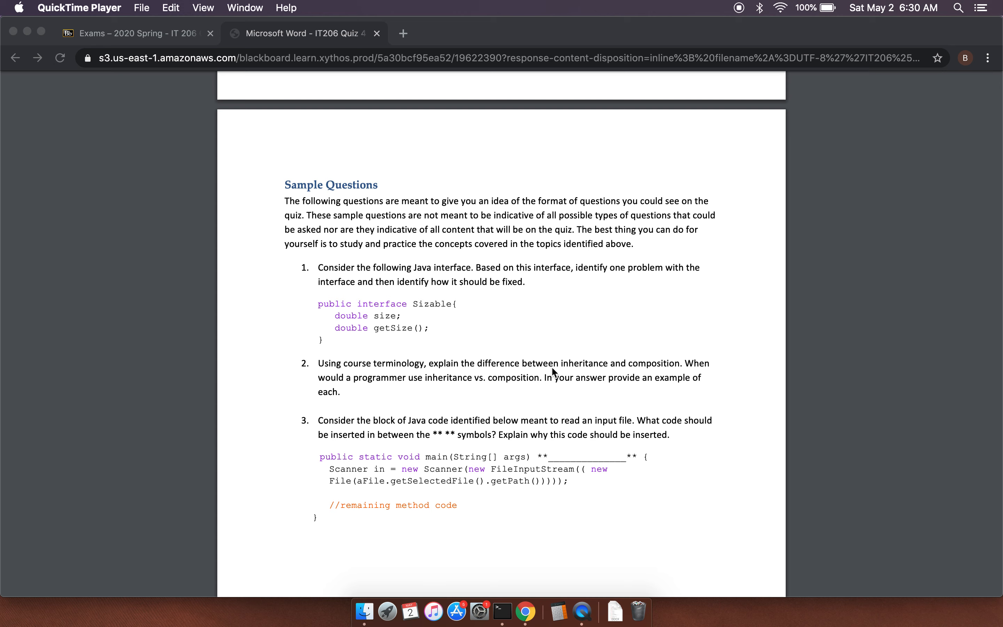
{"action": "mouse_move", "coordinate": [583, 372]}
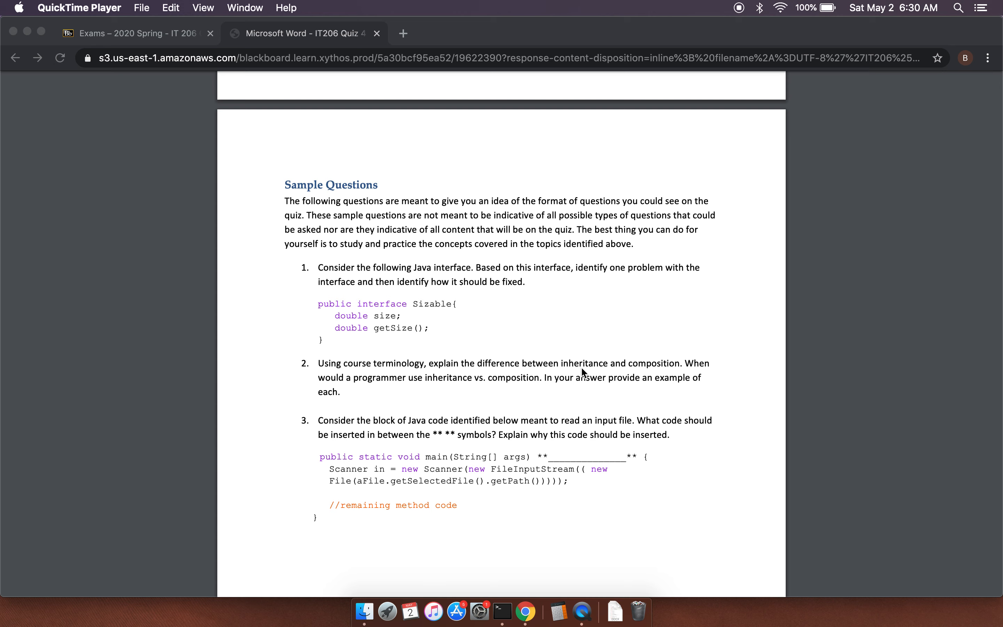
{"action": "mouse_move", "coordinate": [492, 370]}
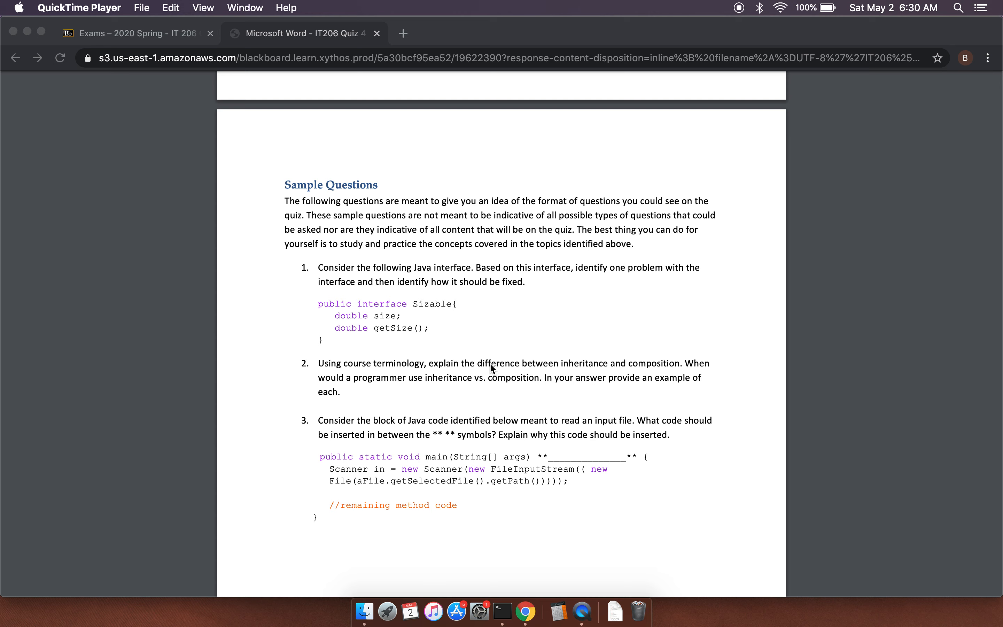
{"action": "mouse_move", "coordinate": [555, 359]}
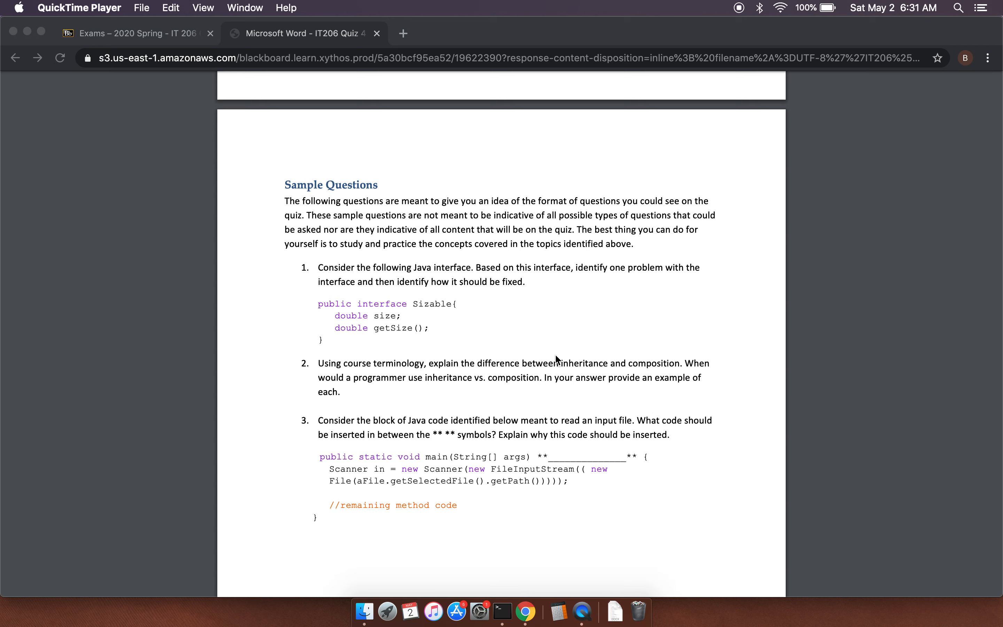
{"action": "mouse_move", "coordinate": [545, 379]}
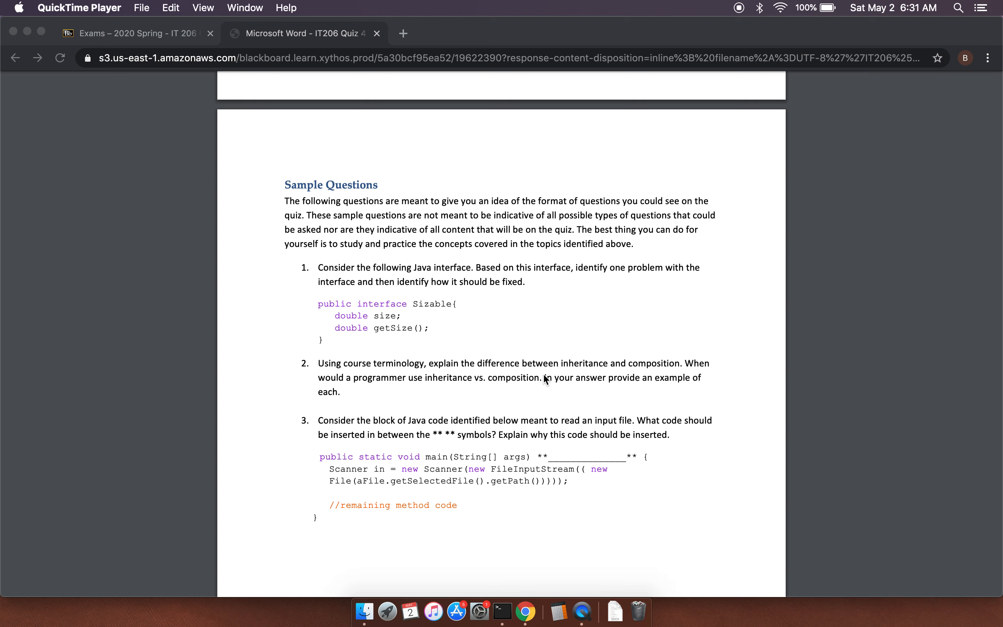
{"action": "mouse_move", "coordinate": [541, 357]}
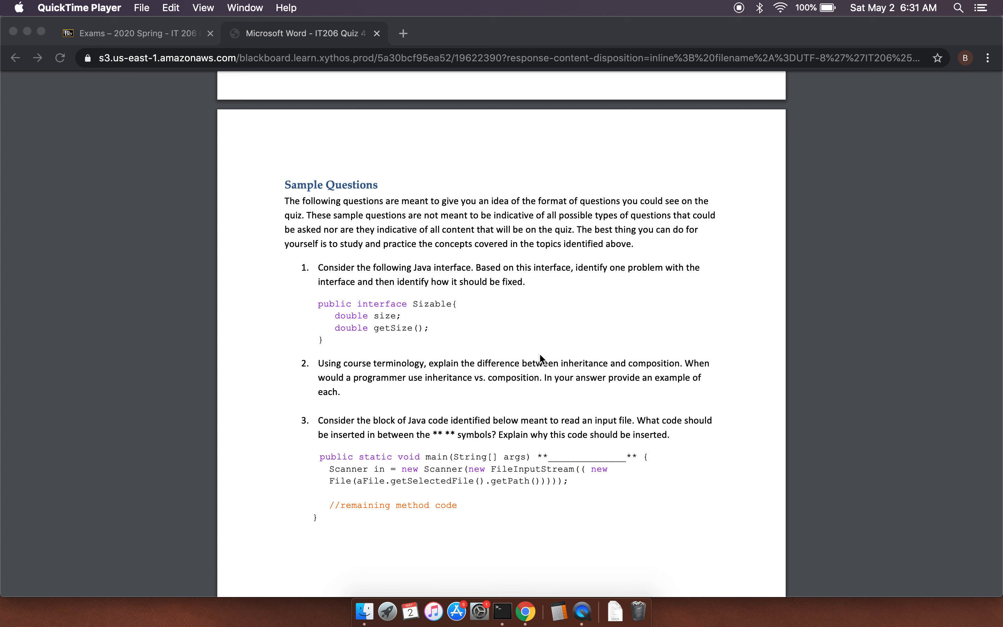
{"action": "mouse_move", "coordinate": [587, 371]}
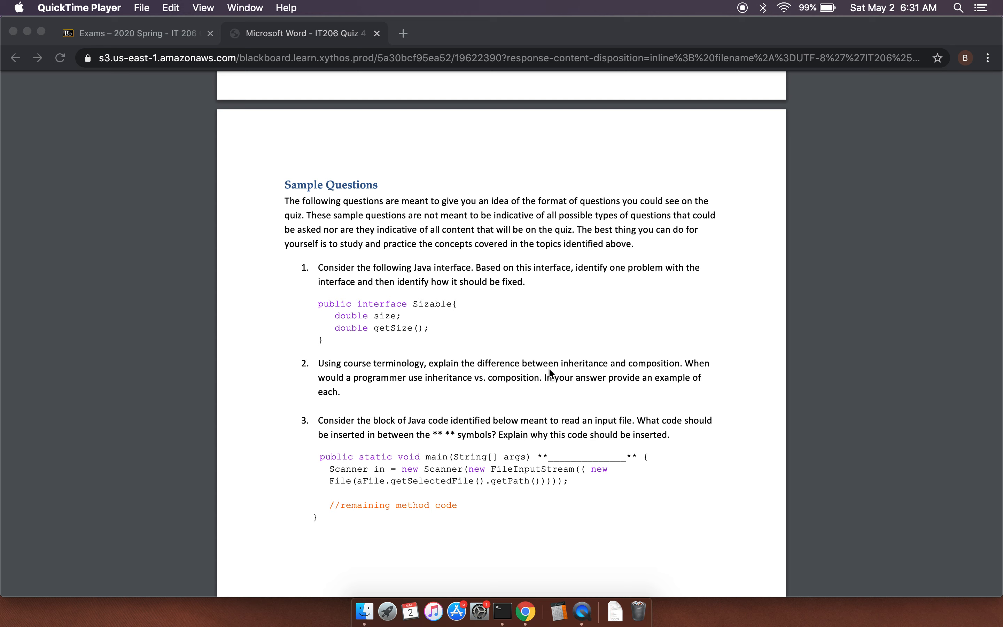
{"action": "mouse_move", "coordinate": [580, 373]}
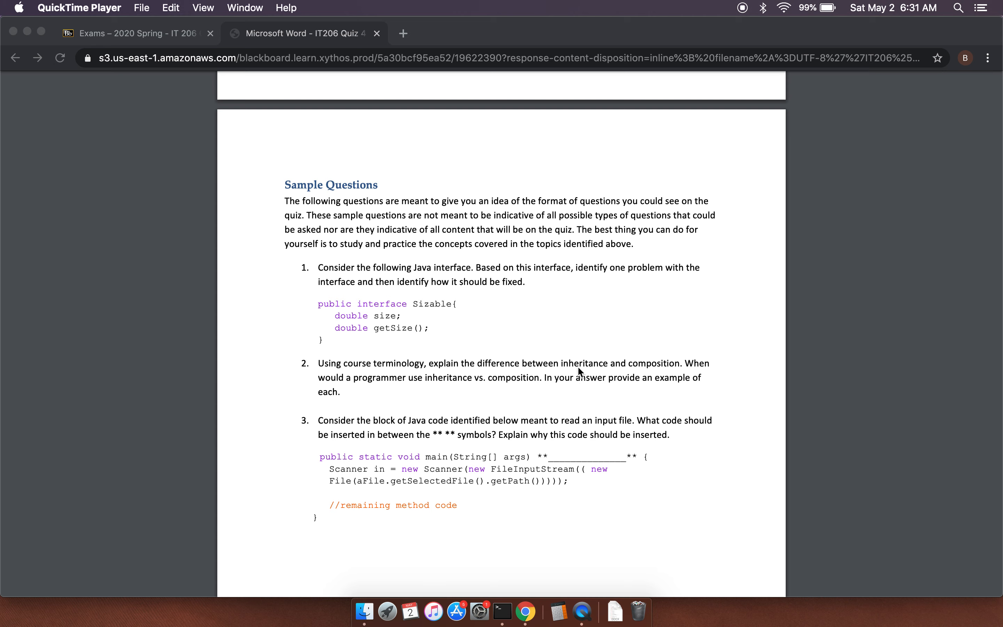
{"action": "mouse_move", "coordinate": [660, 375]}
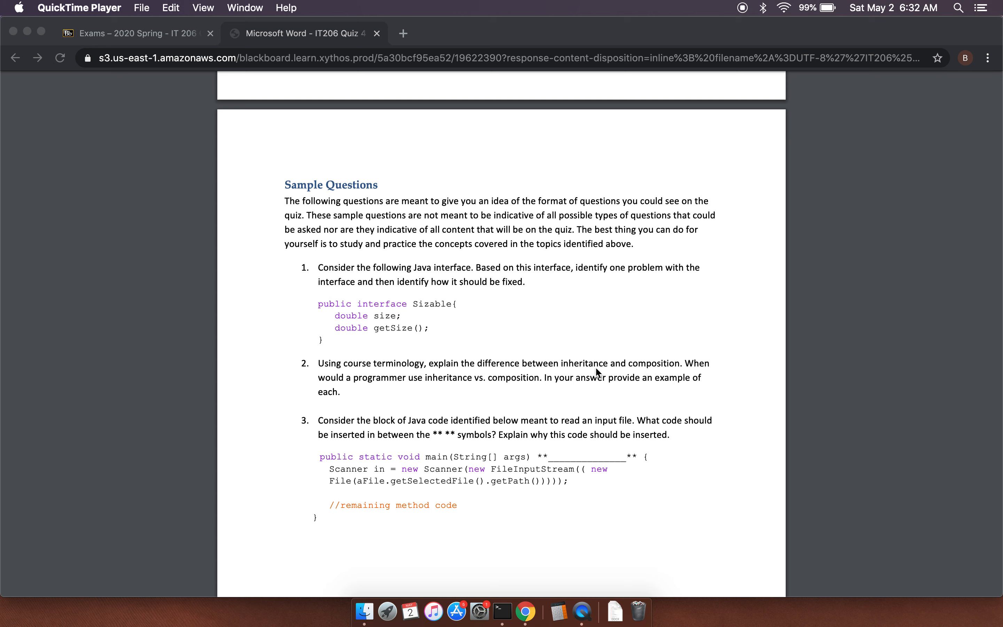
{"action": "mouse_move", "coordinate": [670, 377]}
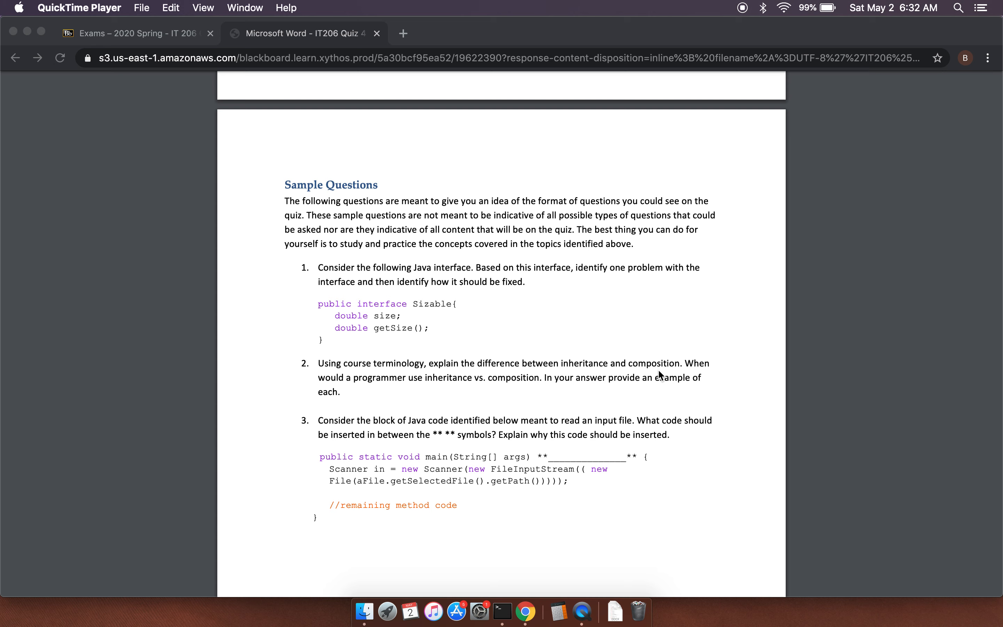
{"action": "mouse_move", "coordinate": [678, 375]}
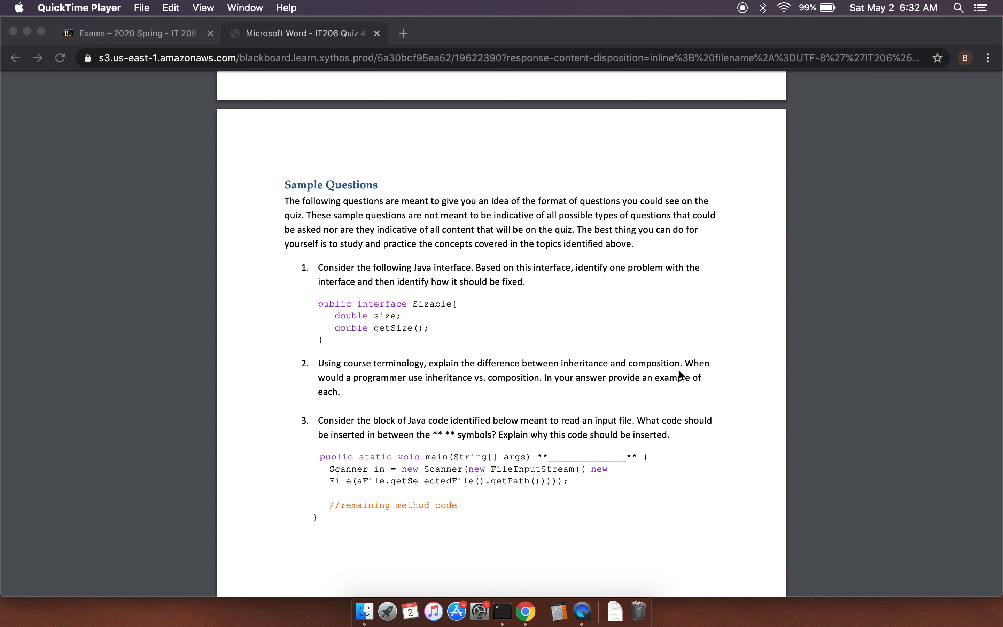
{"action": "mouse_move", "coordinate": [652, 377]}
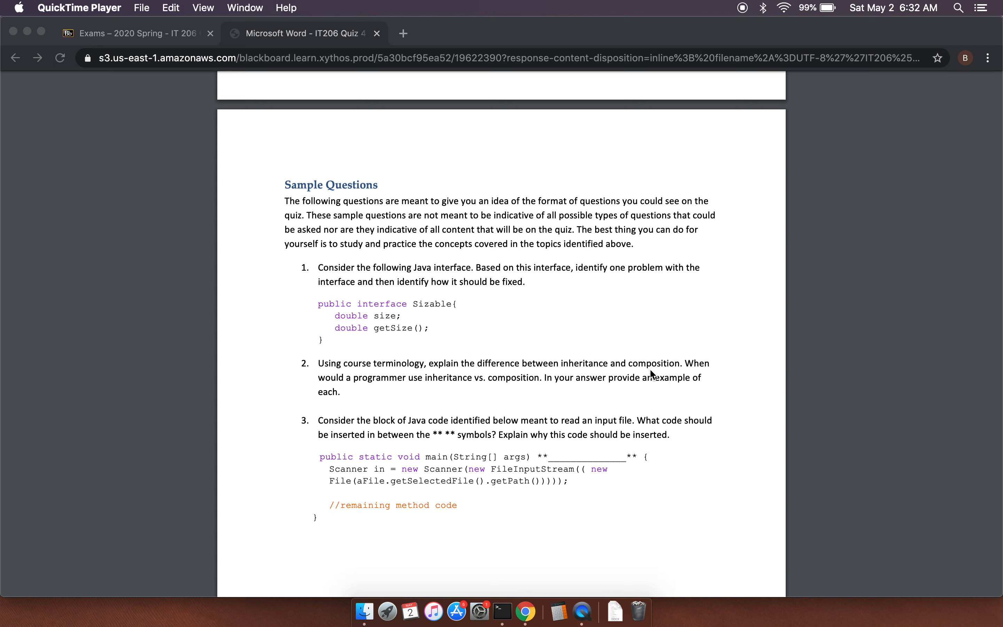
{"action": "mouse_move", "coordinate": [602, 376]}
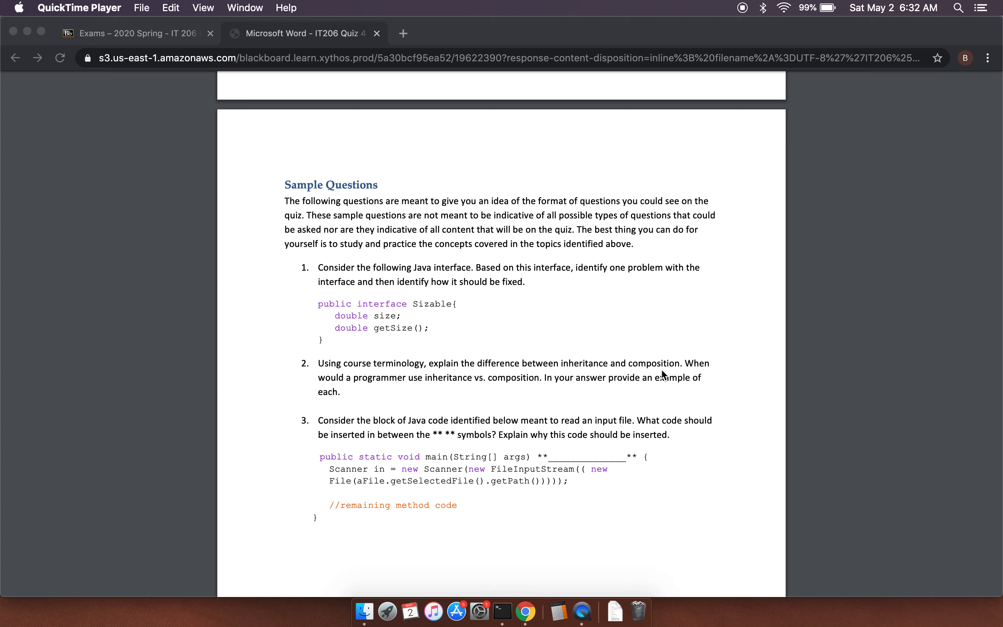
{"action": "mouse_move", "coordinate": [603, 387]}
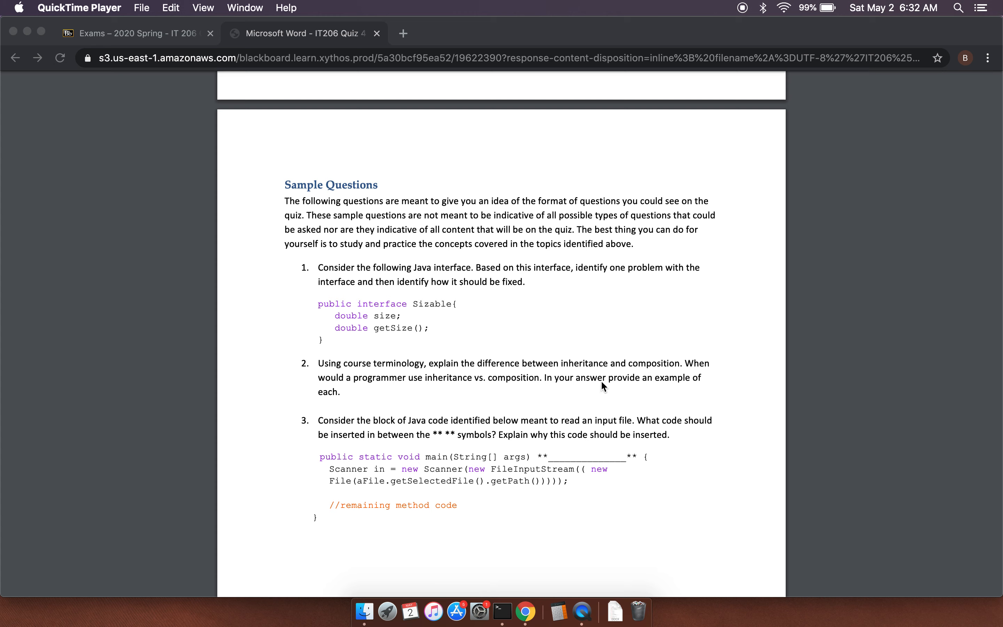
{"action": "mouse_move", "coordinate": [409, 387]}
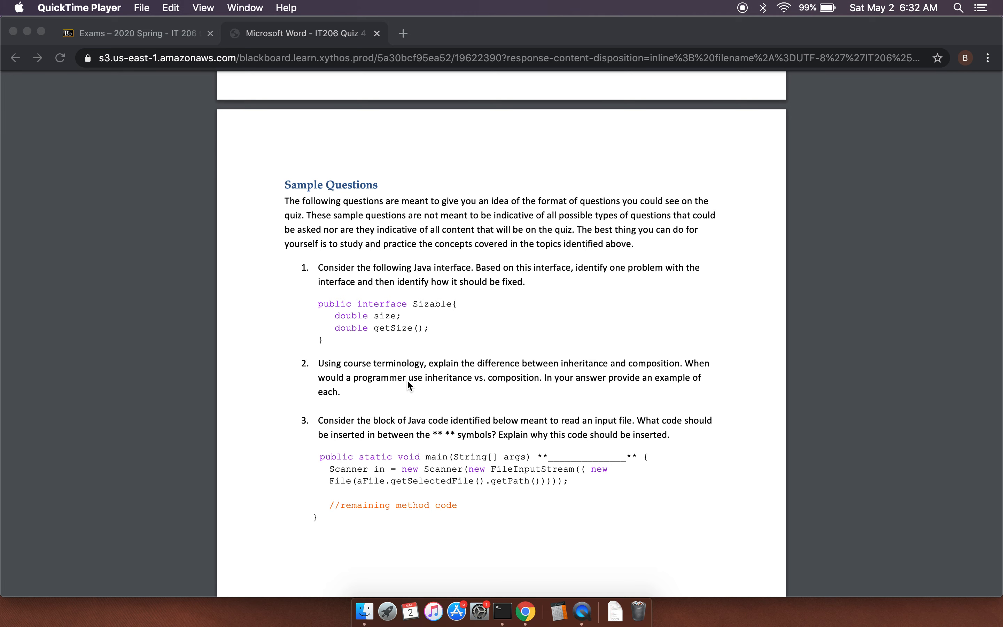
{"action": "mouse_move", "coordinate": [510, 372]}
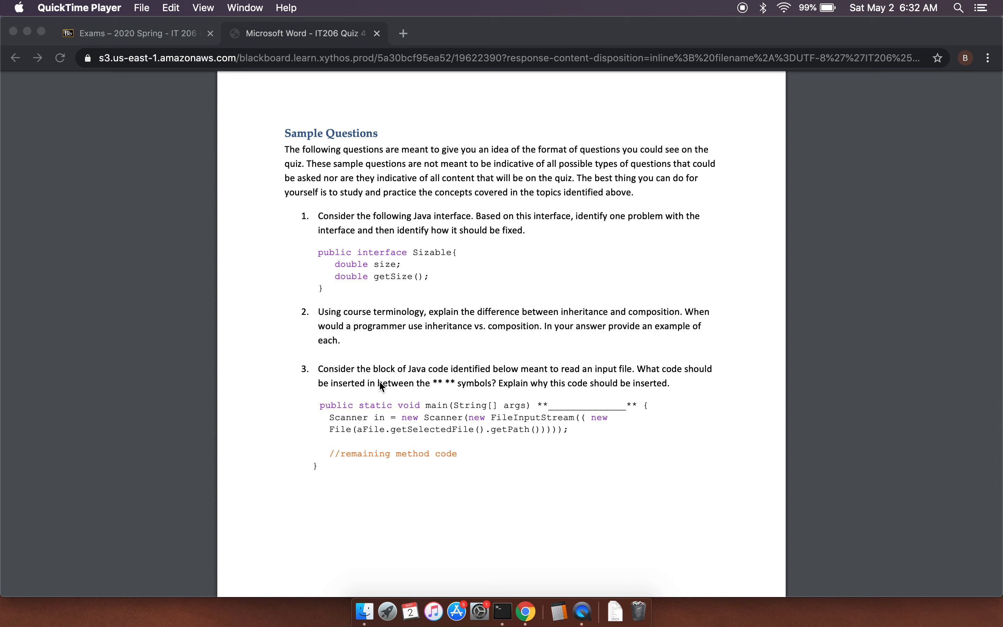
{"action": "mouse_move", "coordinate": [585, 386]}
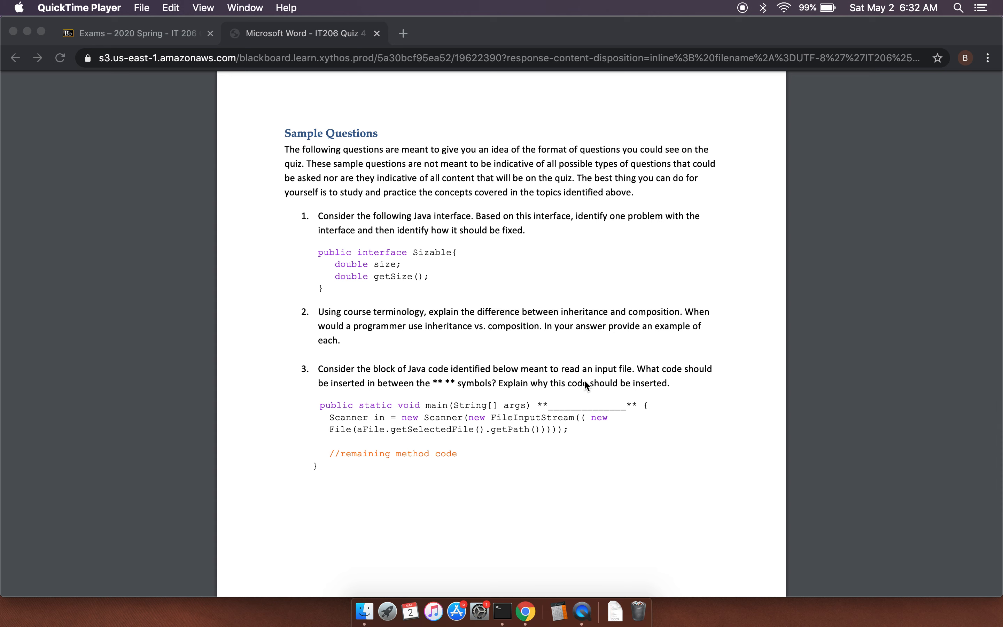
{"action": "mouse_move", "coordinate": [668, 375]}
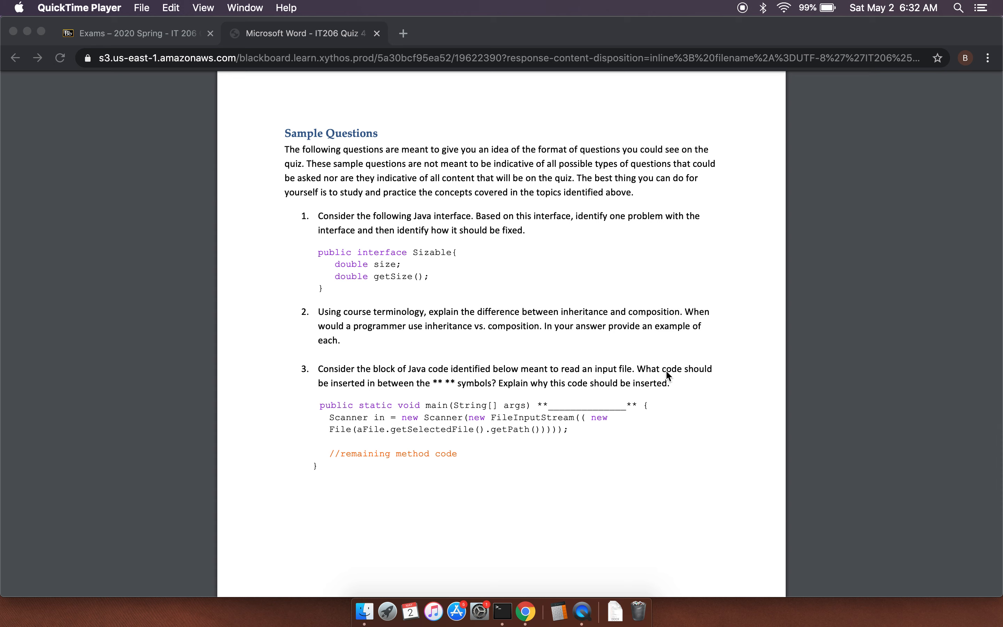
{"action": "mouse_move", "coordinate": [443, 399]}
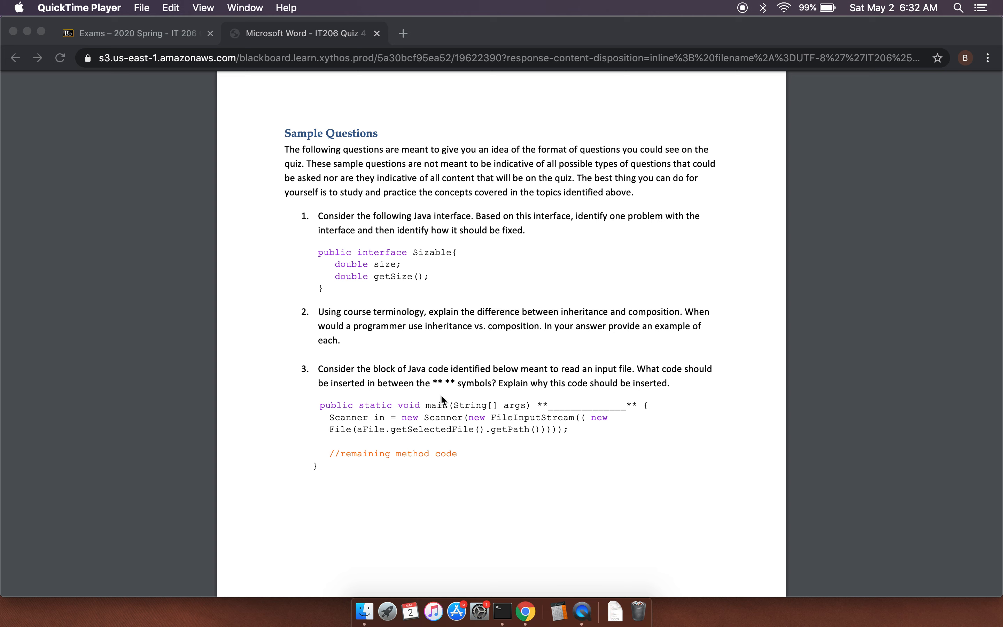
{"action": "mouse_move", "coordinate": [638, 428]}
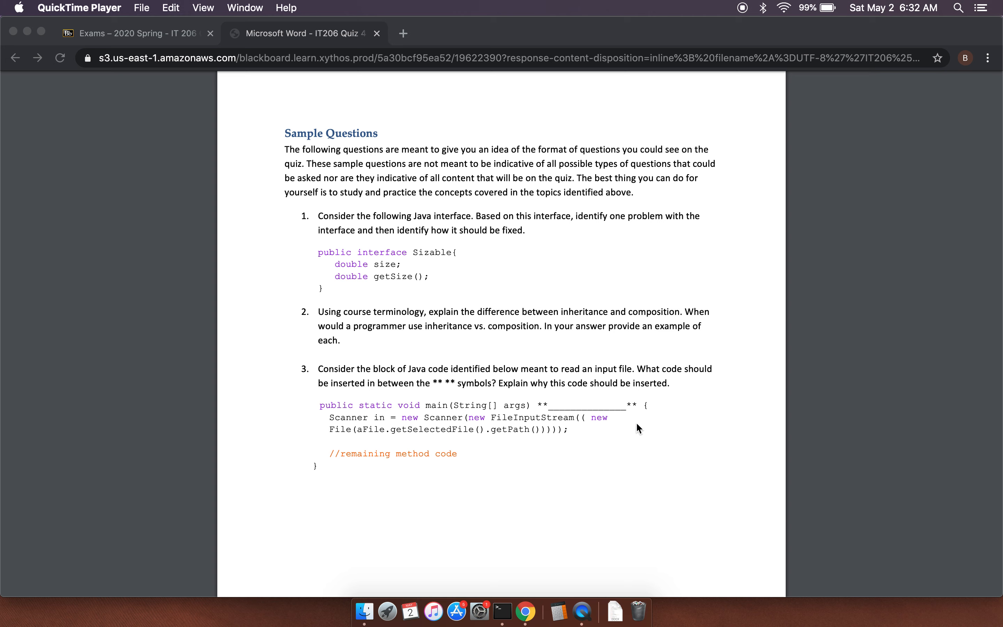
{"action": "mouse_move", "coordinate": [598, 418]}
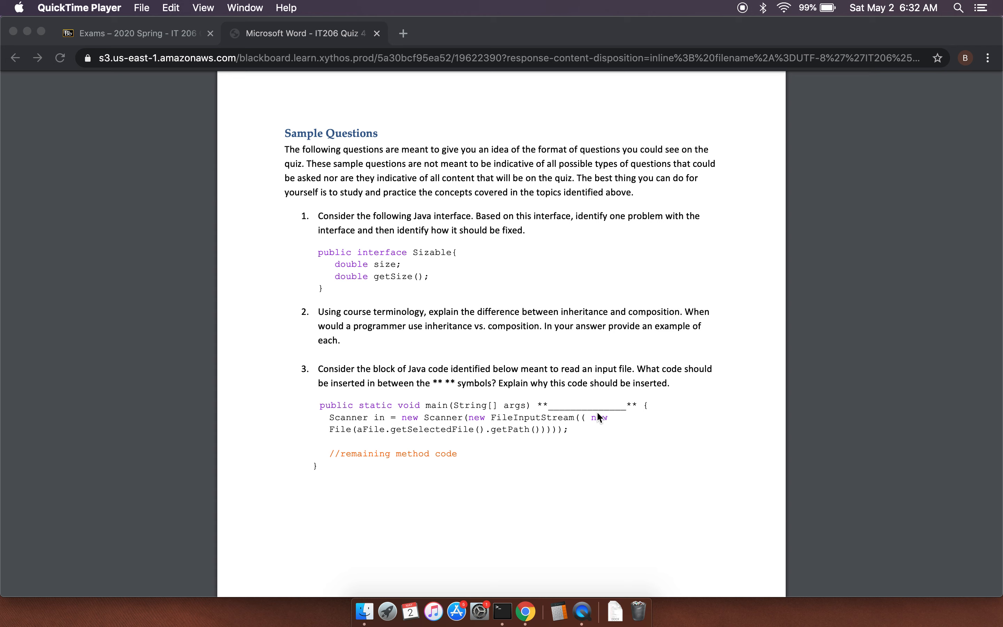
{"action": "mouse_move", "coordinate": [427, 435]}
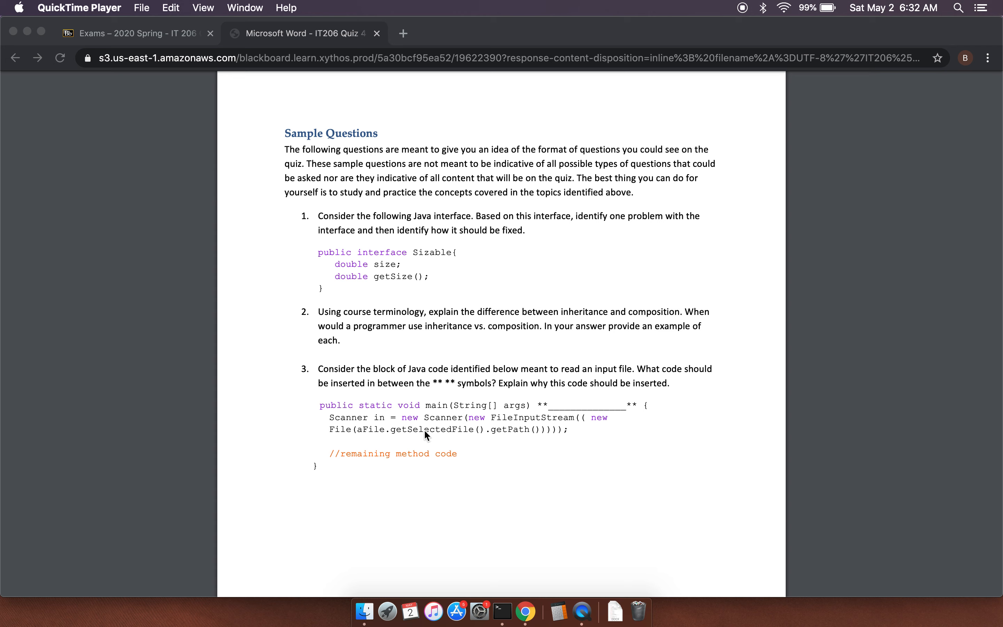
{"action": "mouse_move", "coordinate": [482, 420]}
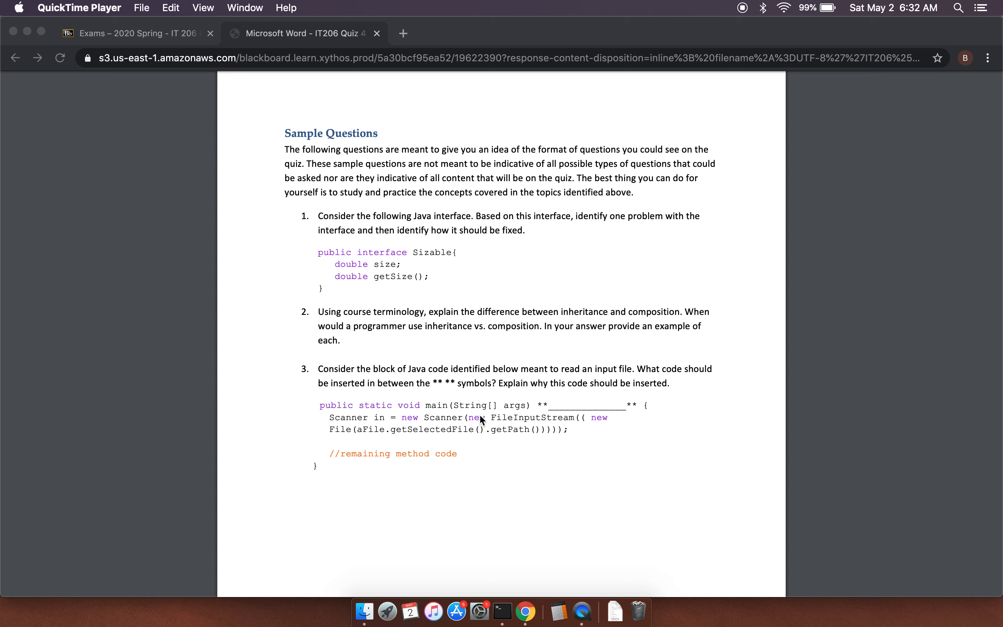
{"action": "mouse_move", "coordinate": [394, 441]}
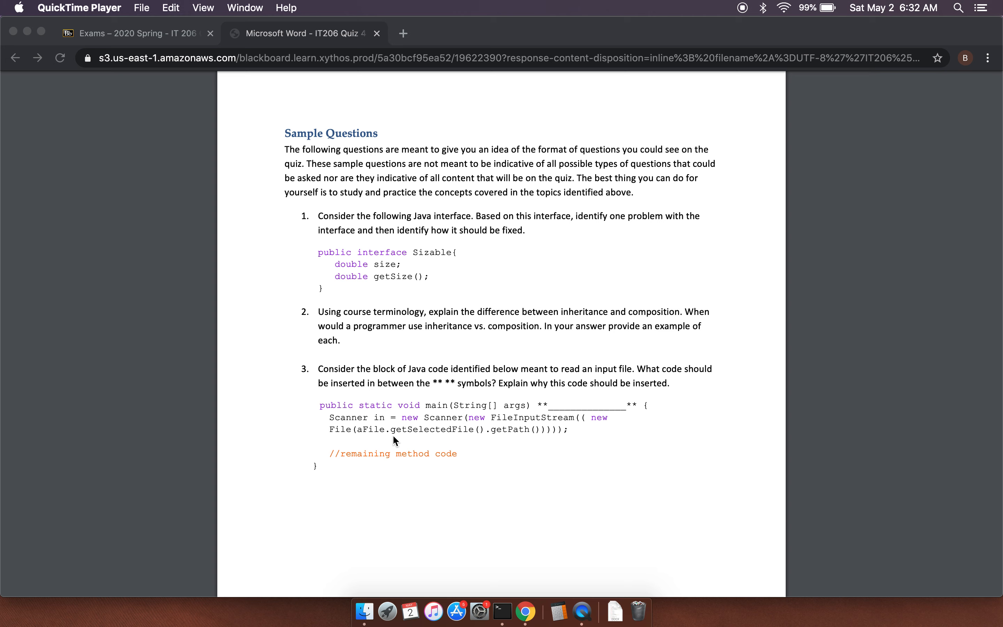
{"action": "mouse_move", "coordinate": [553, 419]}
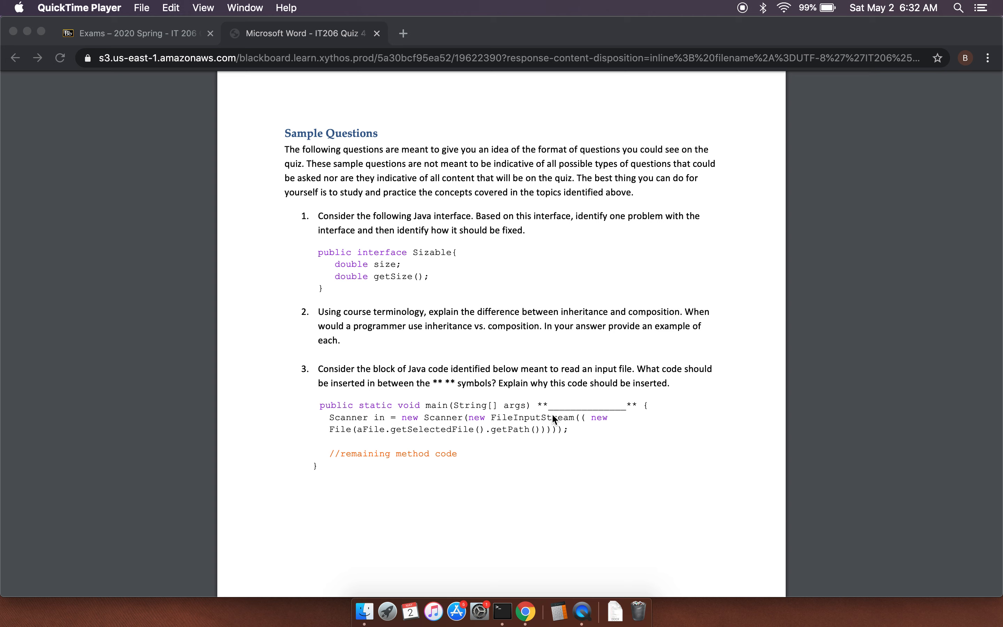
{"action": "mouse_move", "coordinate": [491, 431]}
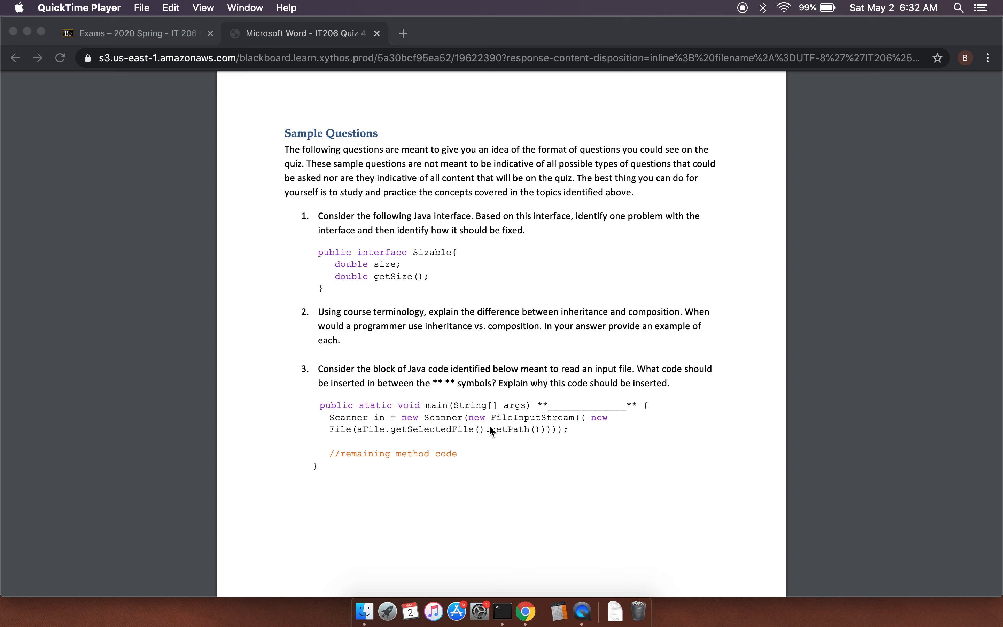
{"action": "mouse_move", "coordinate": [486, 431]}
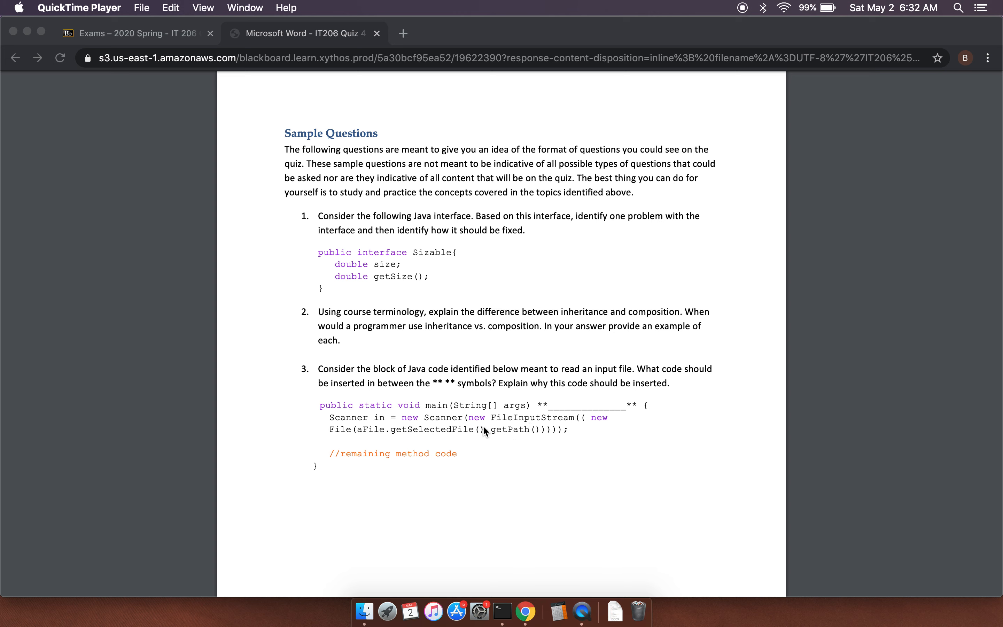
{"action": "mouse_move", "coordinate": [349, 442]}
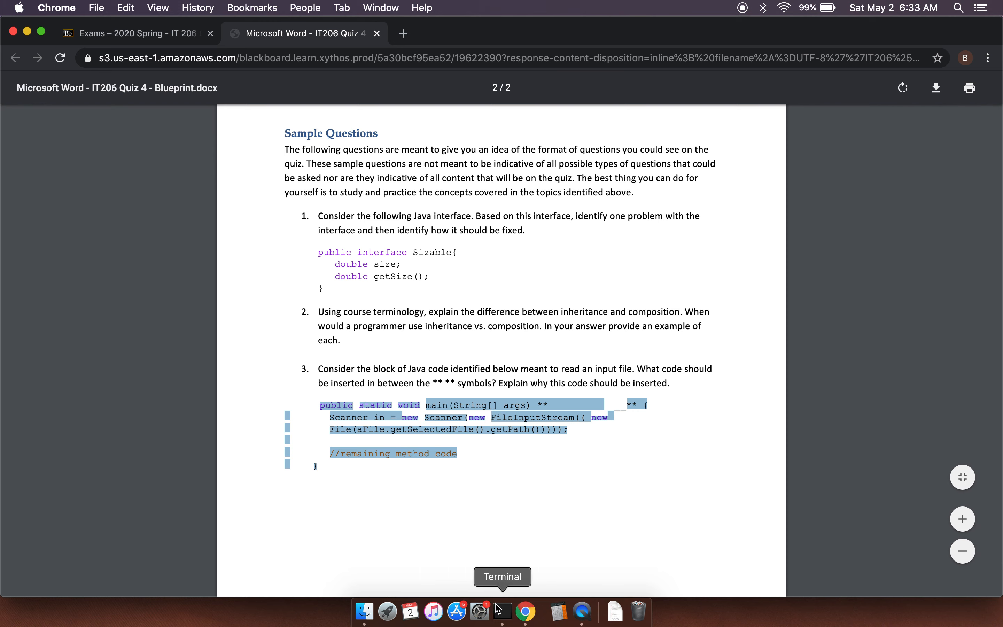
Step: Start a Terminal shell, change into /tmp and open Blah.java in vi
{"action": "right_click", "coordinate": [501, 612]}
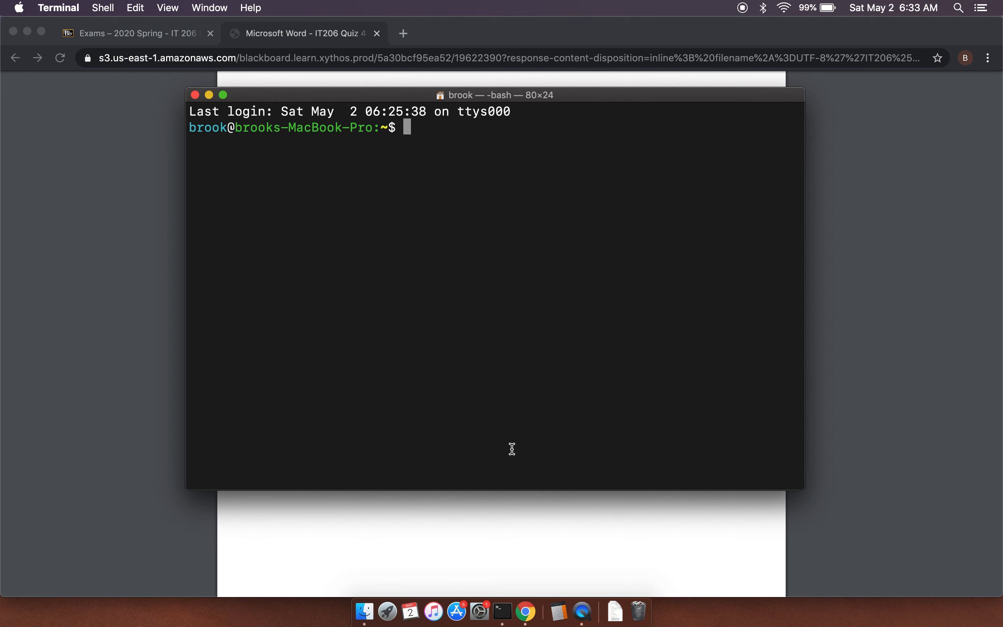
{"action": "key", "text": "Return"}
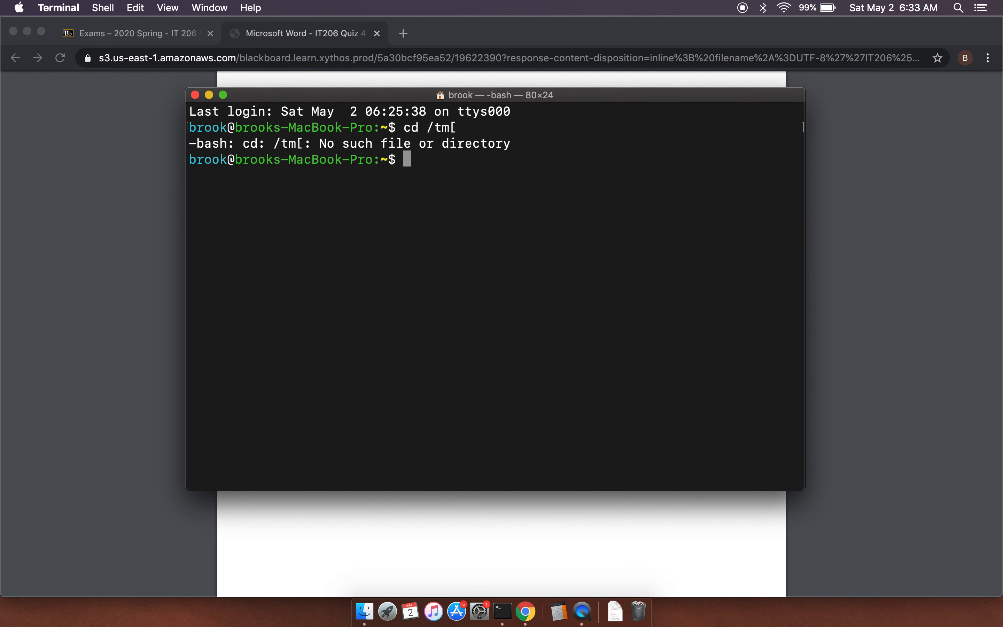
{"action": "type", "text": "cd /tr"}
{"action": "type", "text": "vi"}
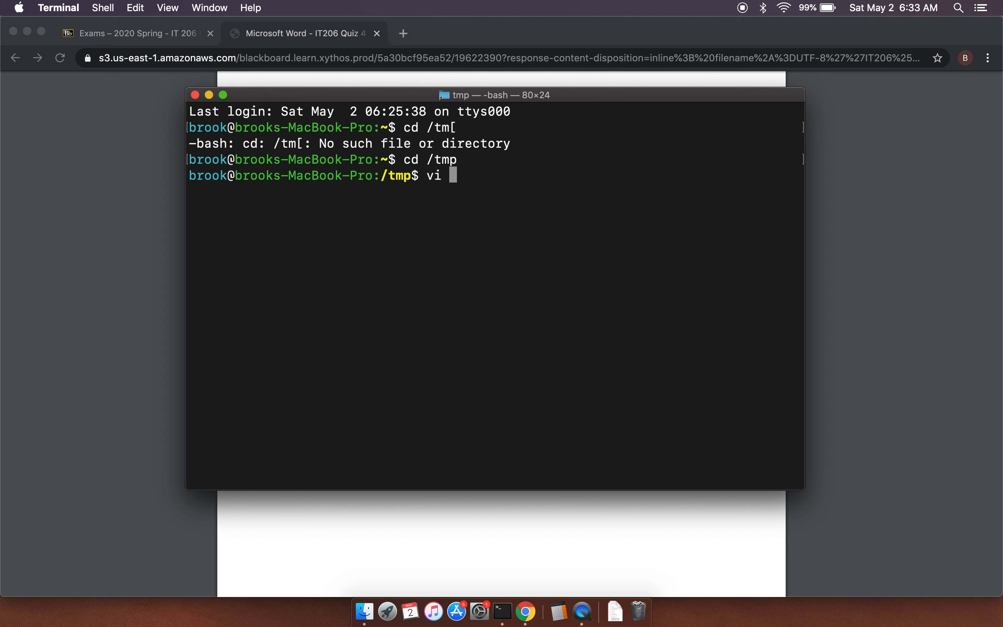
{"action": "type", "text": "Blah.java"}
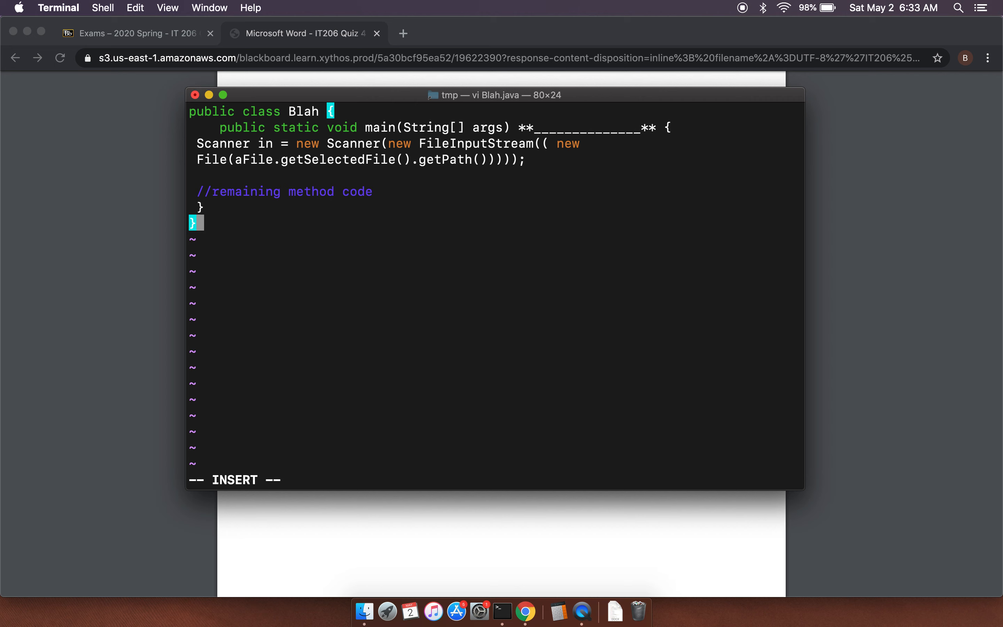
{"action": "mouse_move", "coordinate": [450, 386]}
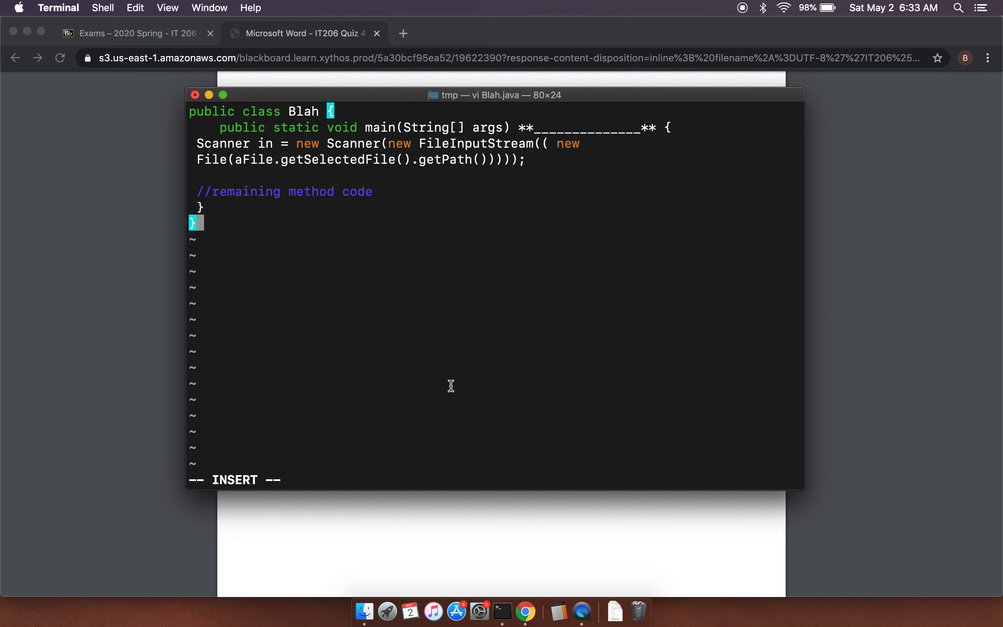
Step: Leave insert mode after pasting, then add import java.util.*; and import java.io.* lines to Blah.java
{"action": "key", "text": "Escape"}
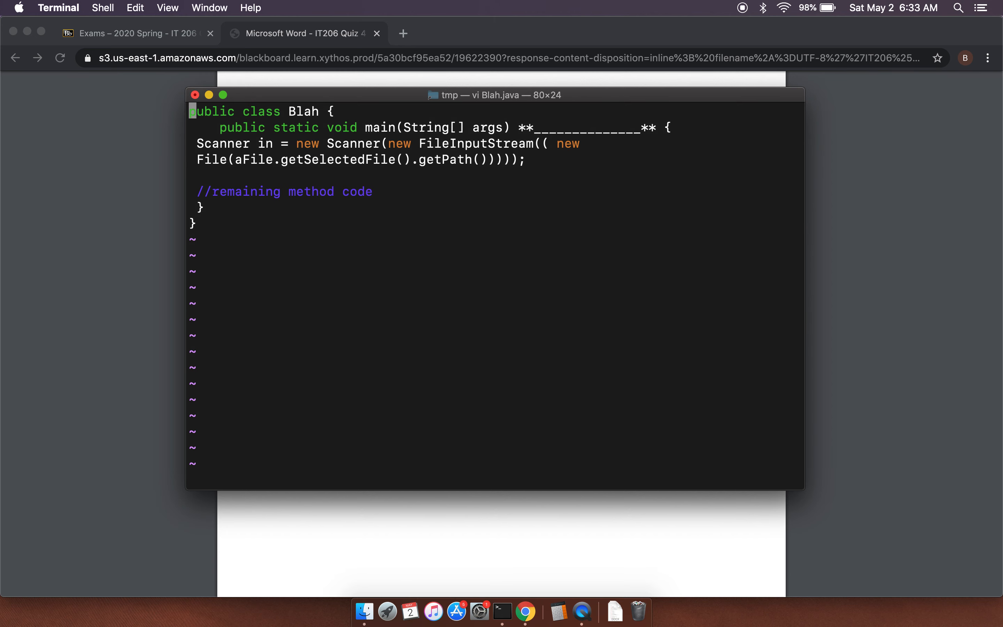
{"action": "type", "text": "i"}
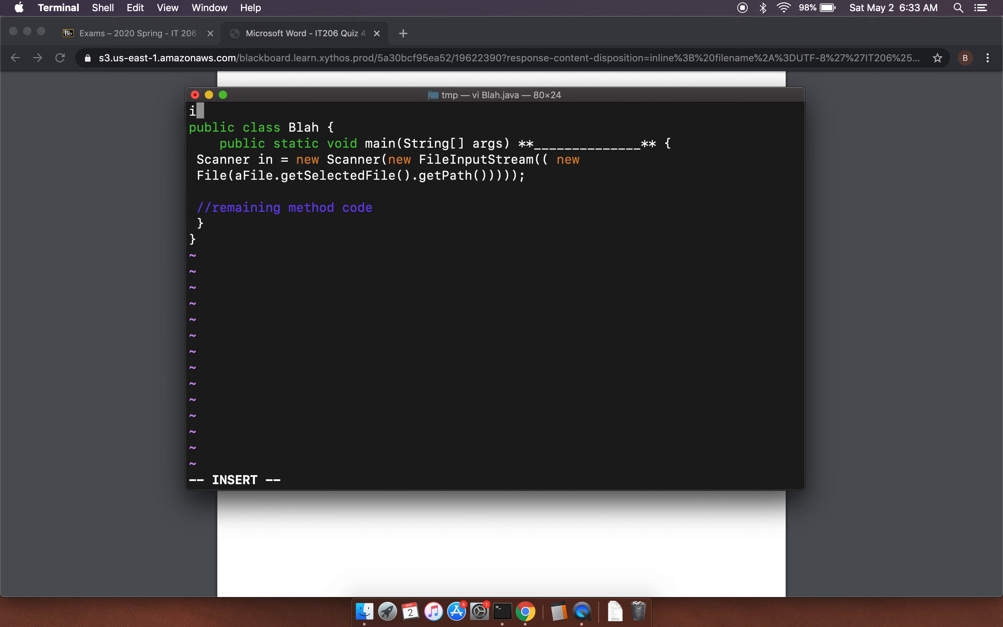
{"action": "type", "text": "mport ja"}
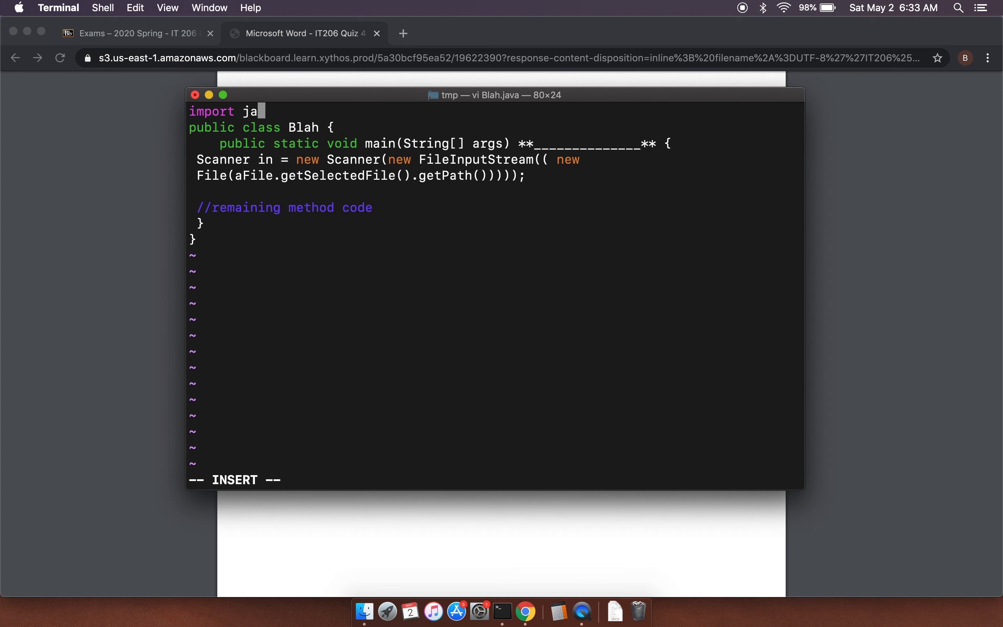
{"action": "type", "text": "v"}
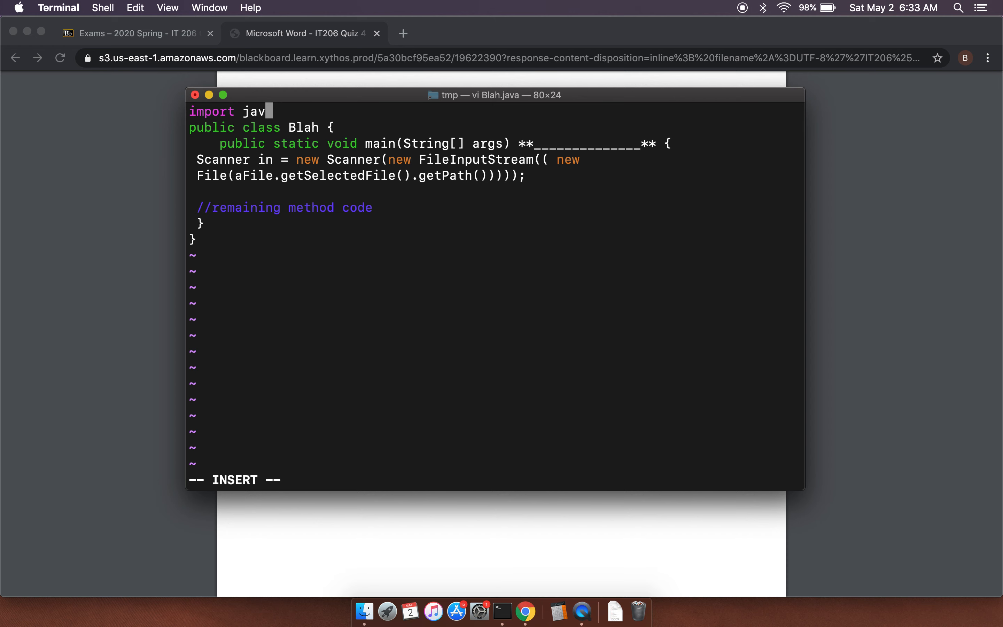
{"action": "type", "text": ".util."}
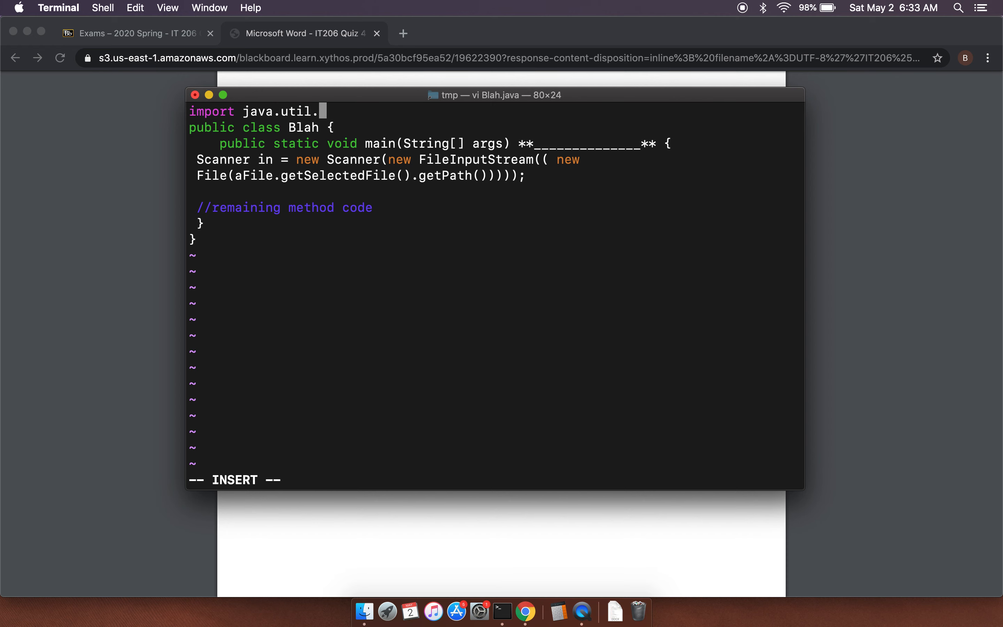
{"action": "type", "text": "*;"}
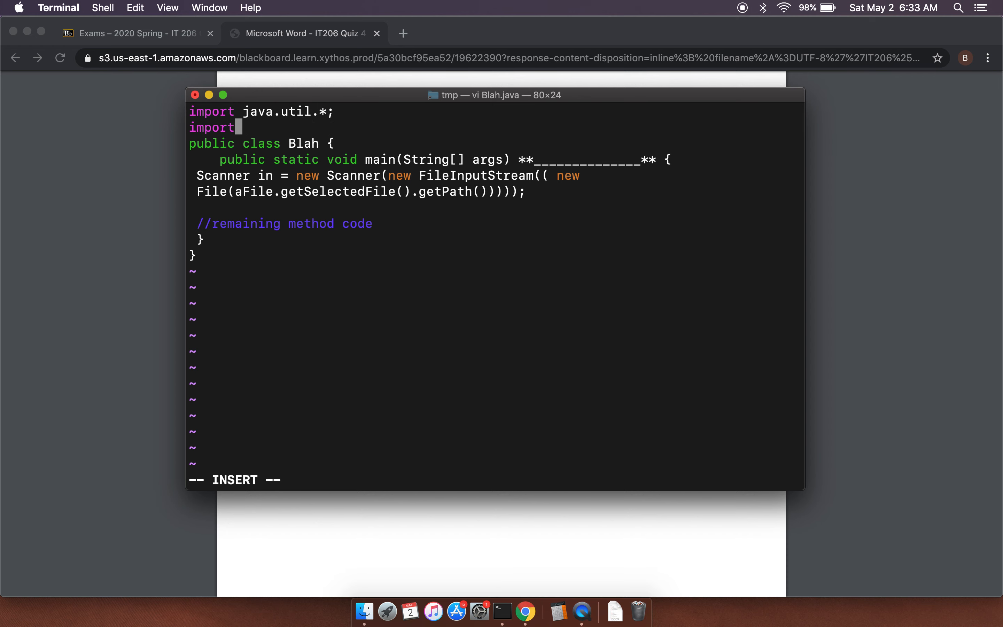
{"action": "type", "text": "java.io.*;"}
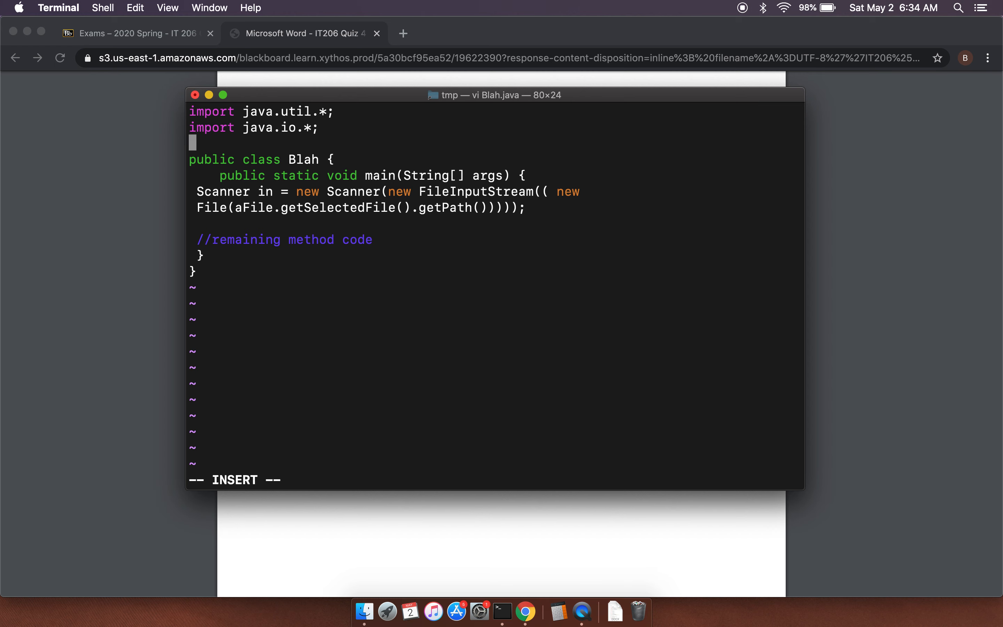
Step: Replace the File constructor's path expression with the literal "foo.txt"
{"action": "key", "text": "Escape"}
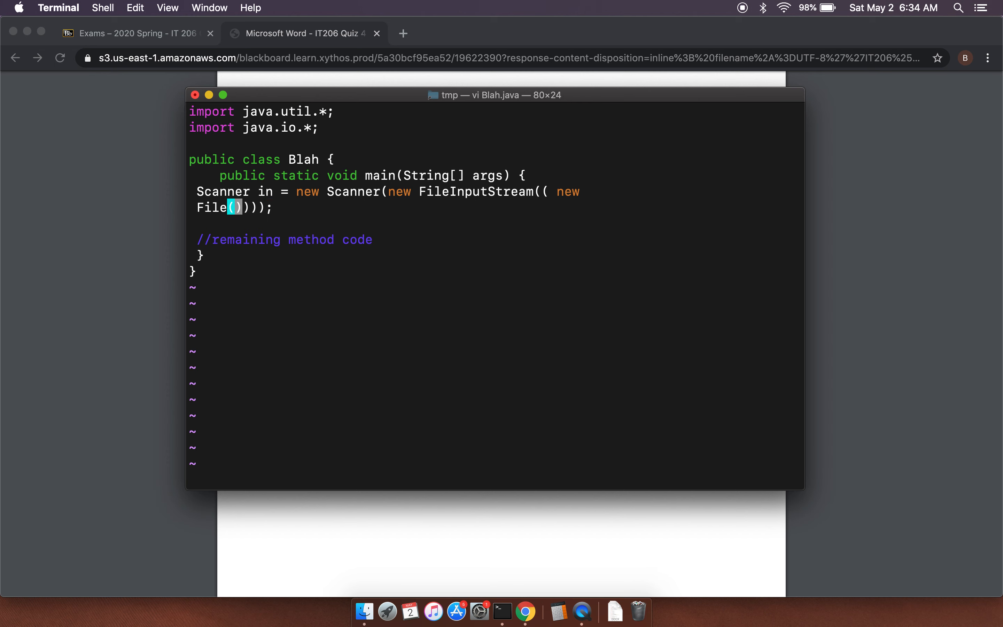
{"action": "type", "text": "\""}
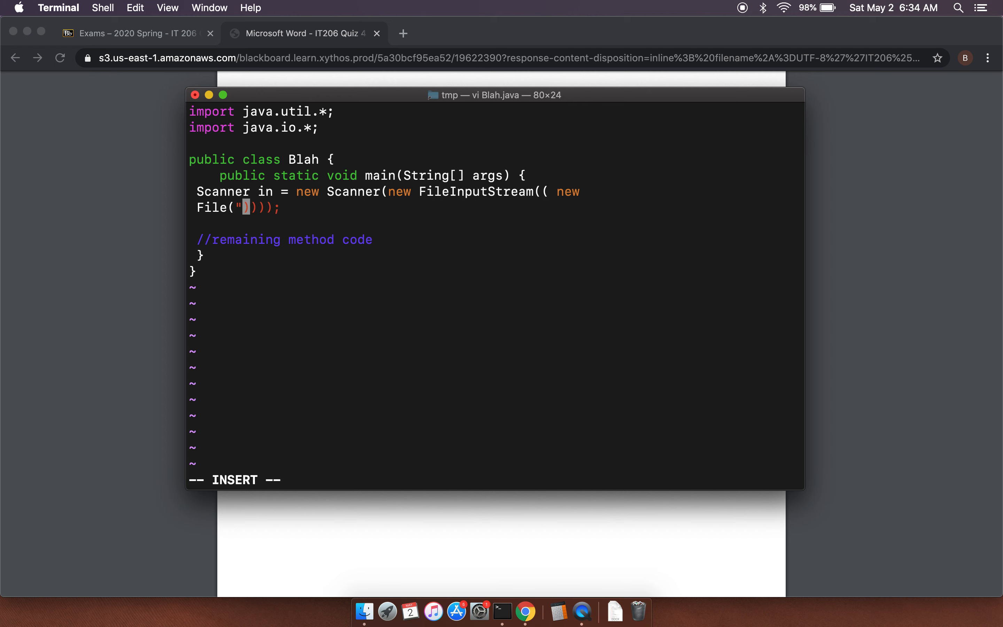
{"action": "type", "text": "foo.txt"}
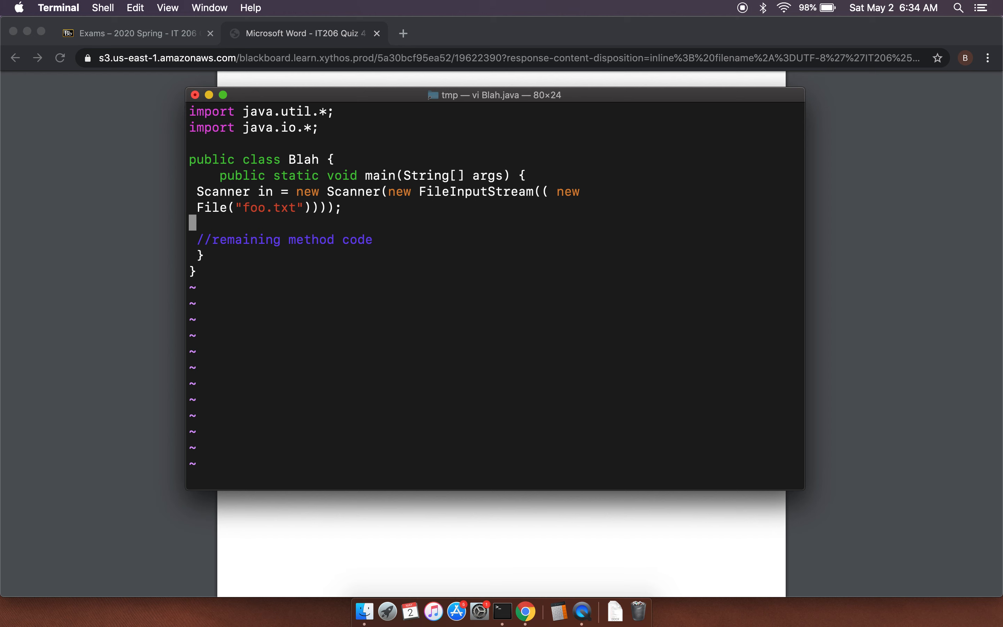
Step: In a new Terminal tab, run javac Blah.java and get the unreported FileNotFoundException error
{"action": "left_click", "coordinate": [796, 112]}
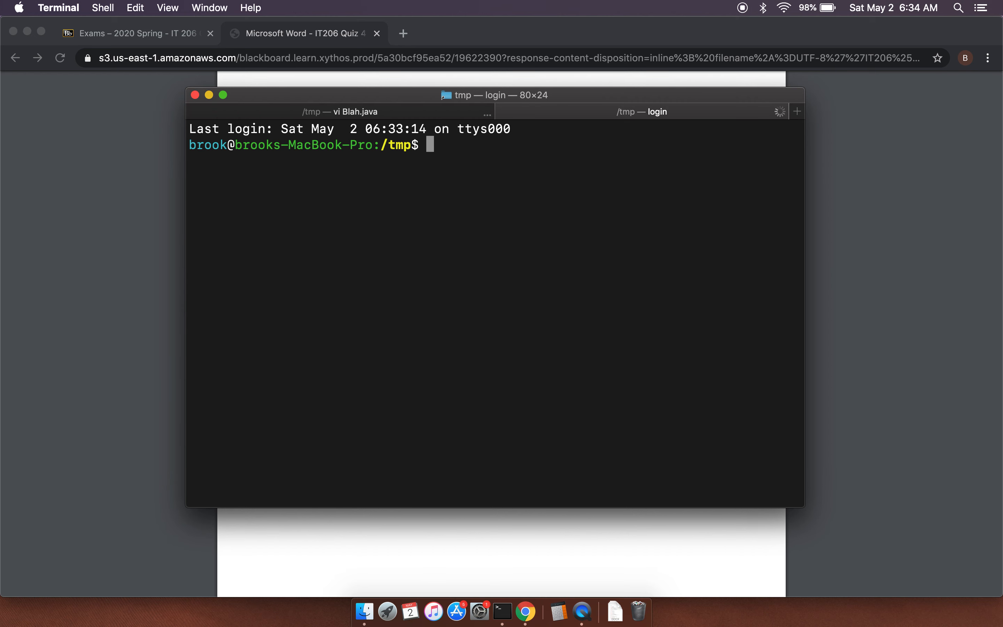
{"action": "type", "text": "javac Blah.java"}
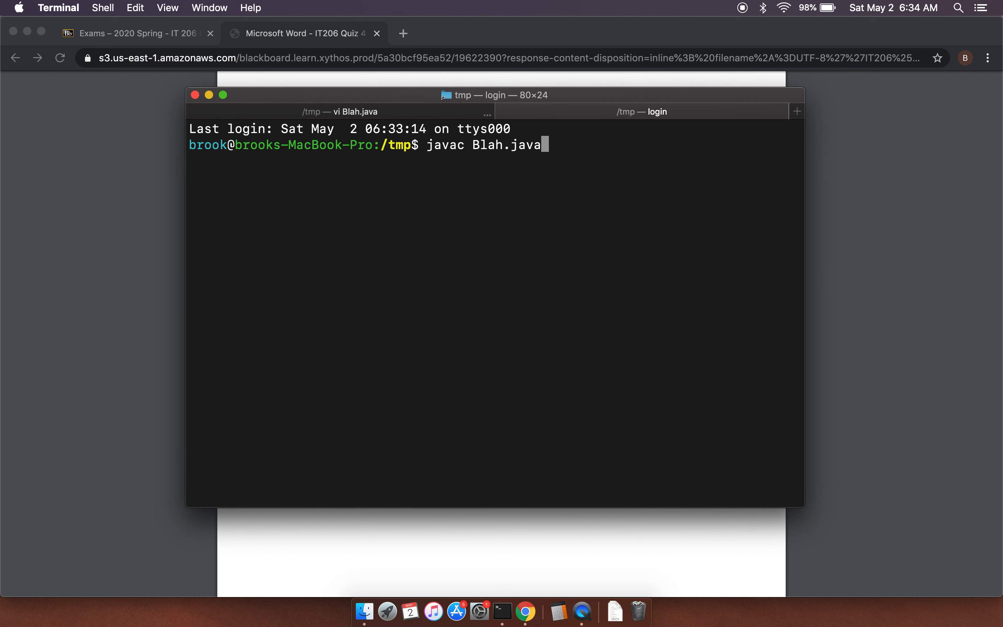
{"action": "key", "text": "Return"}
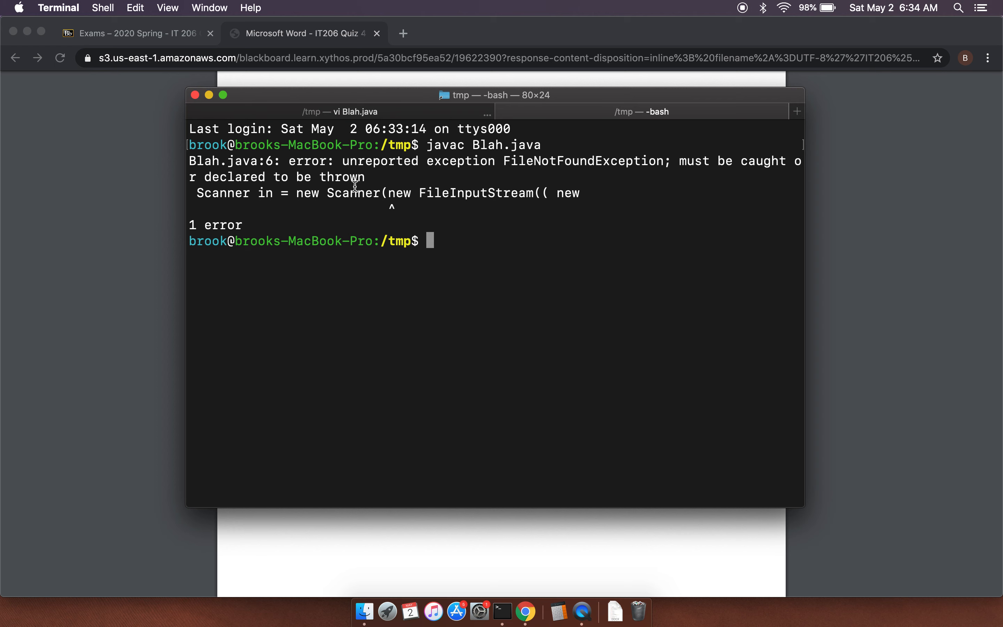
{"action": "mouse_move", "coordinate": [490, 180]}
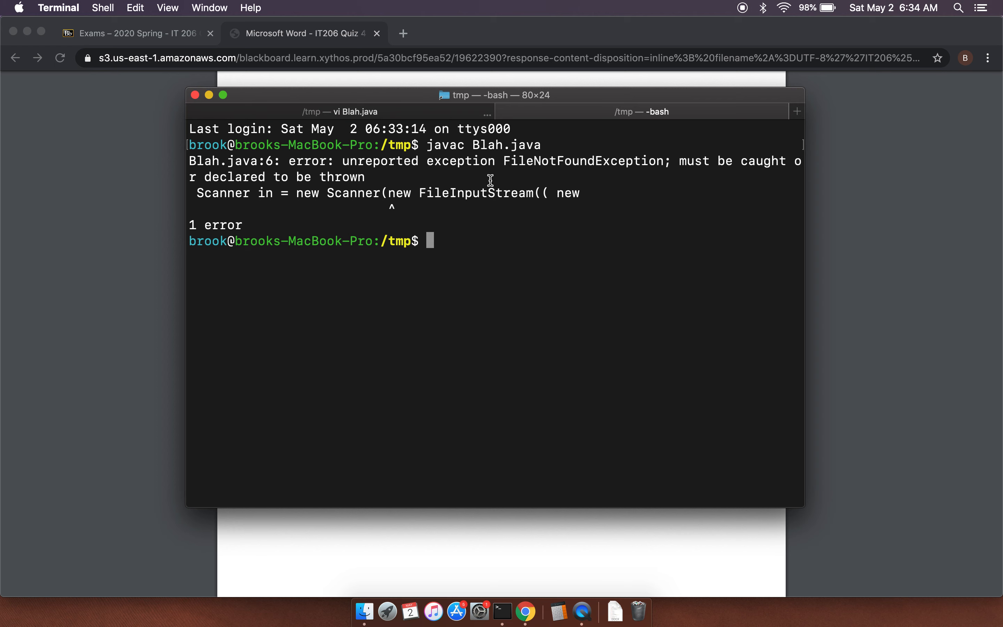
{"action": "mouse_move", "coordinate": [734, 184]}
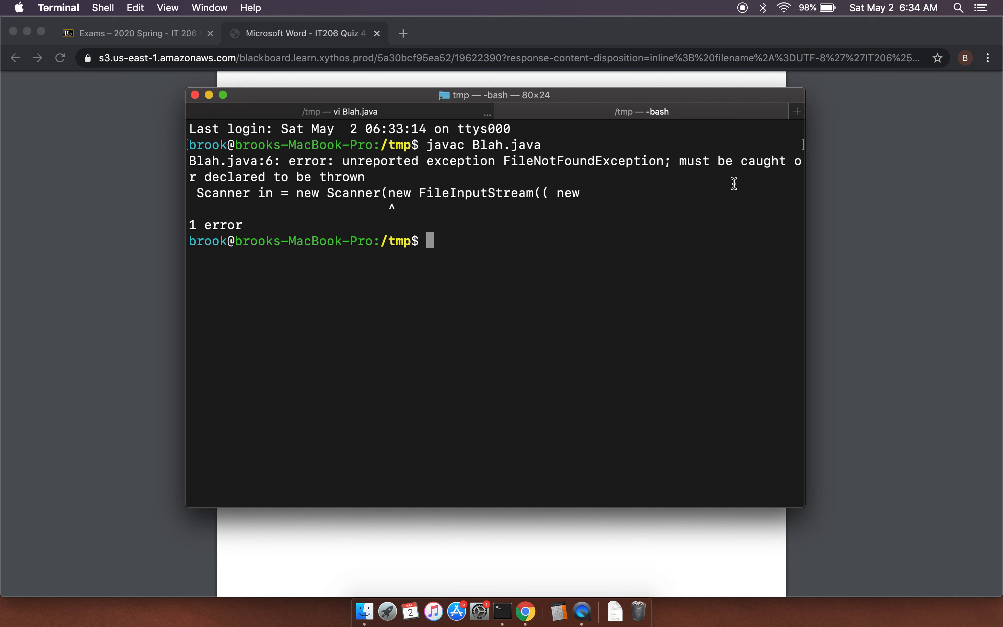
{"action": "mouse_move", "coordinate": [408, 169]}
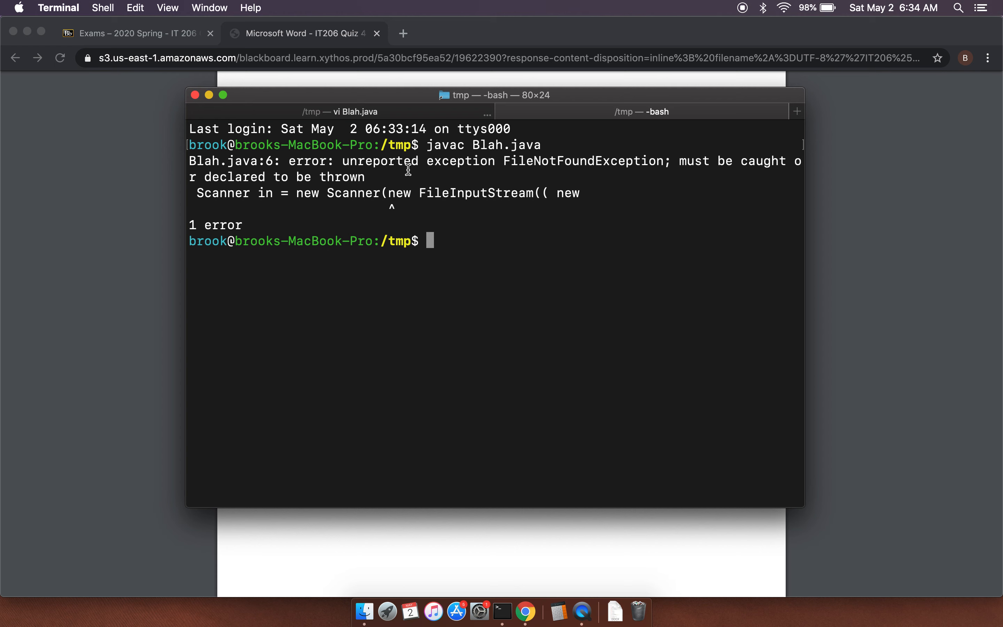
{"action": "mouse_move", "coordinate": [410, 122]}
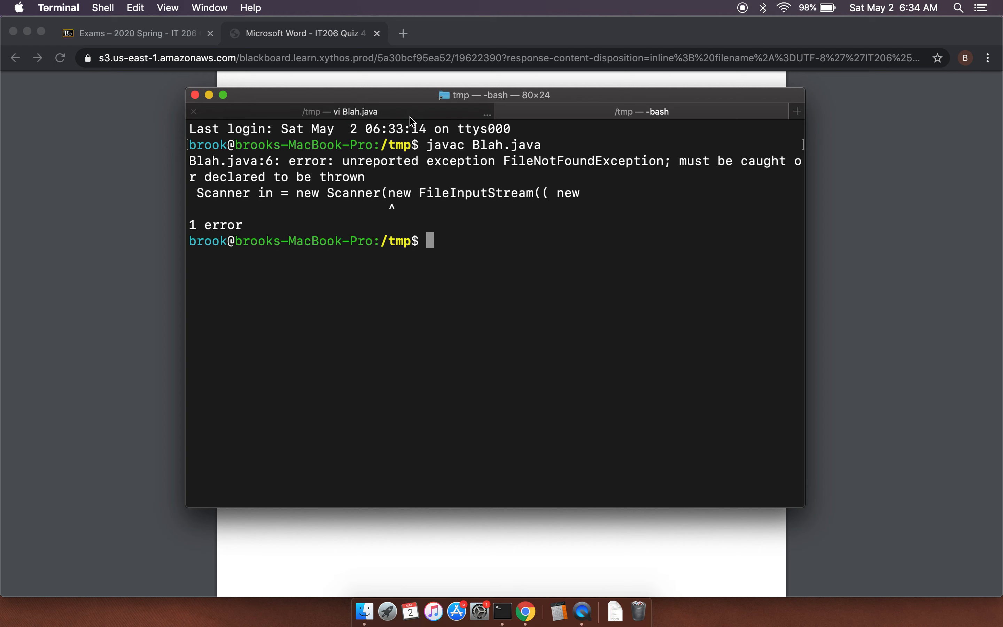
{"action": "mouse_move", "coordinate": [474, 199]}
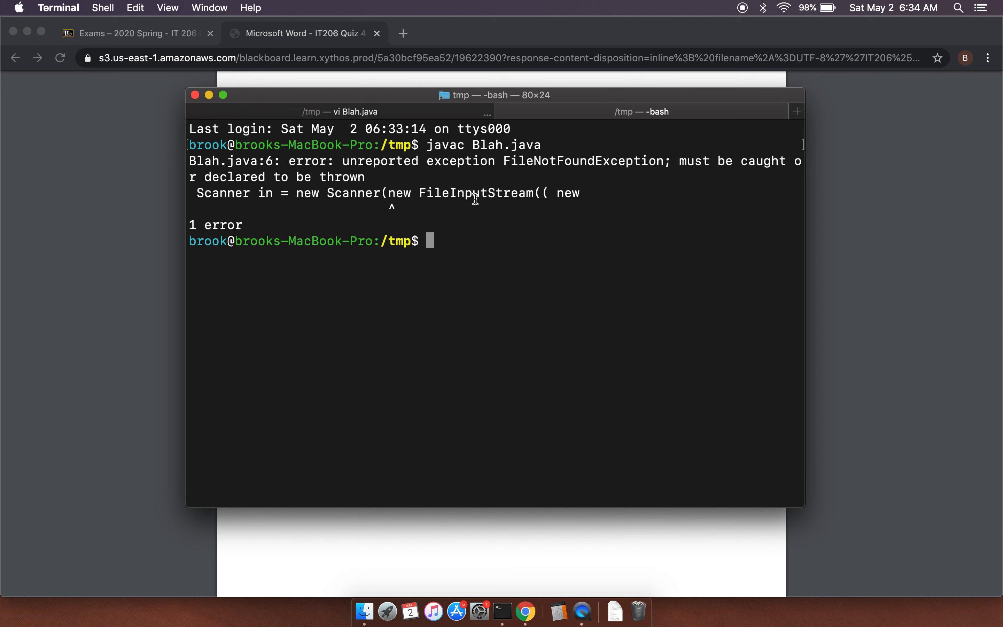
Step: Back in the vi tab, add throws FileNotFoundException to main's signature in Blah.java
{"action": "left_click", "coordinate": [339, 111]}
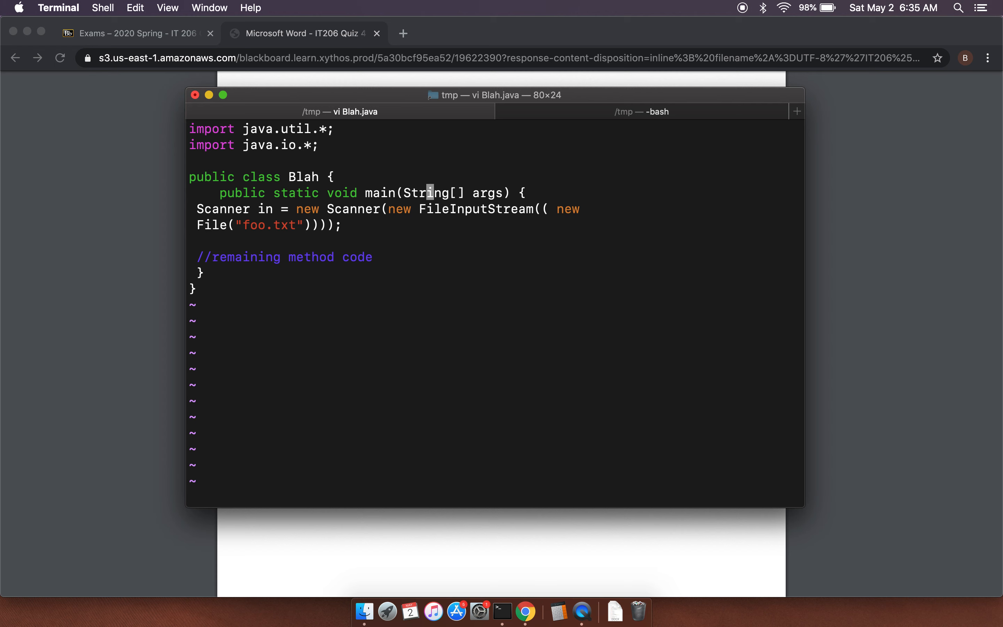
{"action": "key", "text": "i"}
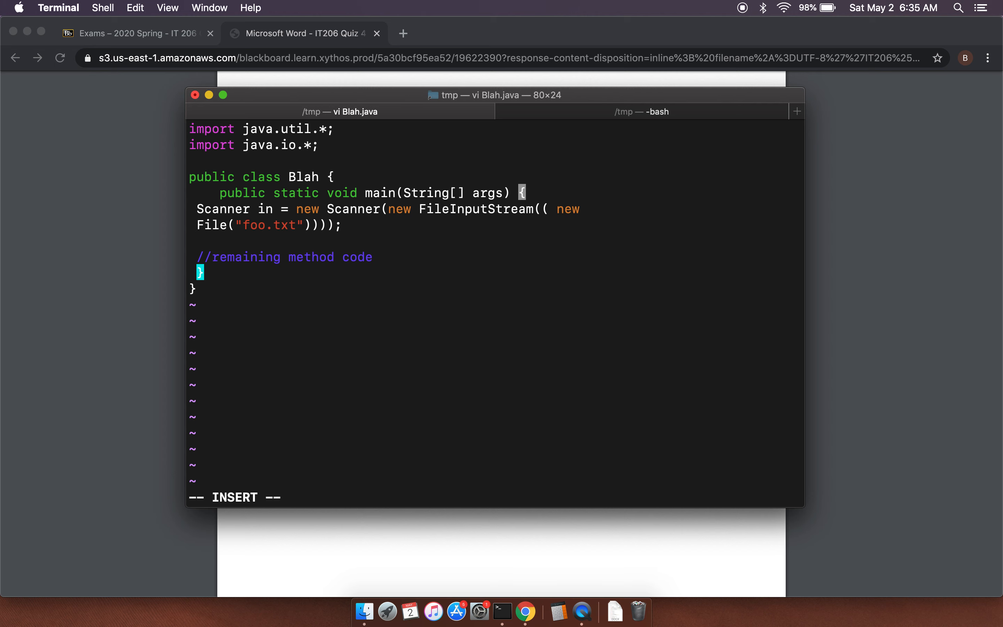
{"action": "type", "text": "throws FileN"}
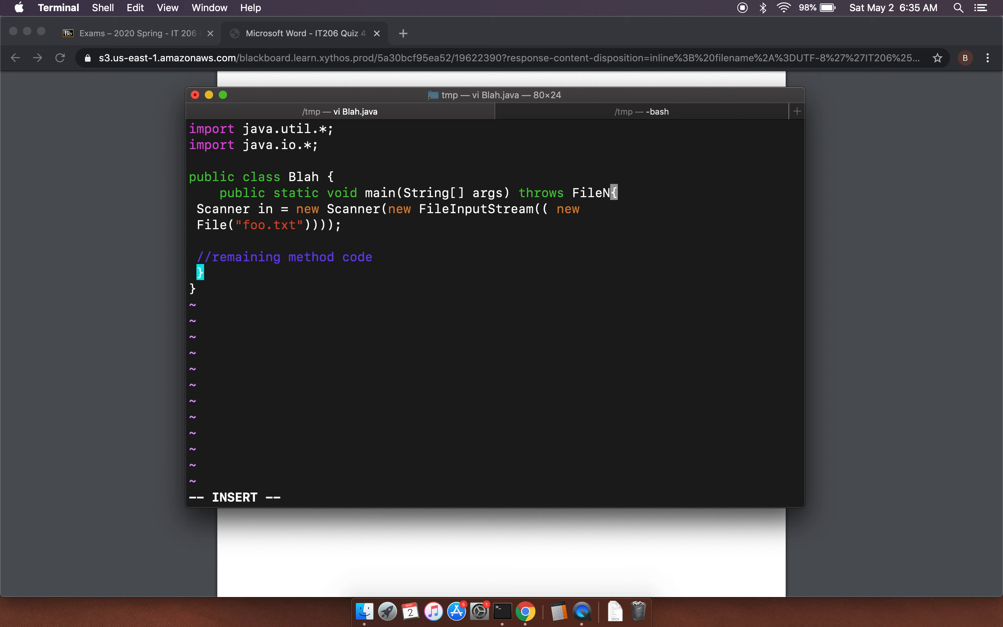
{"action": "type", "text": "otFoundException"}
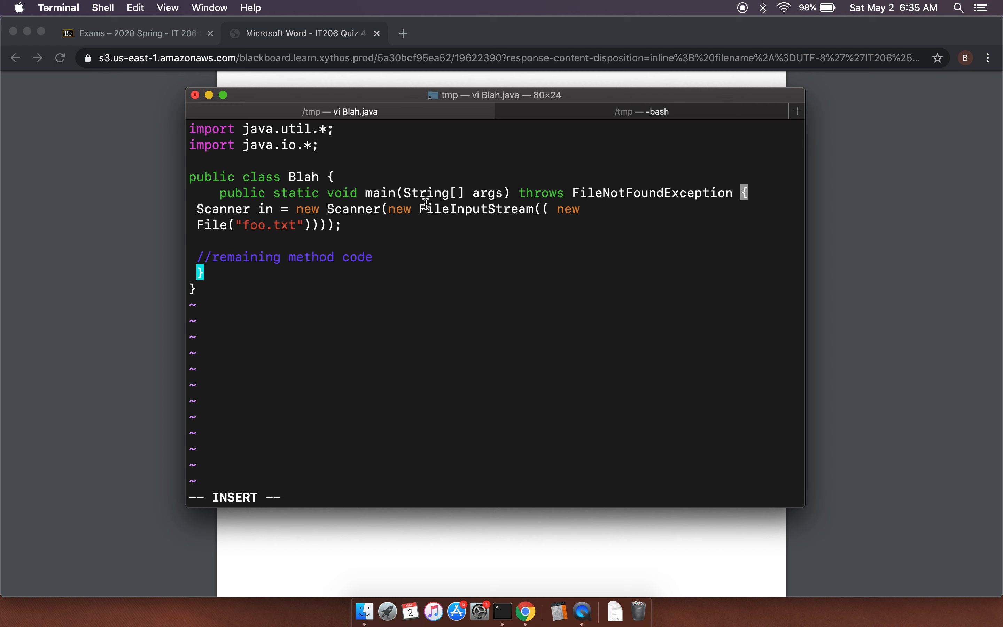
{"action": "mouse_move", "coordinate": [303, 212]}
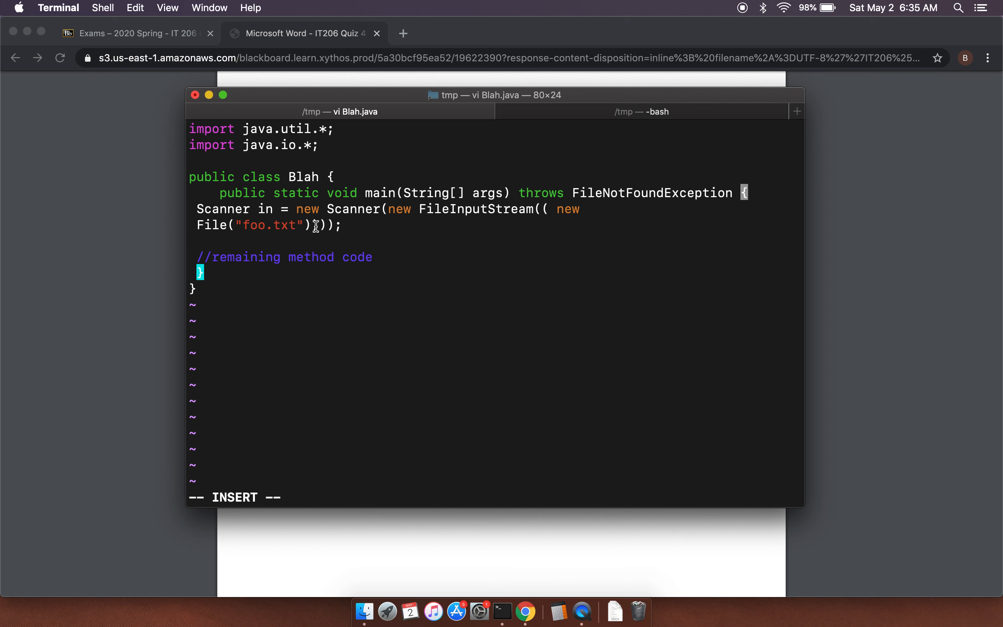
{"action": "type", "text": "))"}
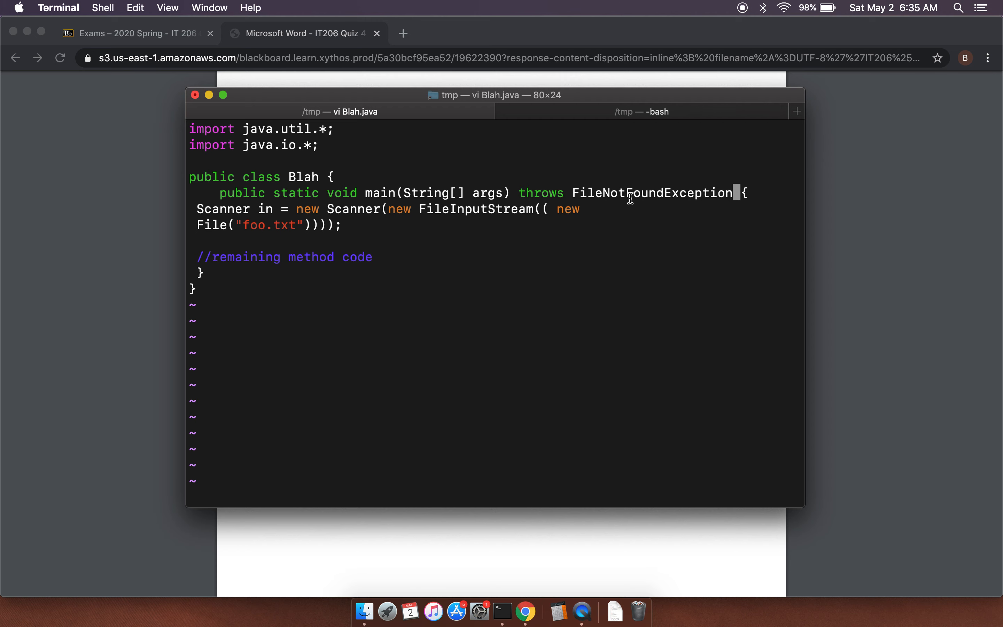
{"action": "mouse_move", "coordinate": [545, 451]}
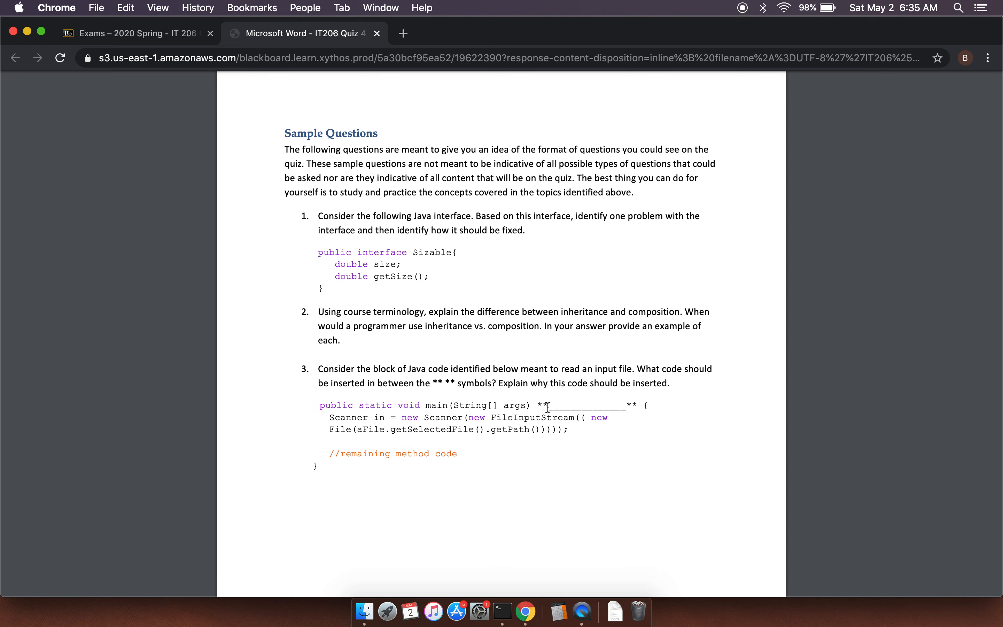
{"action": "mouse_move", "coordinate": [553, 488]}
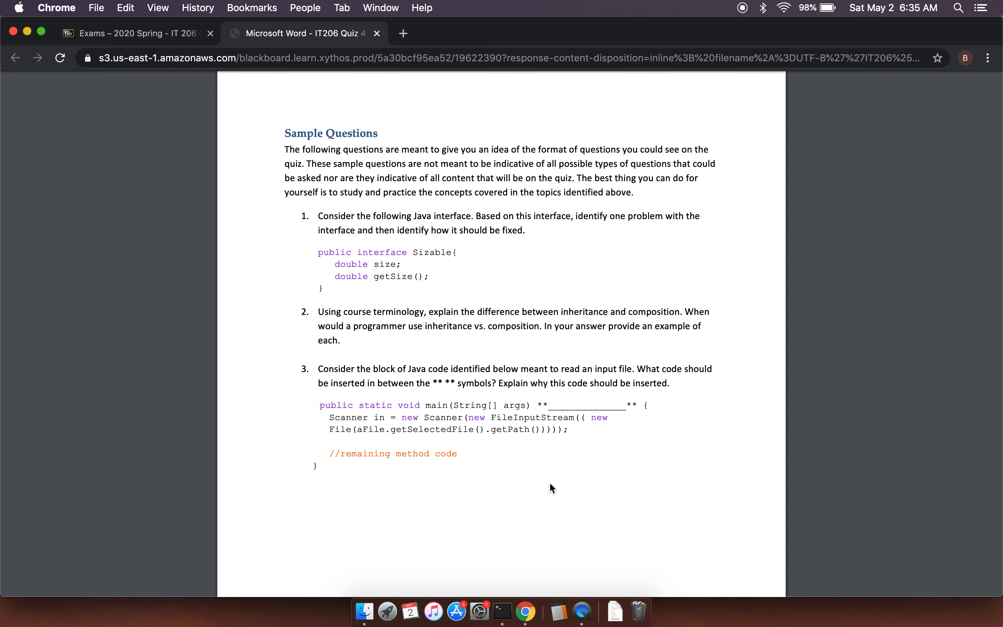
Step: Bring Terminal to the front to rerun javac Blah.java without errors
{"action": "left_click", "coordinate": [502, 612]}
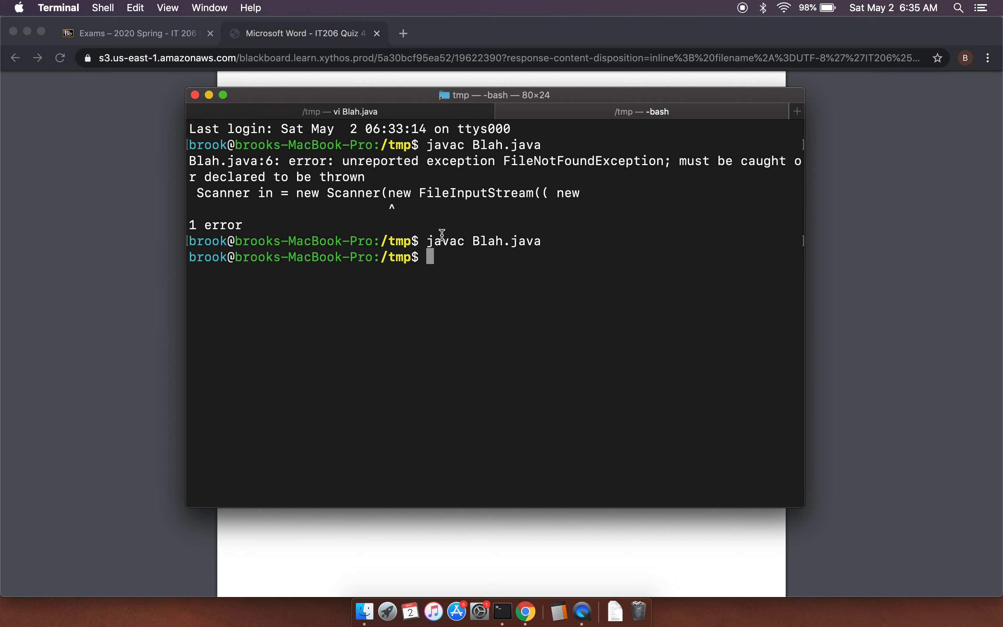
{"action": "mouse_move", "coordinate": [459, 270]}
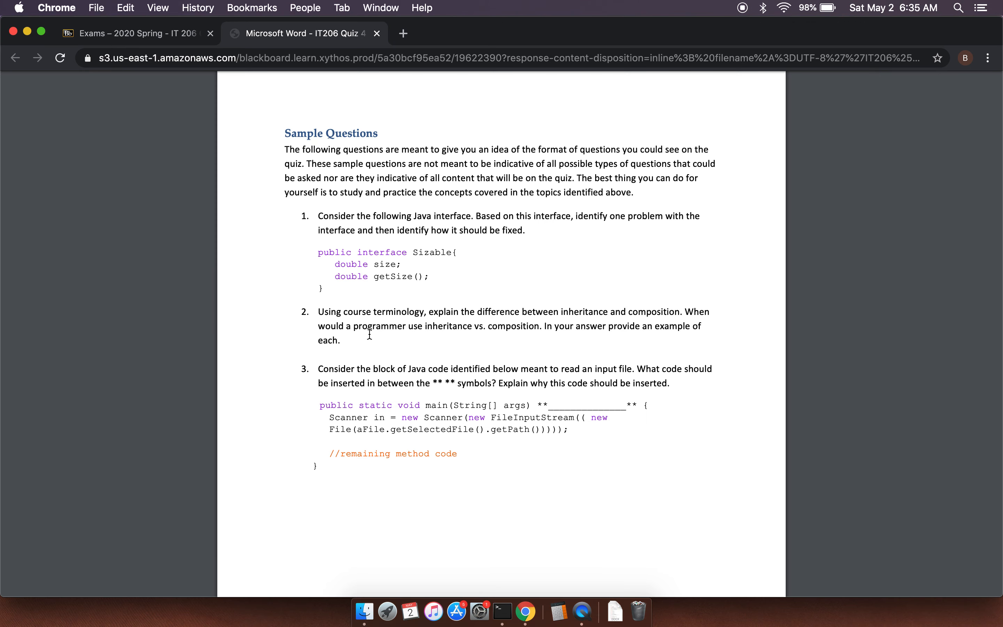
{"action": "mouse_move", "coordinate": [403, 406]}
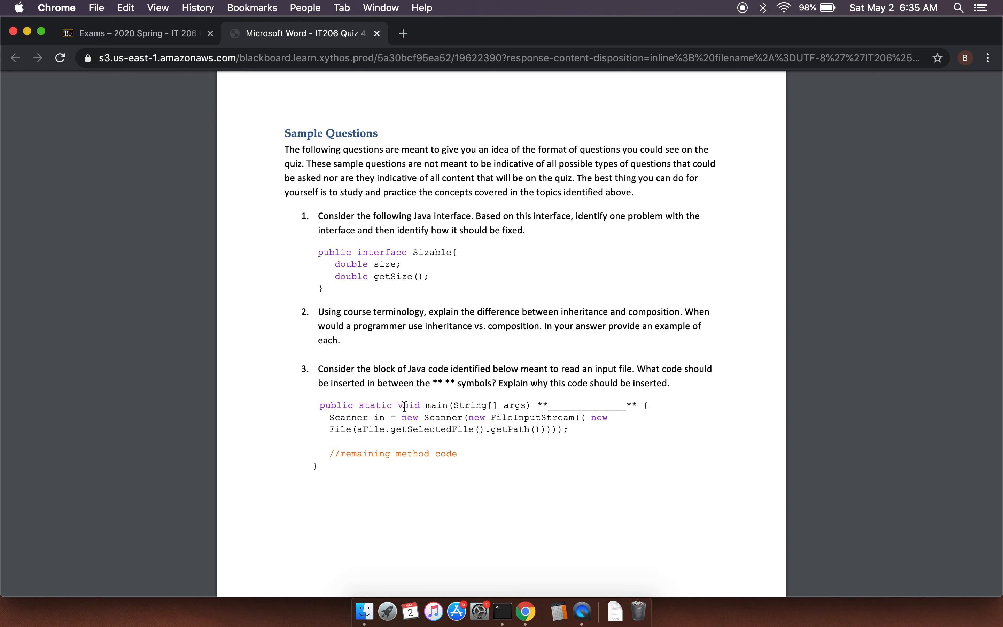
{"action": "mouse_move", "coordinate": [441, 364]}
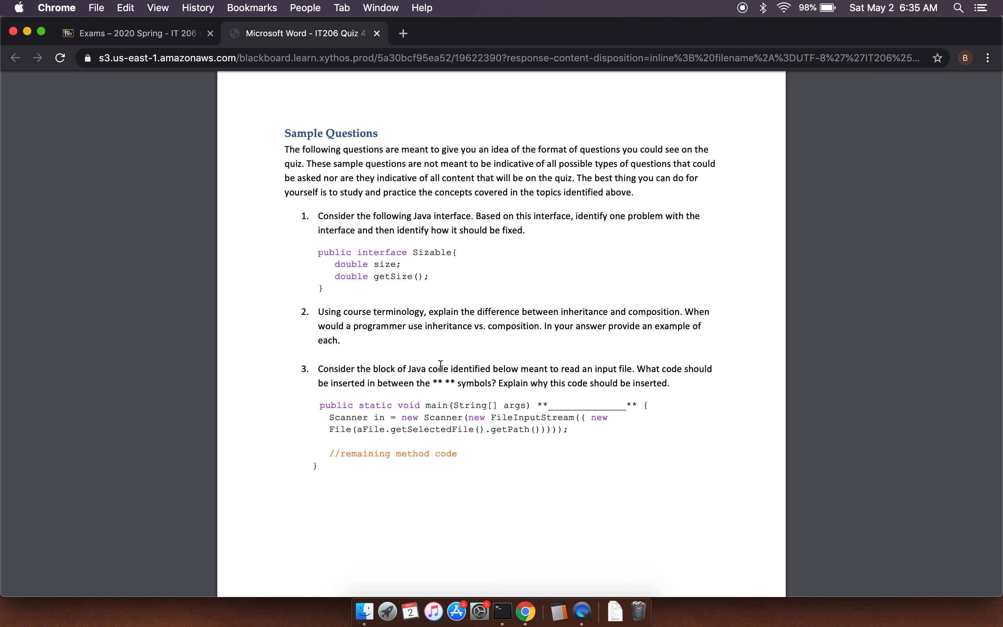
{"action": "mouse_move", "coordinate": [409, 369]}
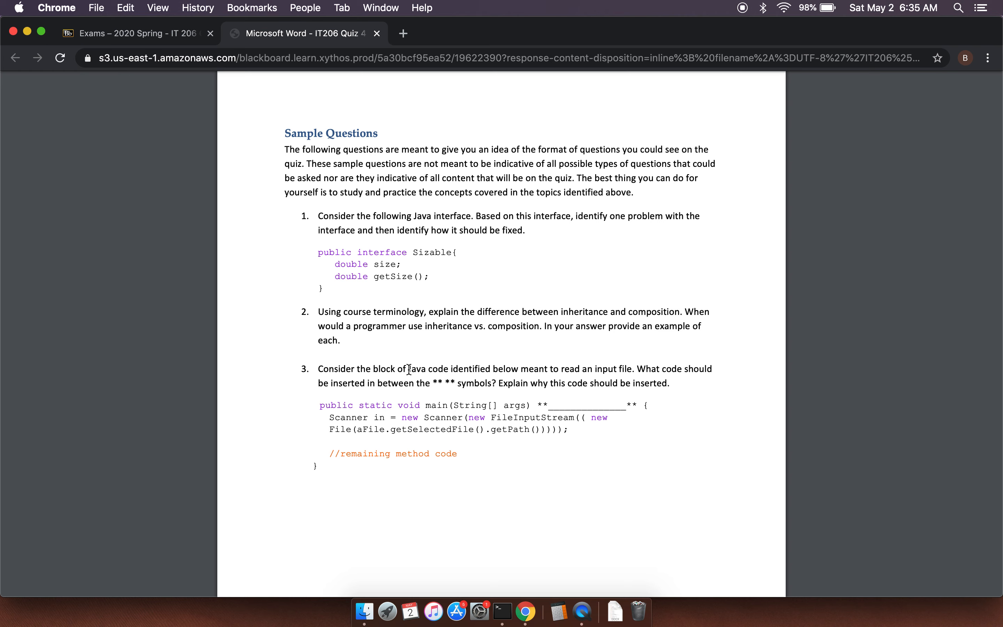
{"action": "mouse_move", "coordinate": [422, 352]}
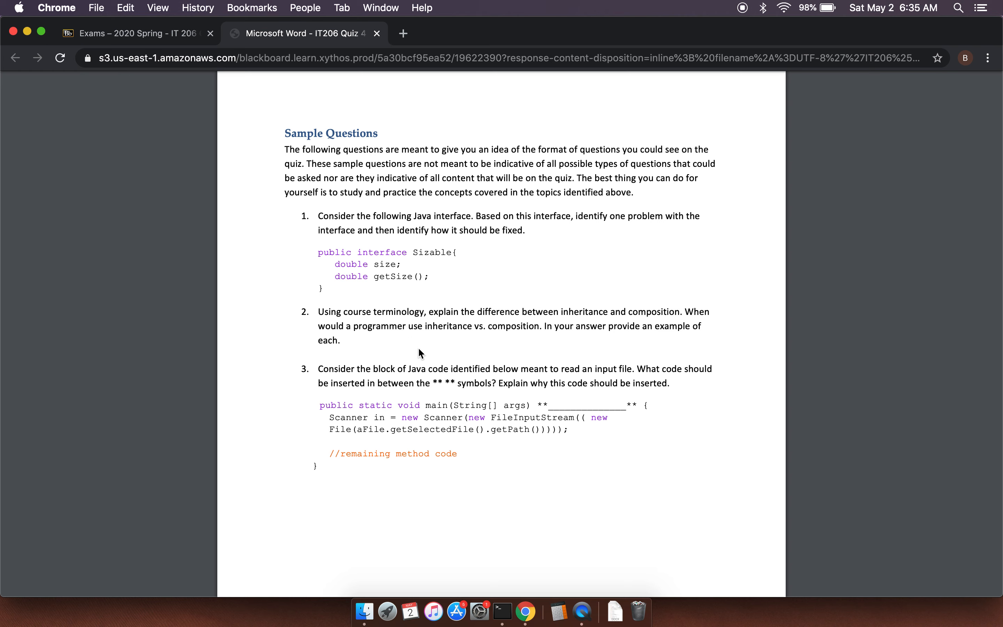
{"action": "mouse_move", "coordinate": [464, 258]}
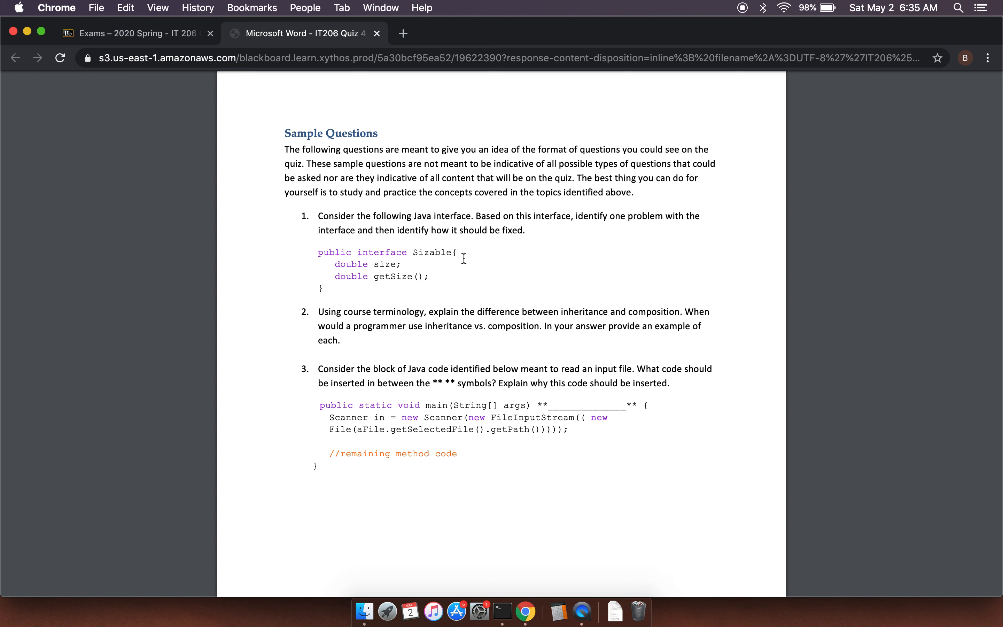
{"action": "mouse_move", "coordinate": [417, 304]}
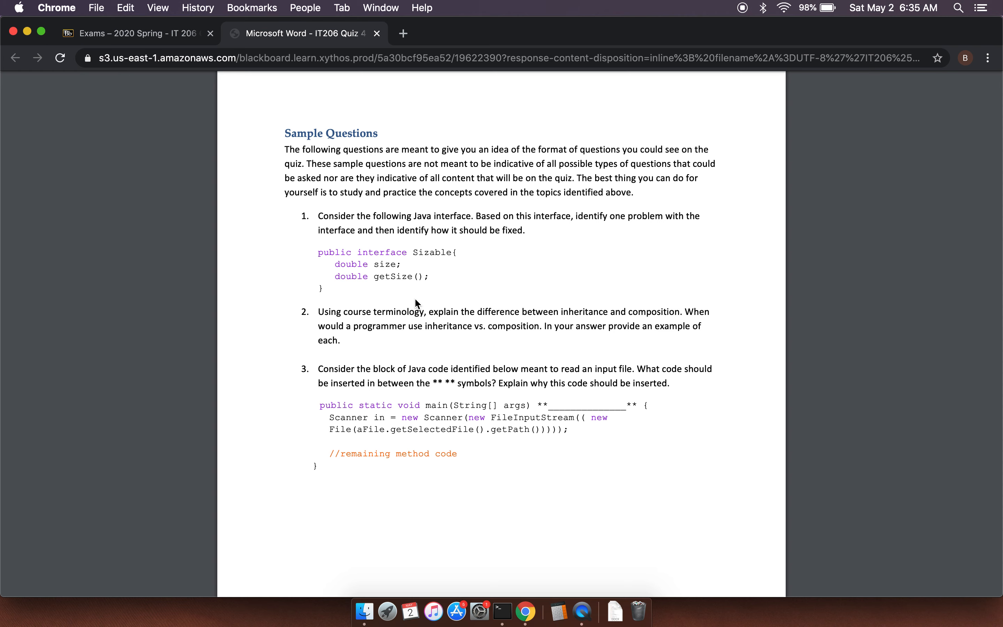
{"action": "mouse_move", "coordinate": [397, 367]}
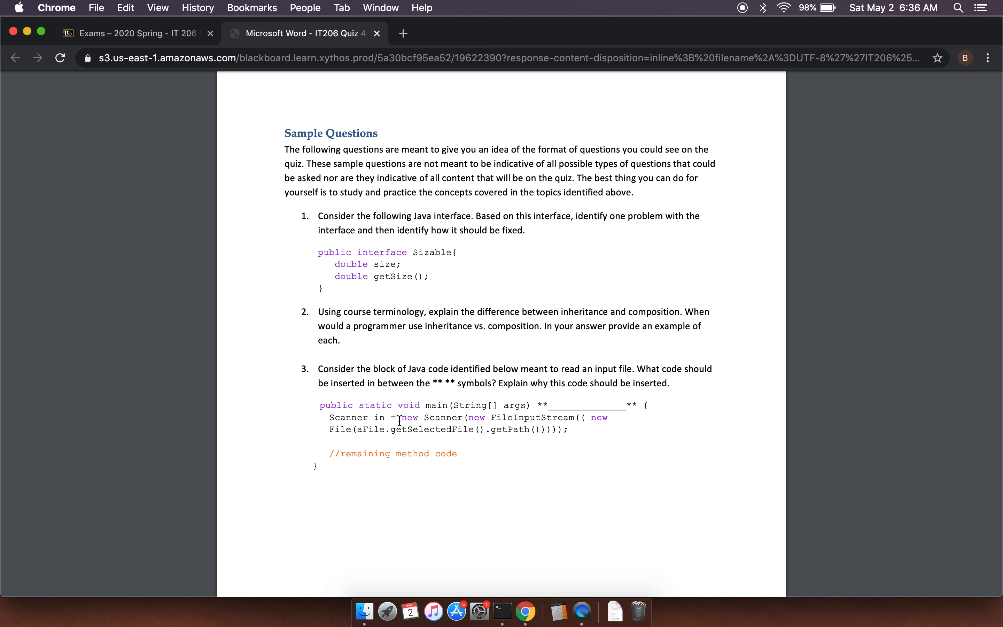
{"action": "mouse_move", "coordinate": [581, 613]}
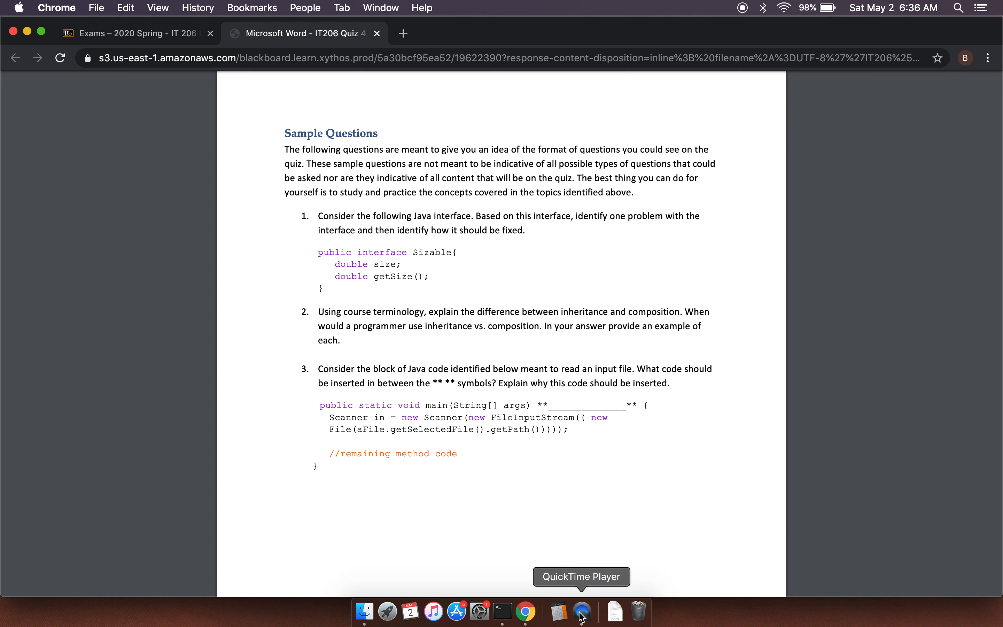